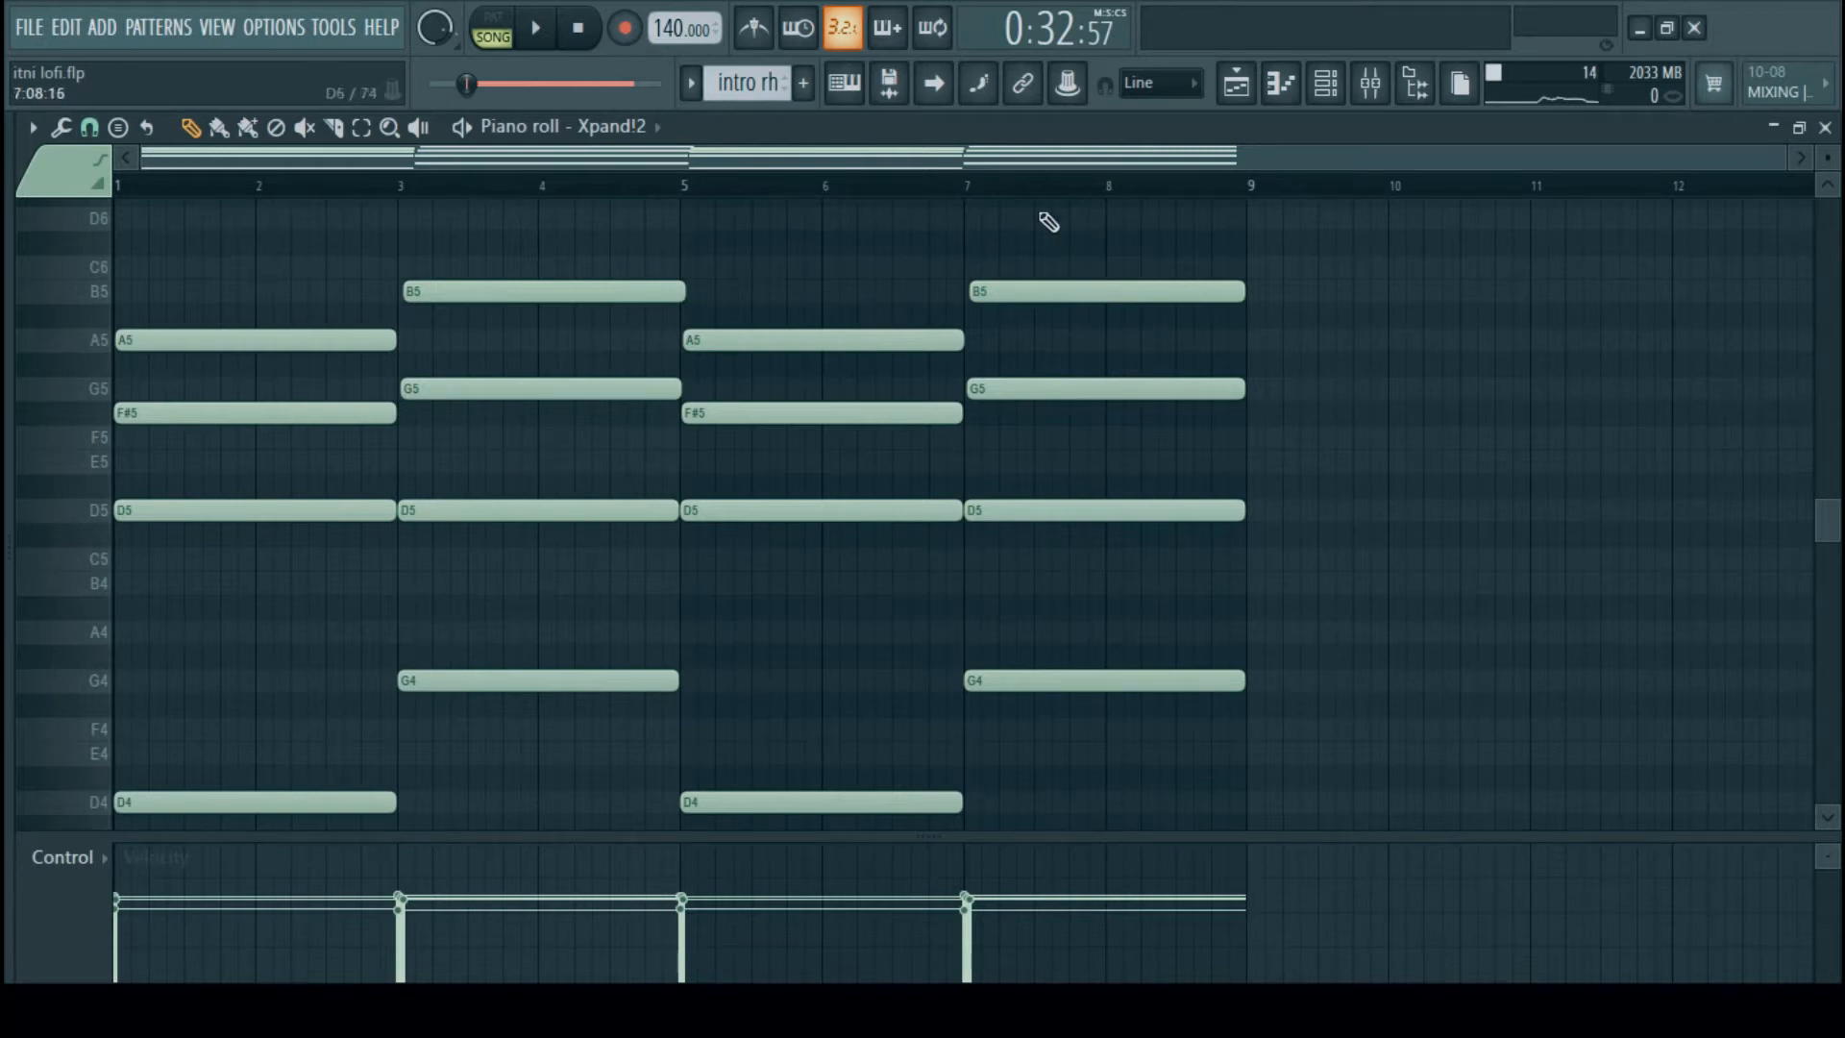
# Open the Close Grand DirectWave settings from the channel rack and browse Packs > Instruments
pyautogui.click(1327, 81)
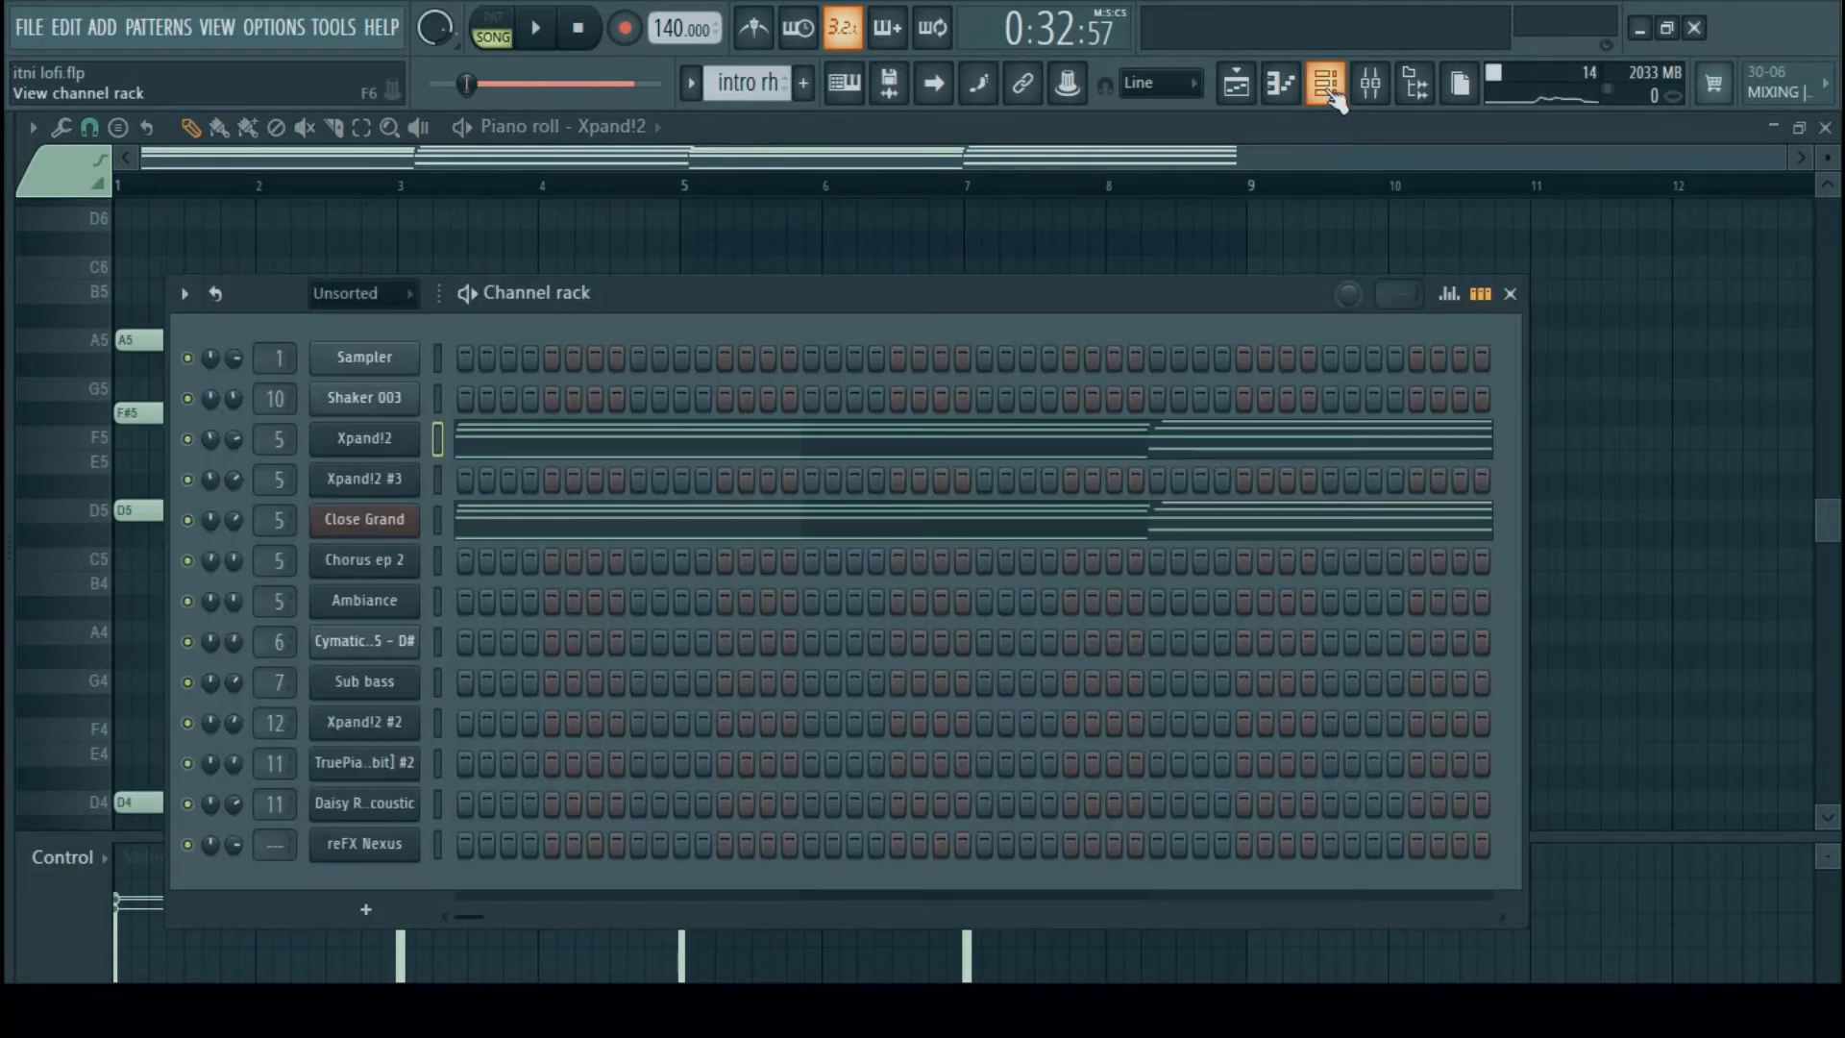
pyautogui.click(363, 480)
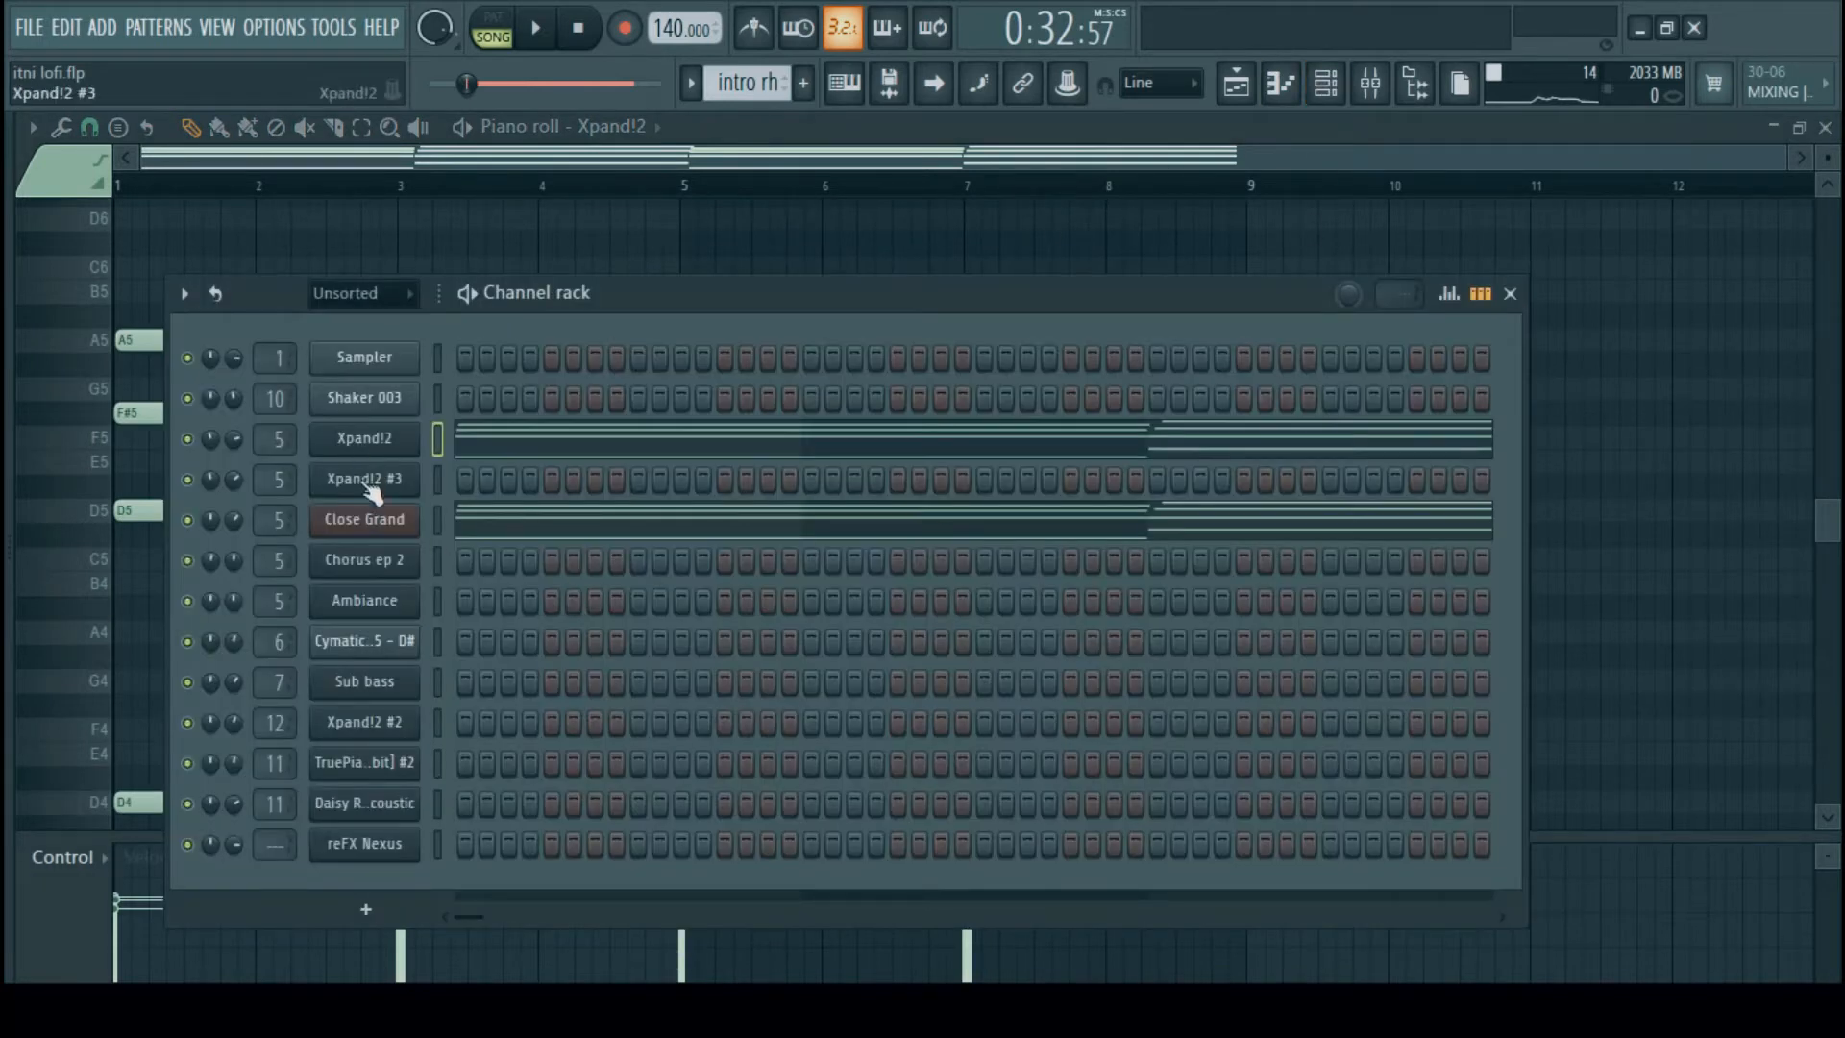
pyautogui.click(364, 520)
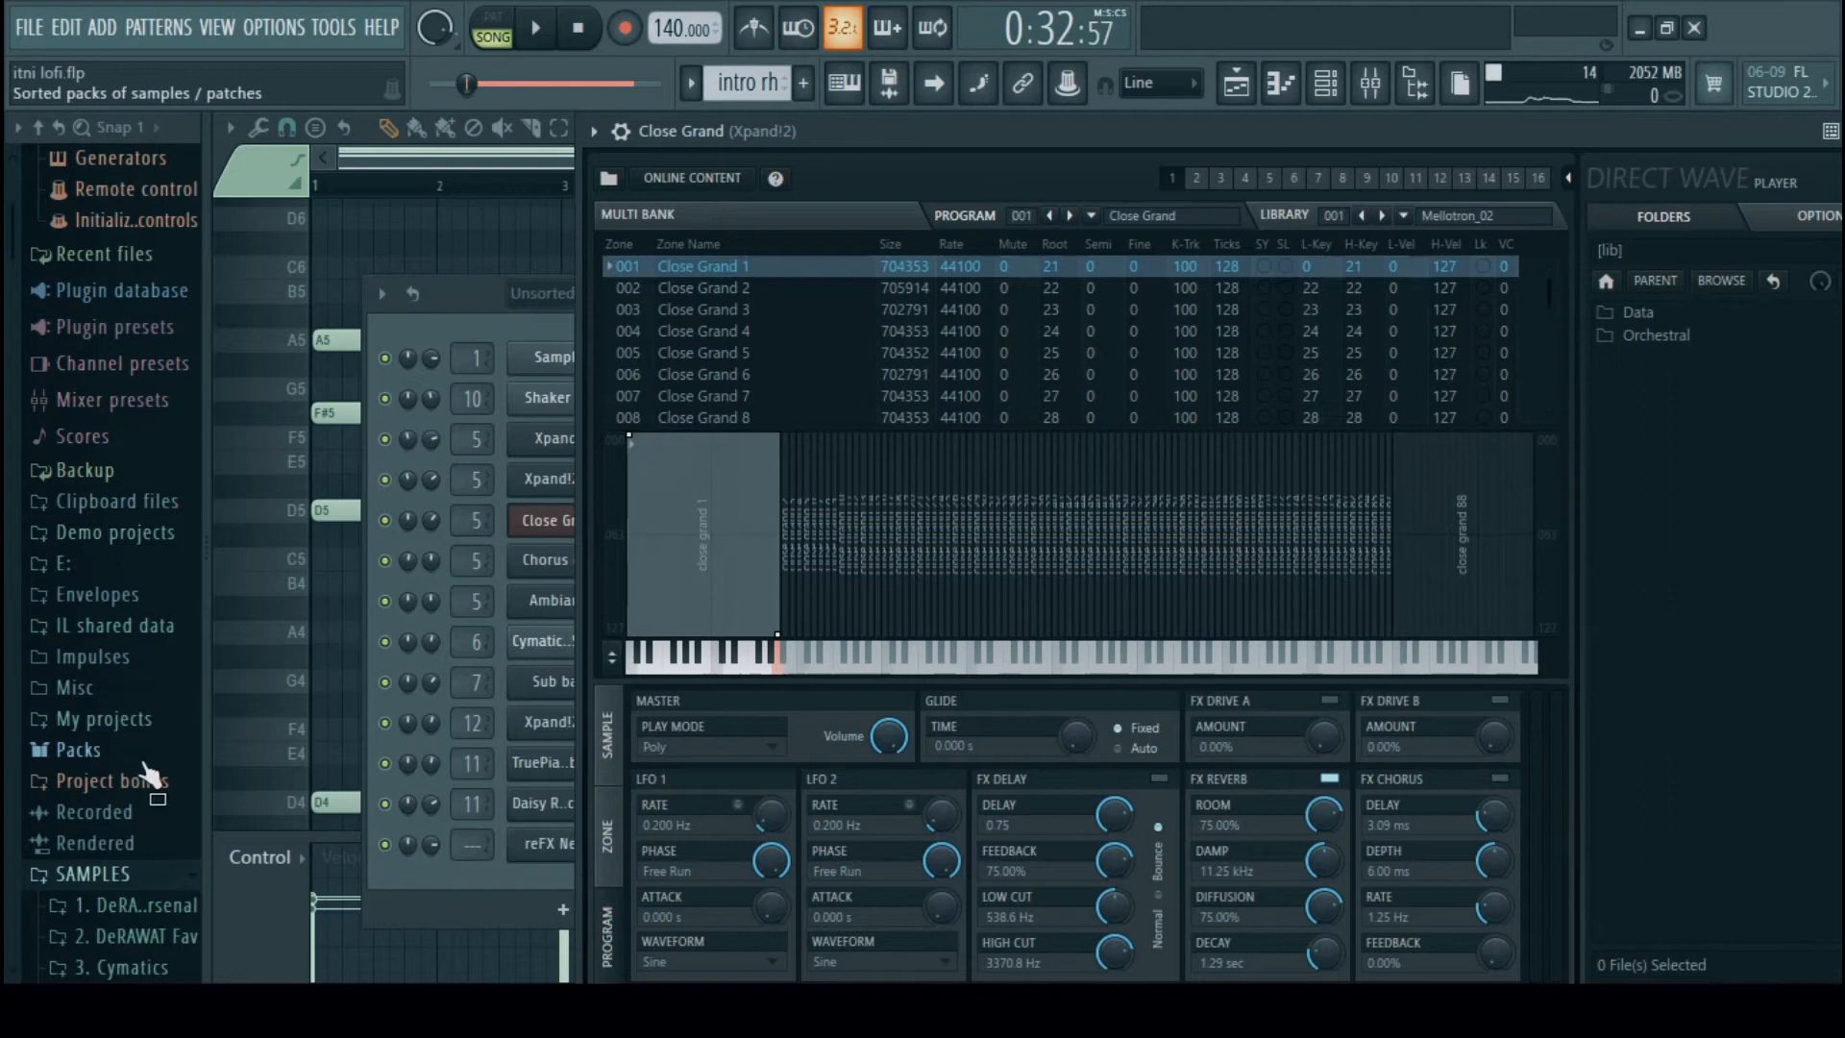
pyautogui.click(73, 749)
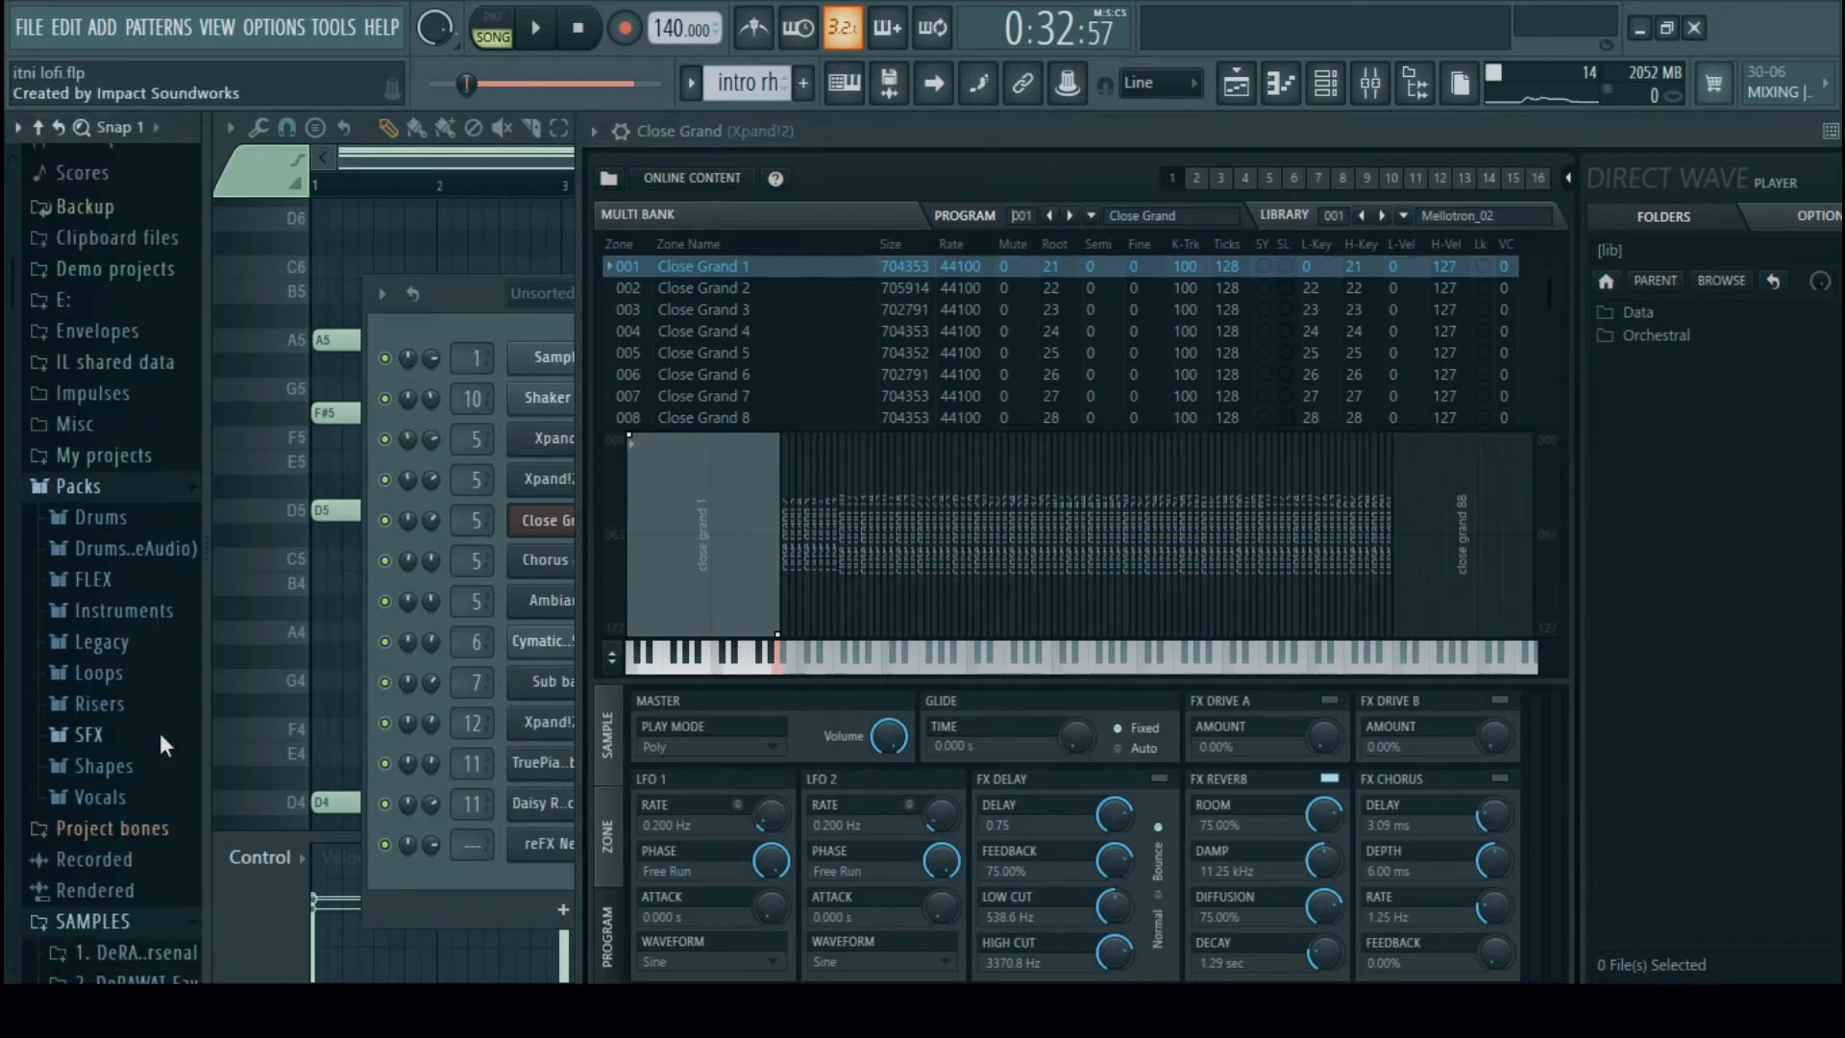
pyautogui.click(121, 610)
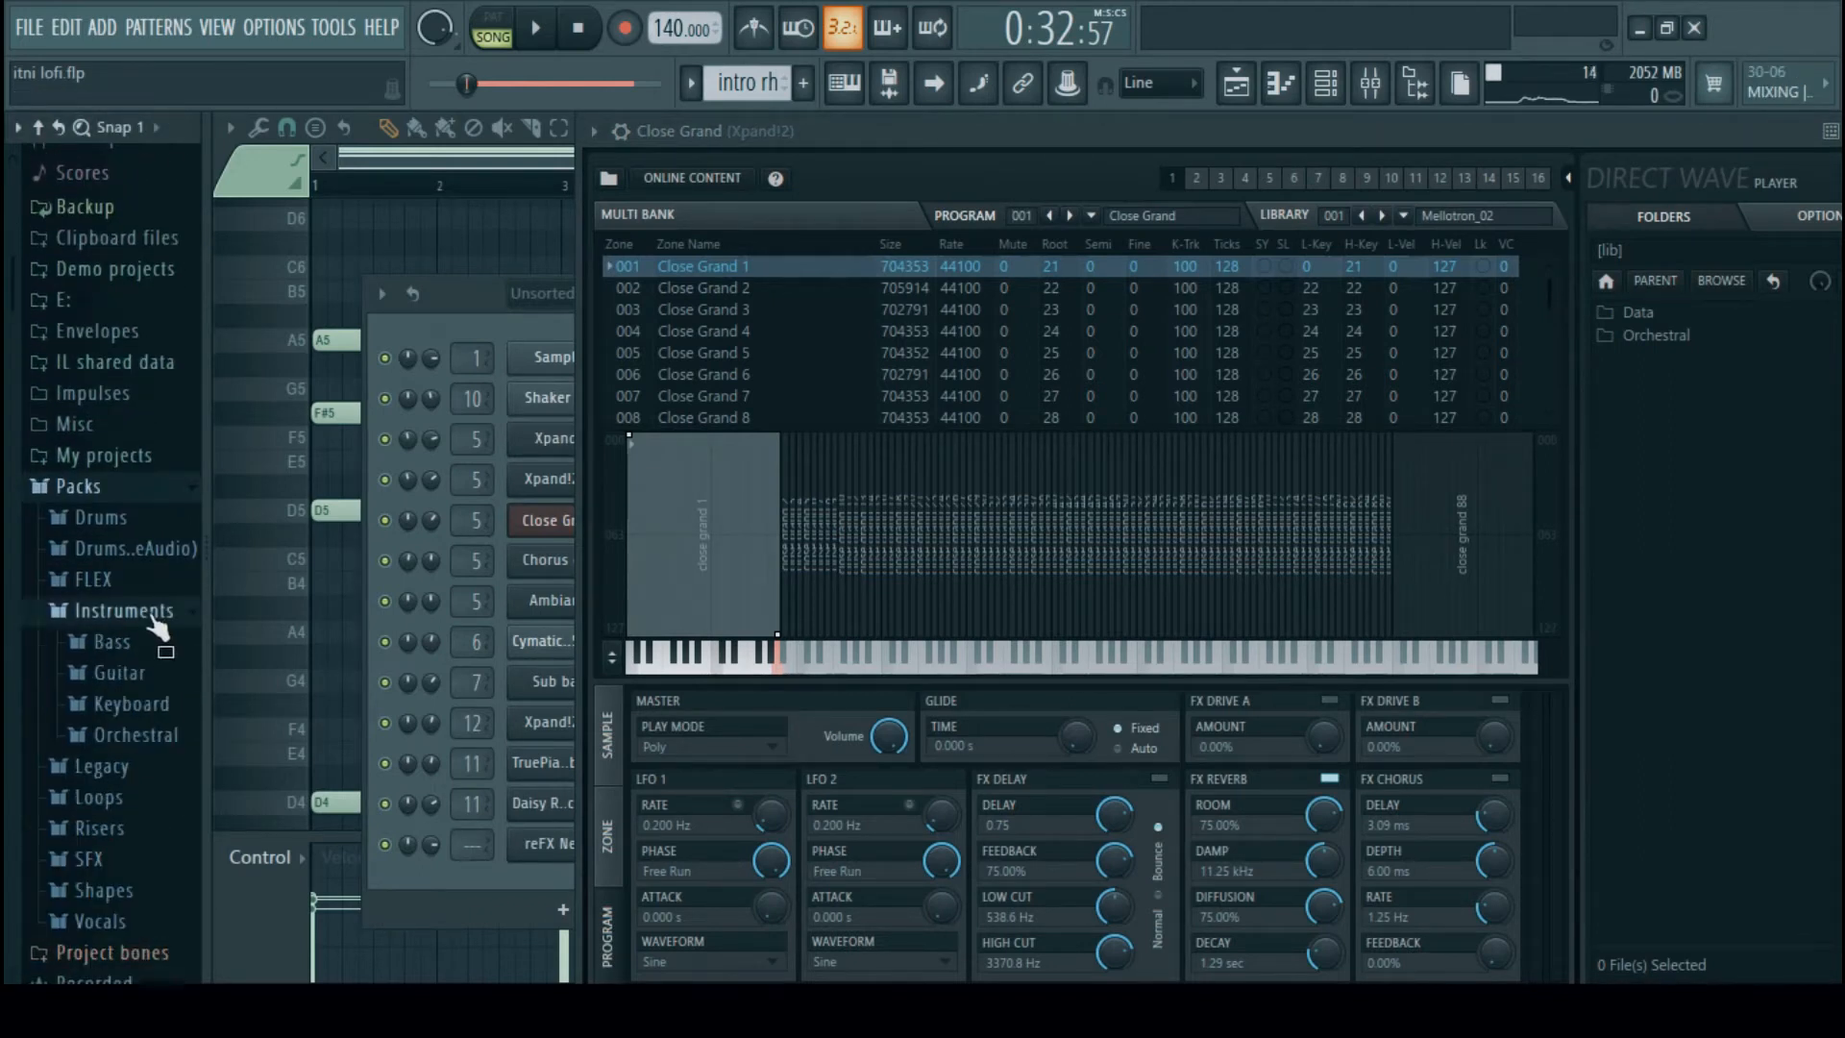
pyautogui.click(126, 703)
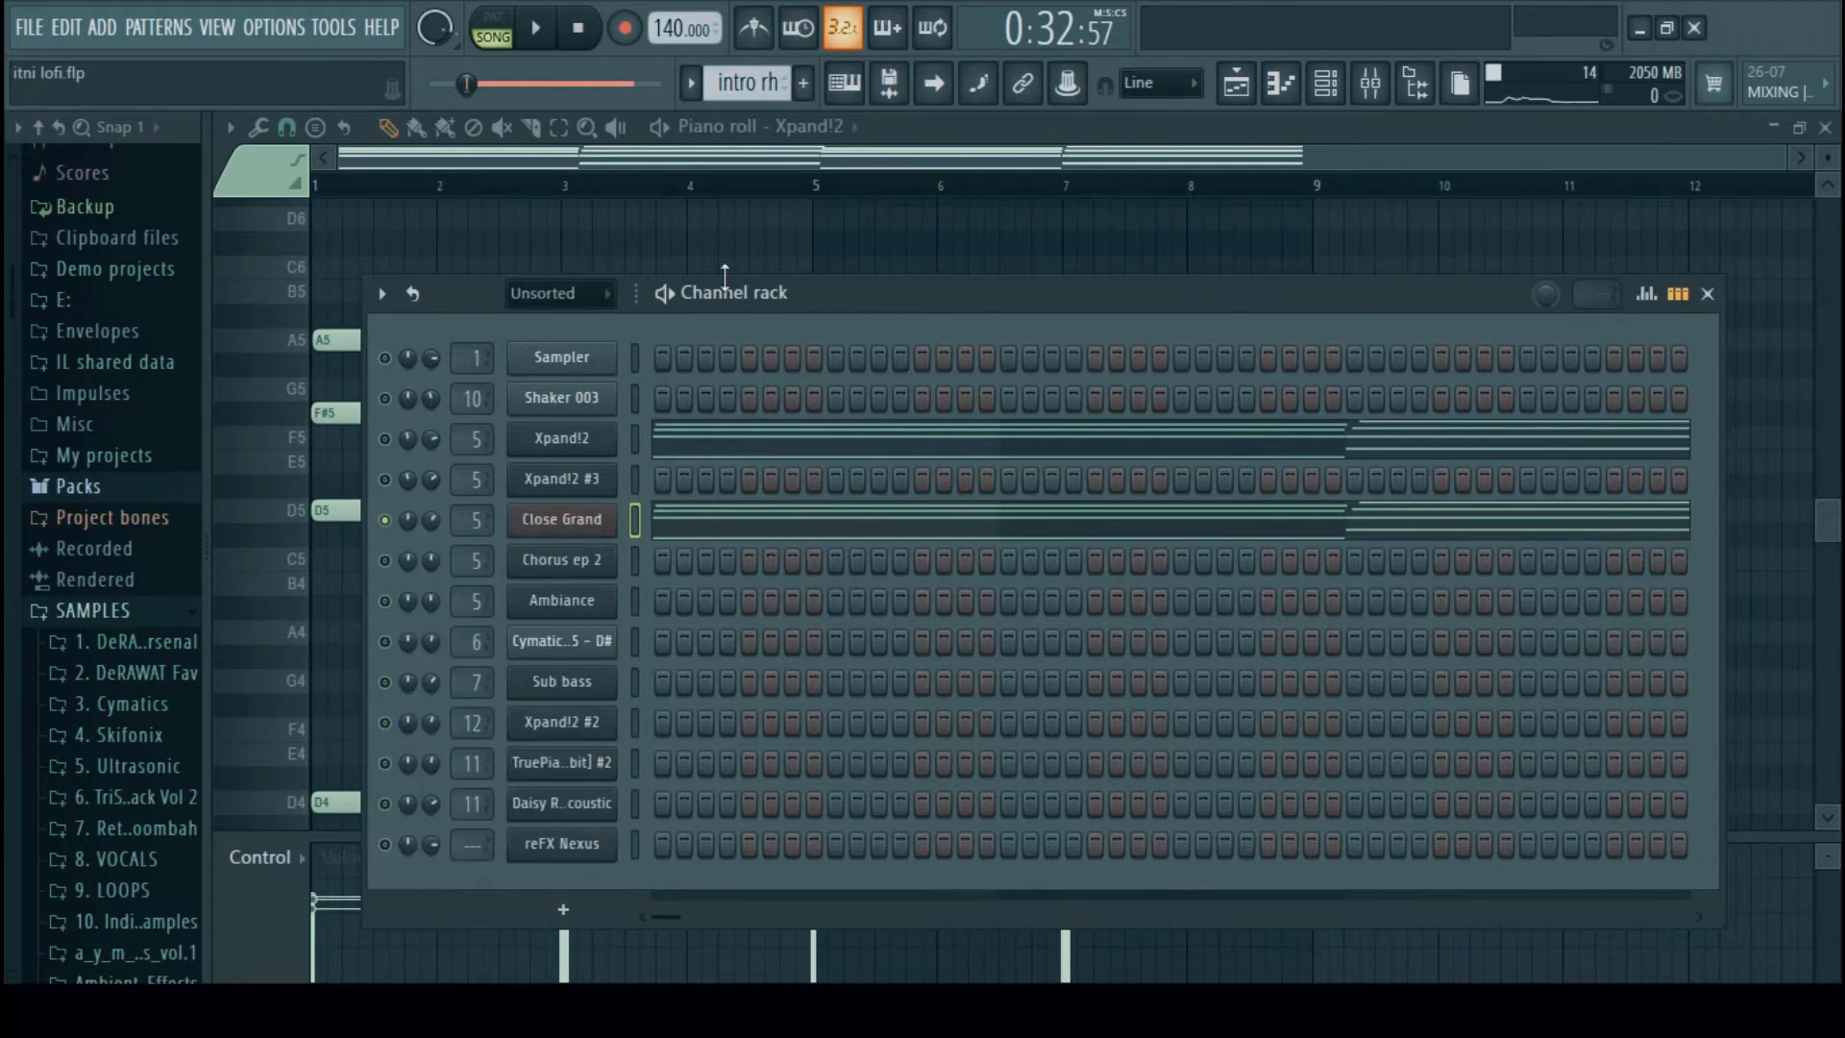
# Close the channel rack and browser, briefly reopening the rack before closing it again
pyautogui.click(1705, 294)
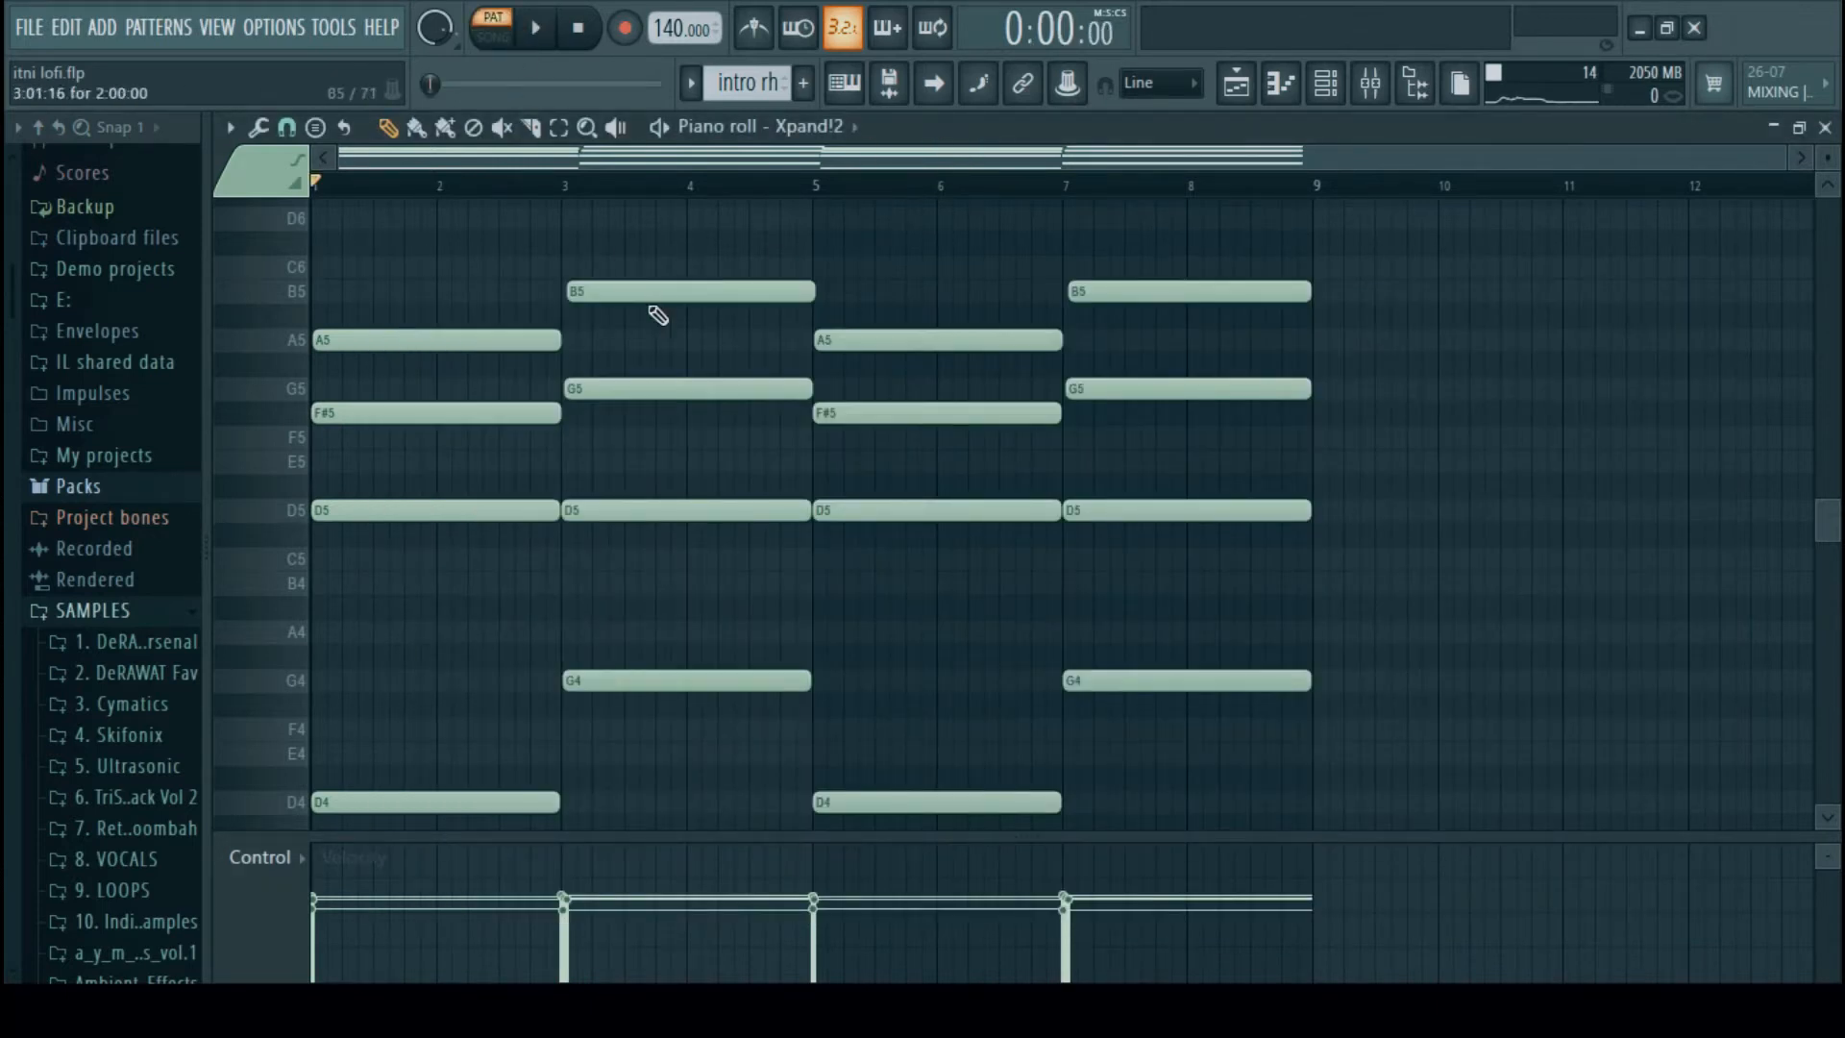
pyautogui.click(533, 30)
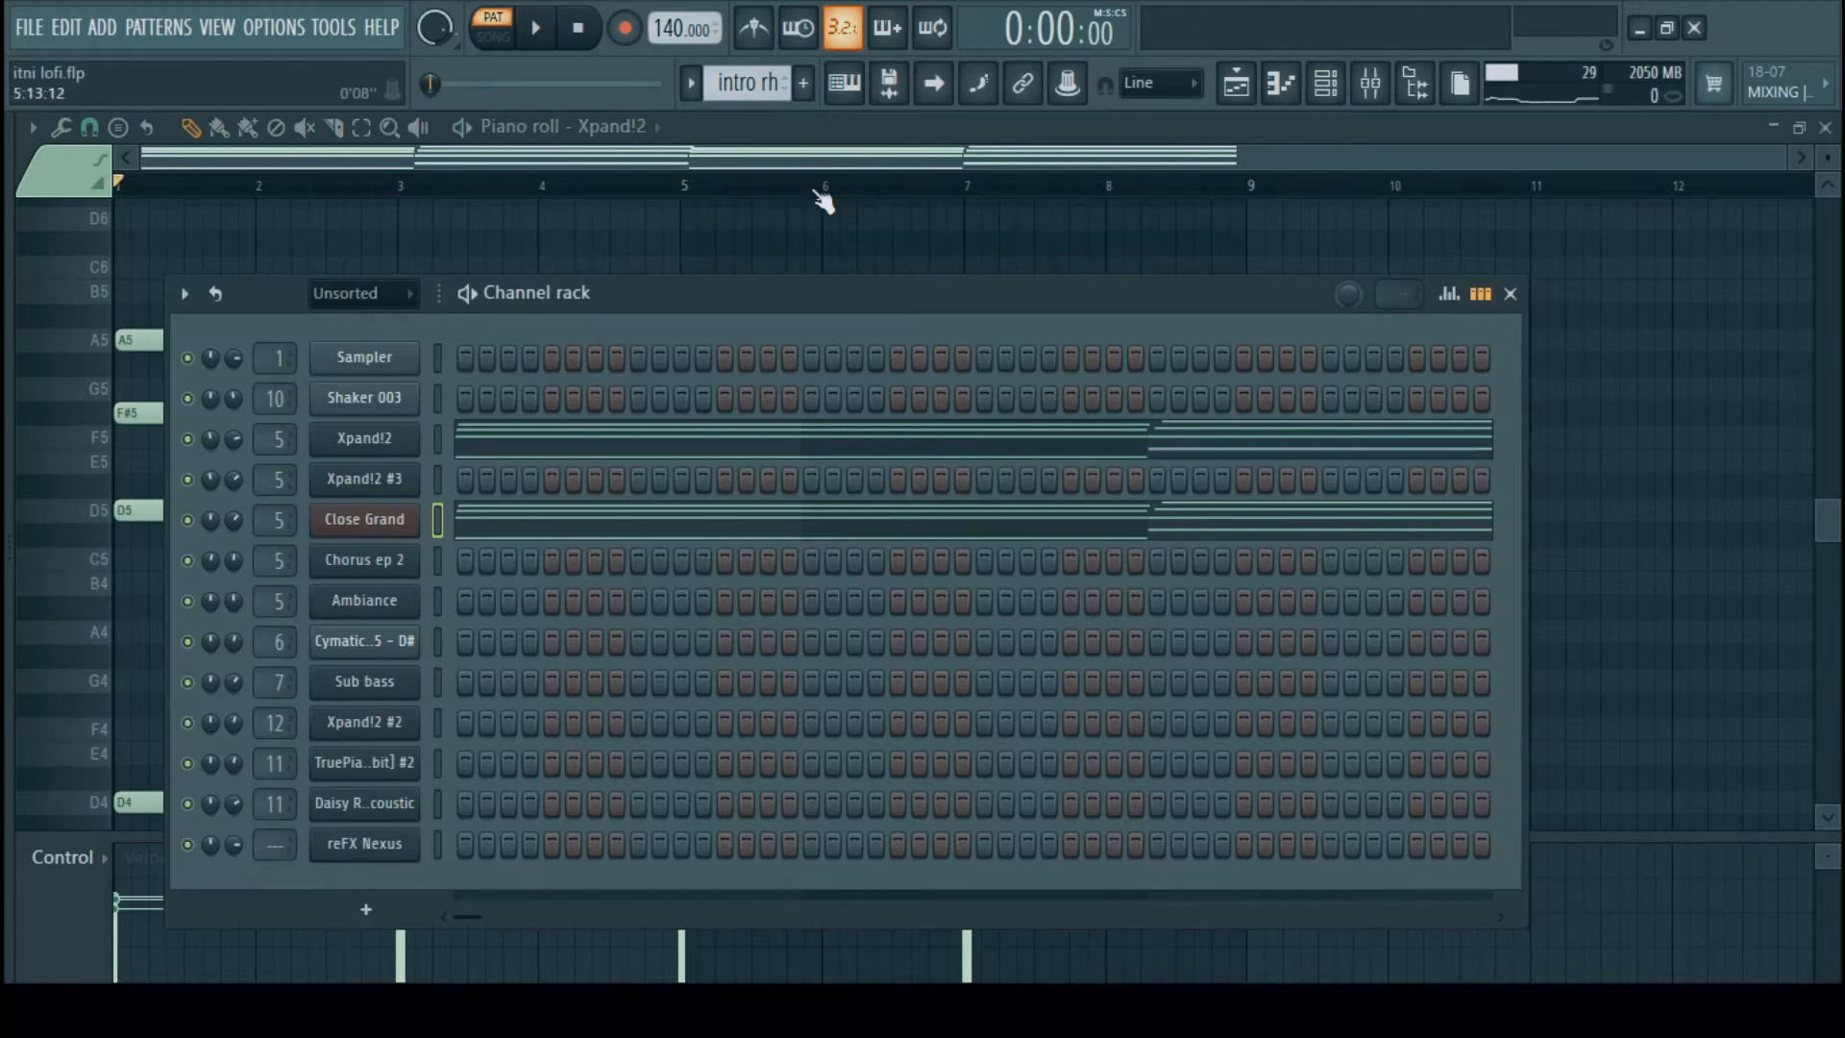
pyautogui.click(1509, 295)
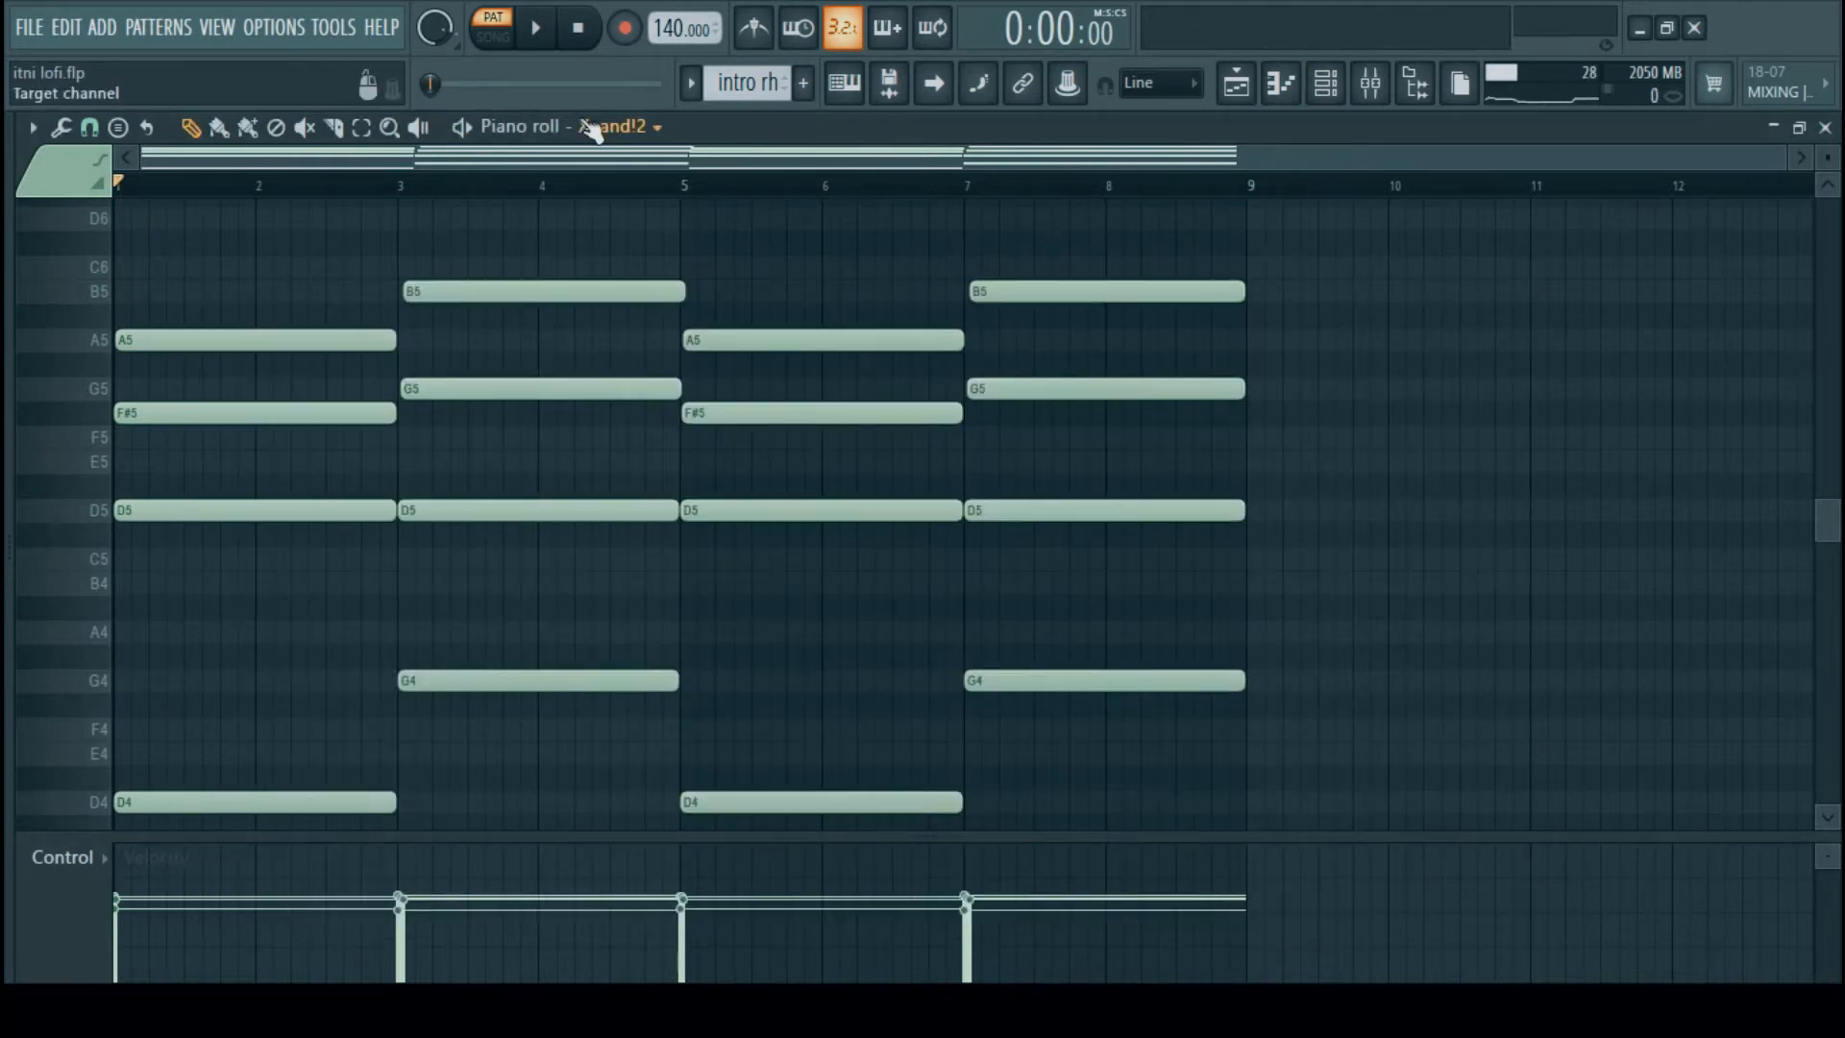
# Retarget the piano roll to Close Grand and open then close the Strumizer tool
pyautogui.click(537, 29)
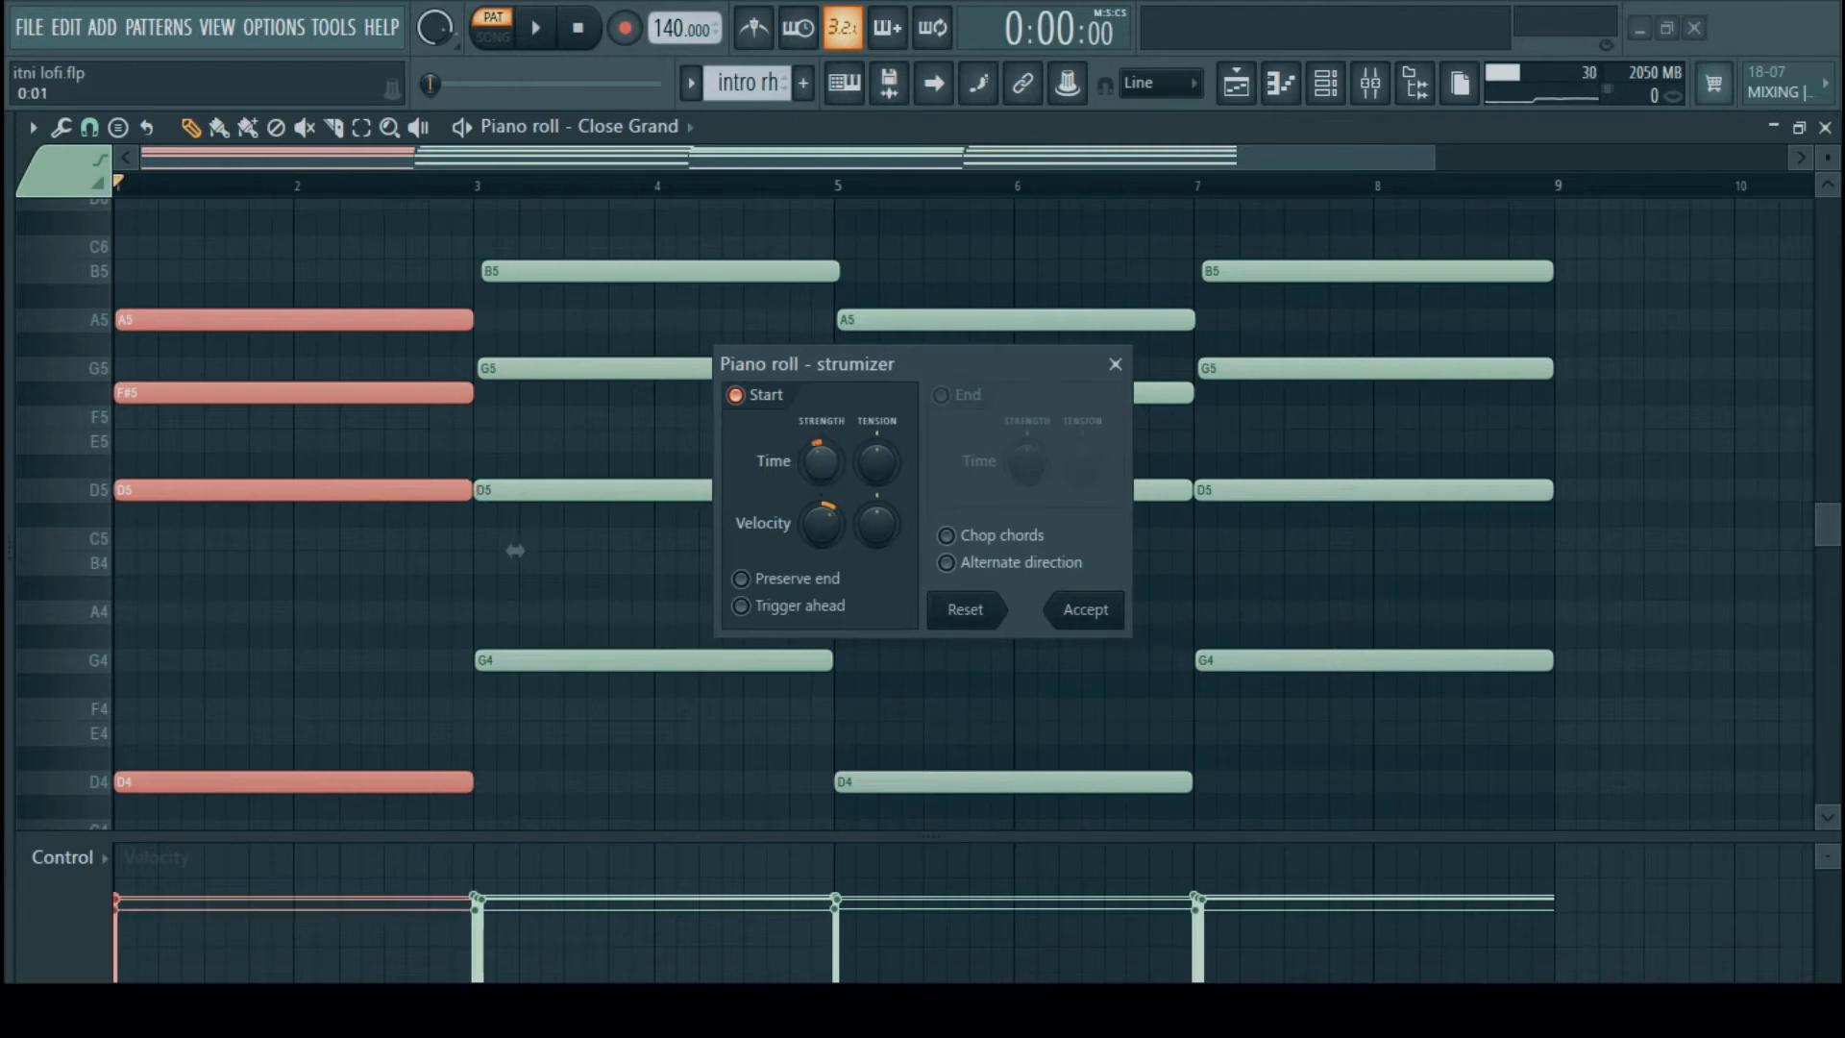
pyautogui.moveTo(820, 461); pyautogui.dragTo(828, 468)
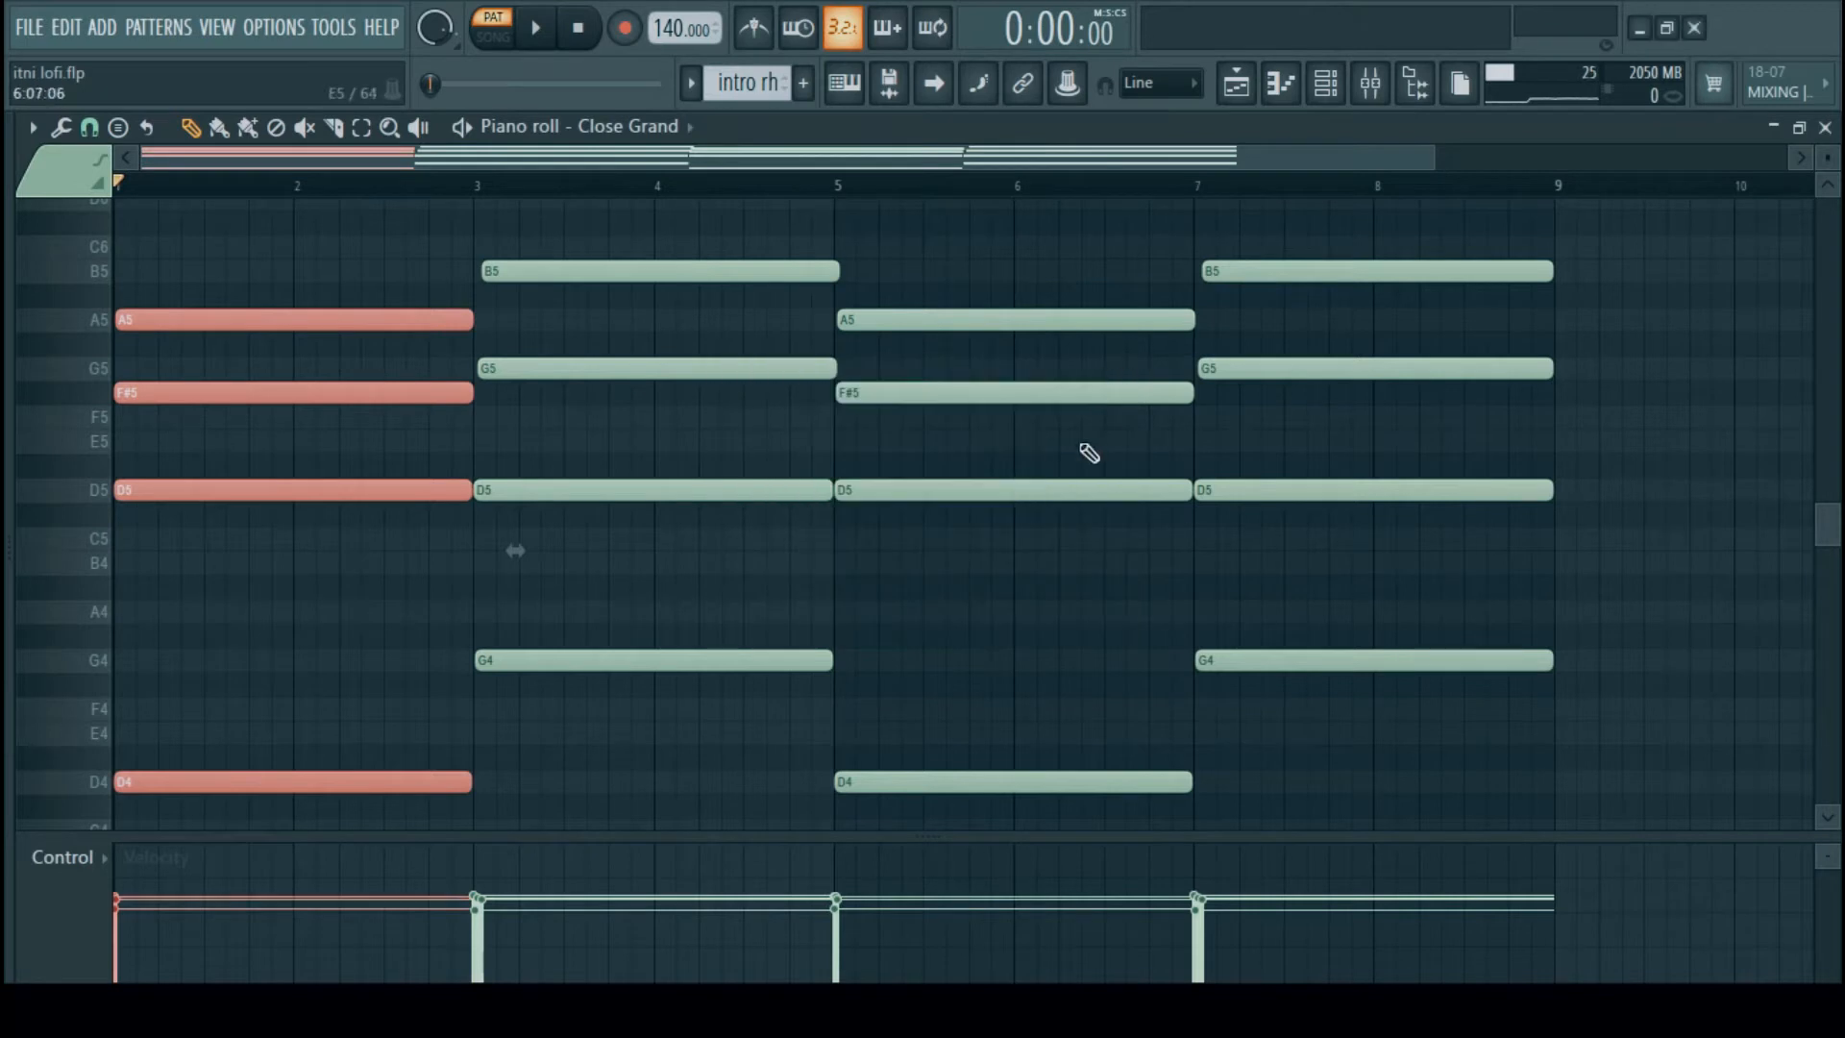
pyautogui.click(1236, 83)
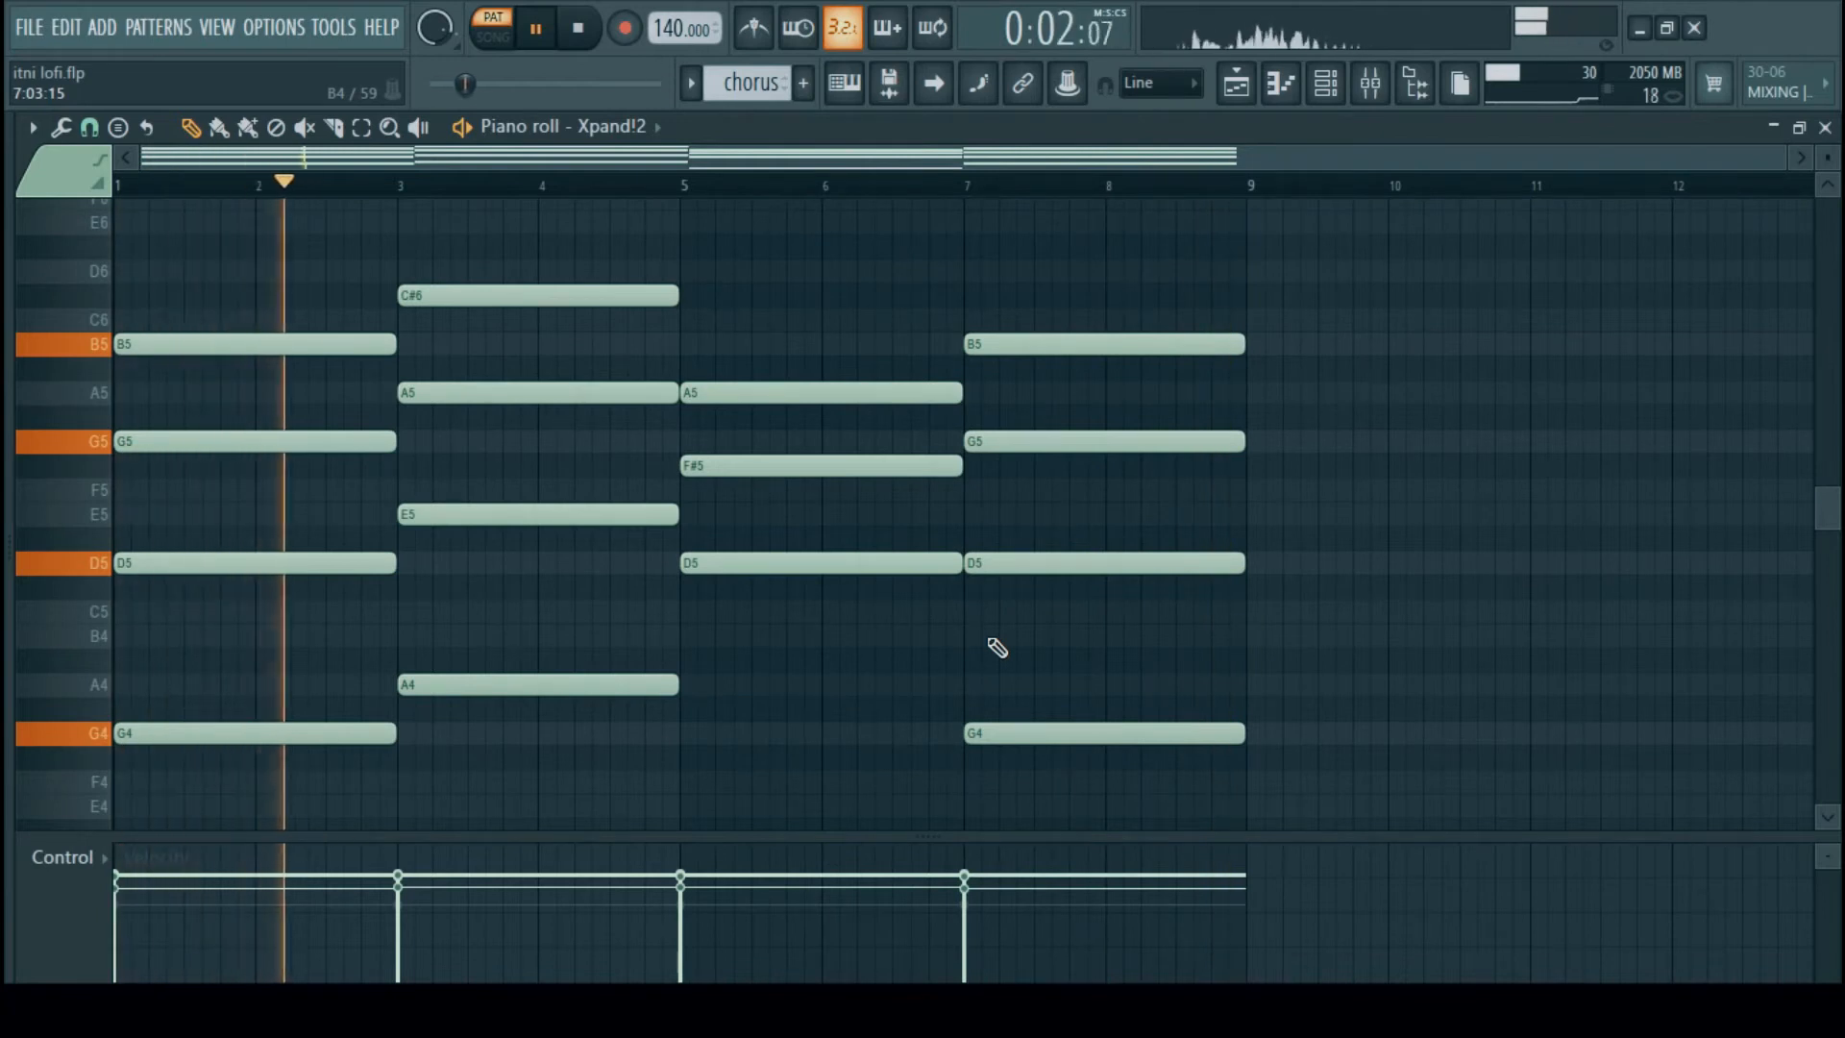
# Open the channel rack while the chorus pattern plays in the piano roll
pyautogui.click(1322, 83)
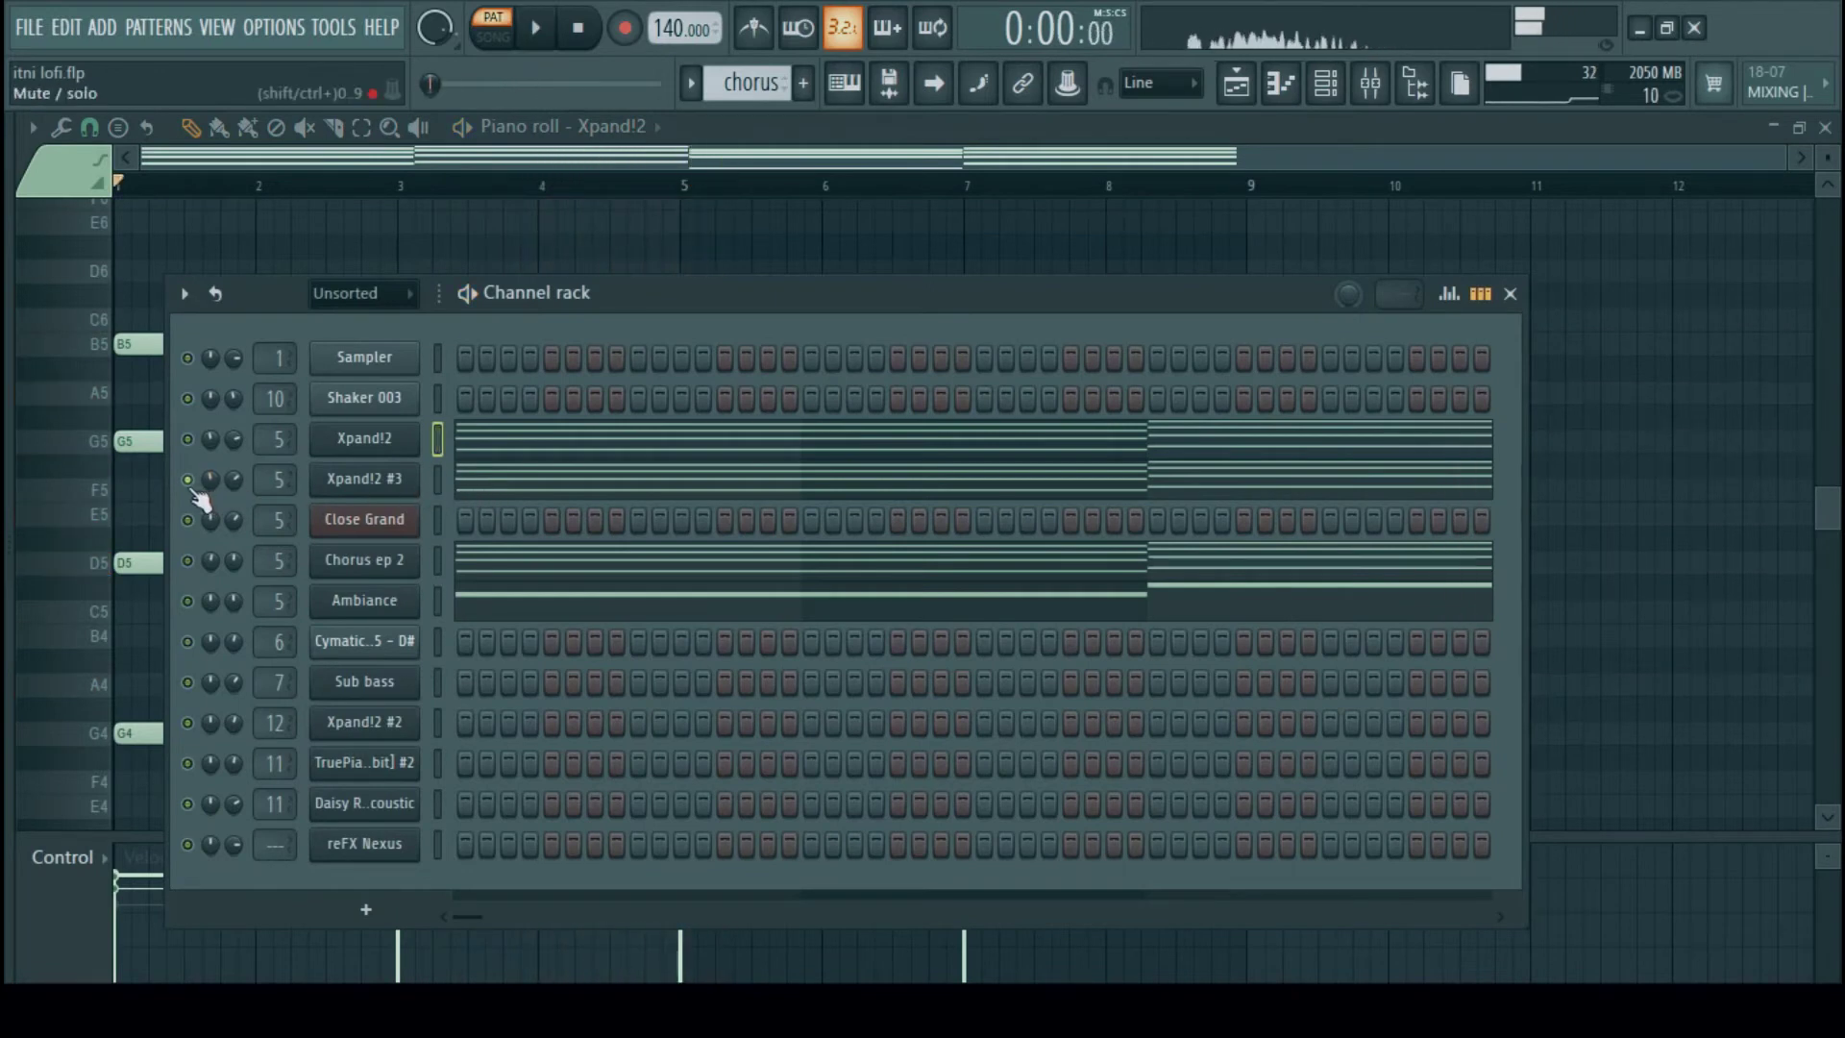
# Show the Xpand!2 #3 channel's chorus chords in the piano roll
pyautogui.click(539, 29)
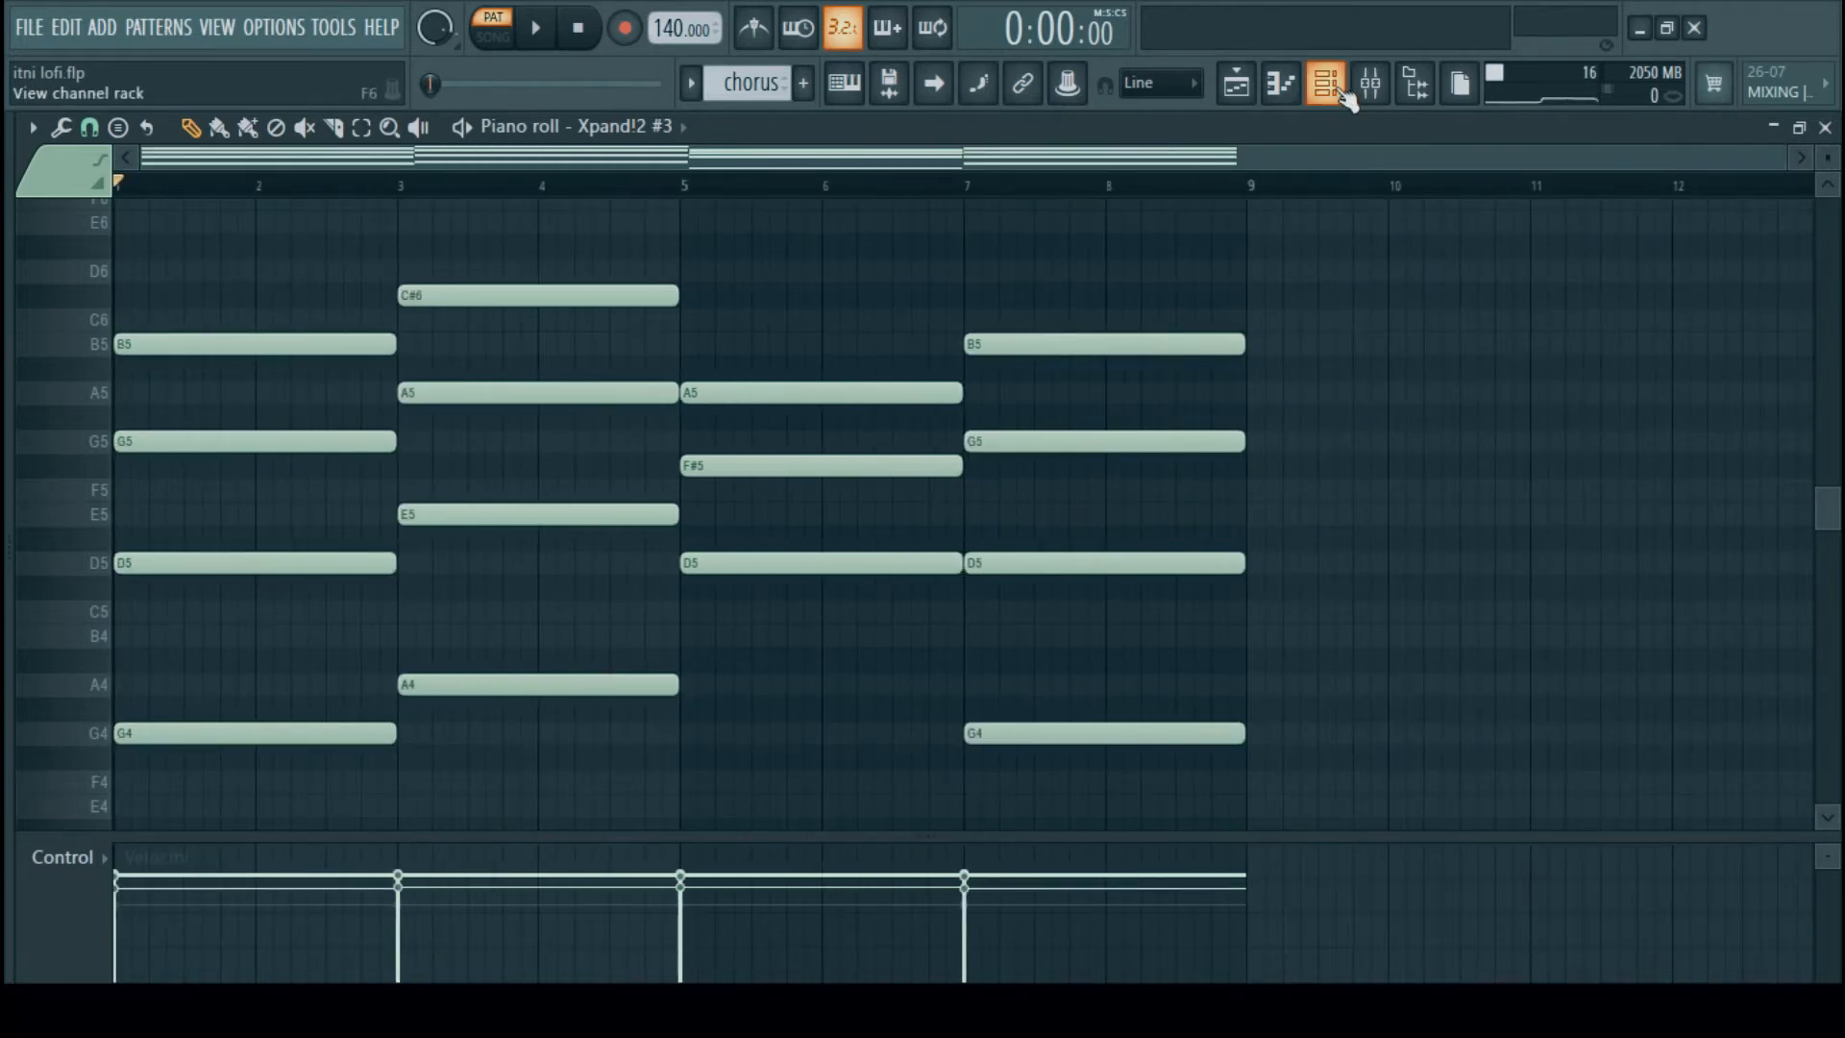
pyautogui.click(1324, 81)
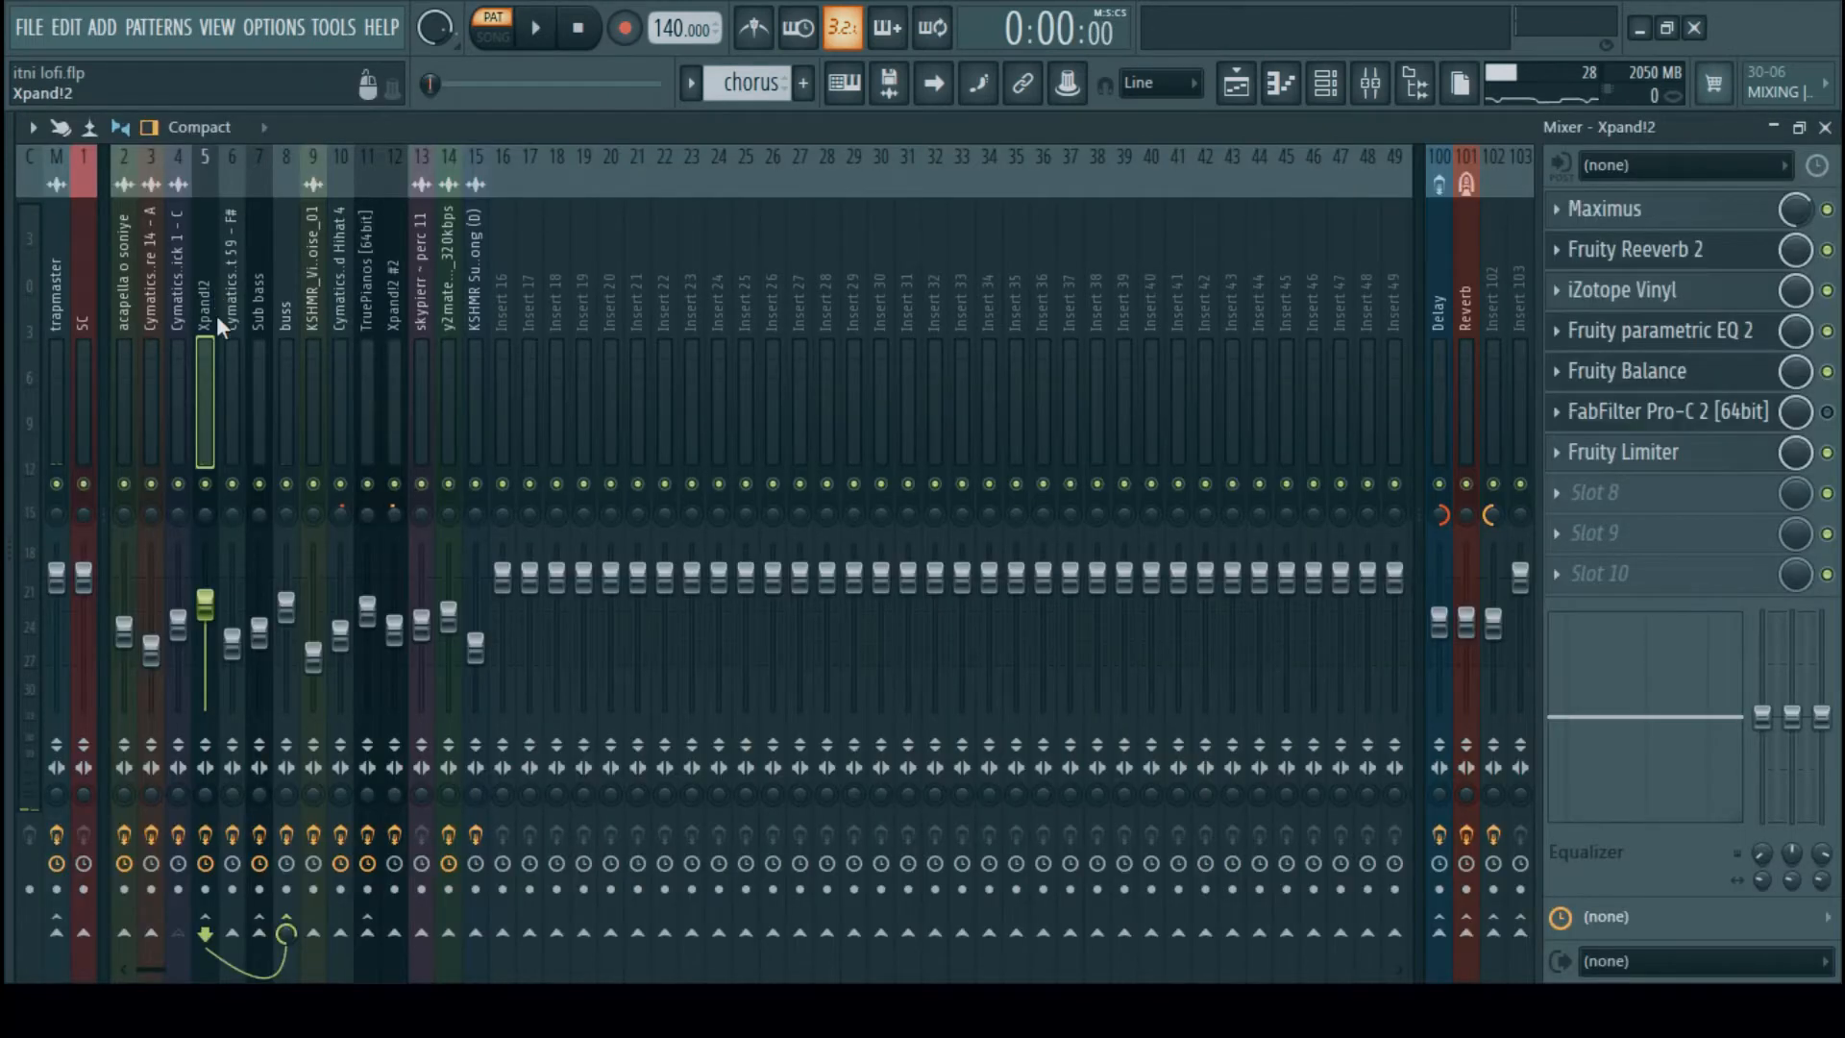
# Open the Xpand!2 insert's Maximus effect, reposition its window, then close it
pyautogui.click(1607, 210)
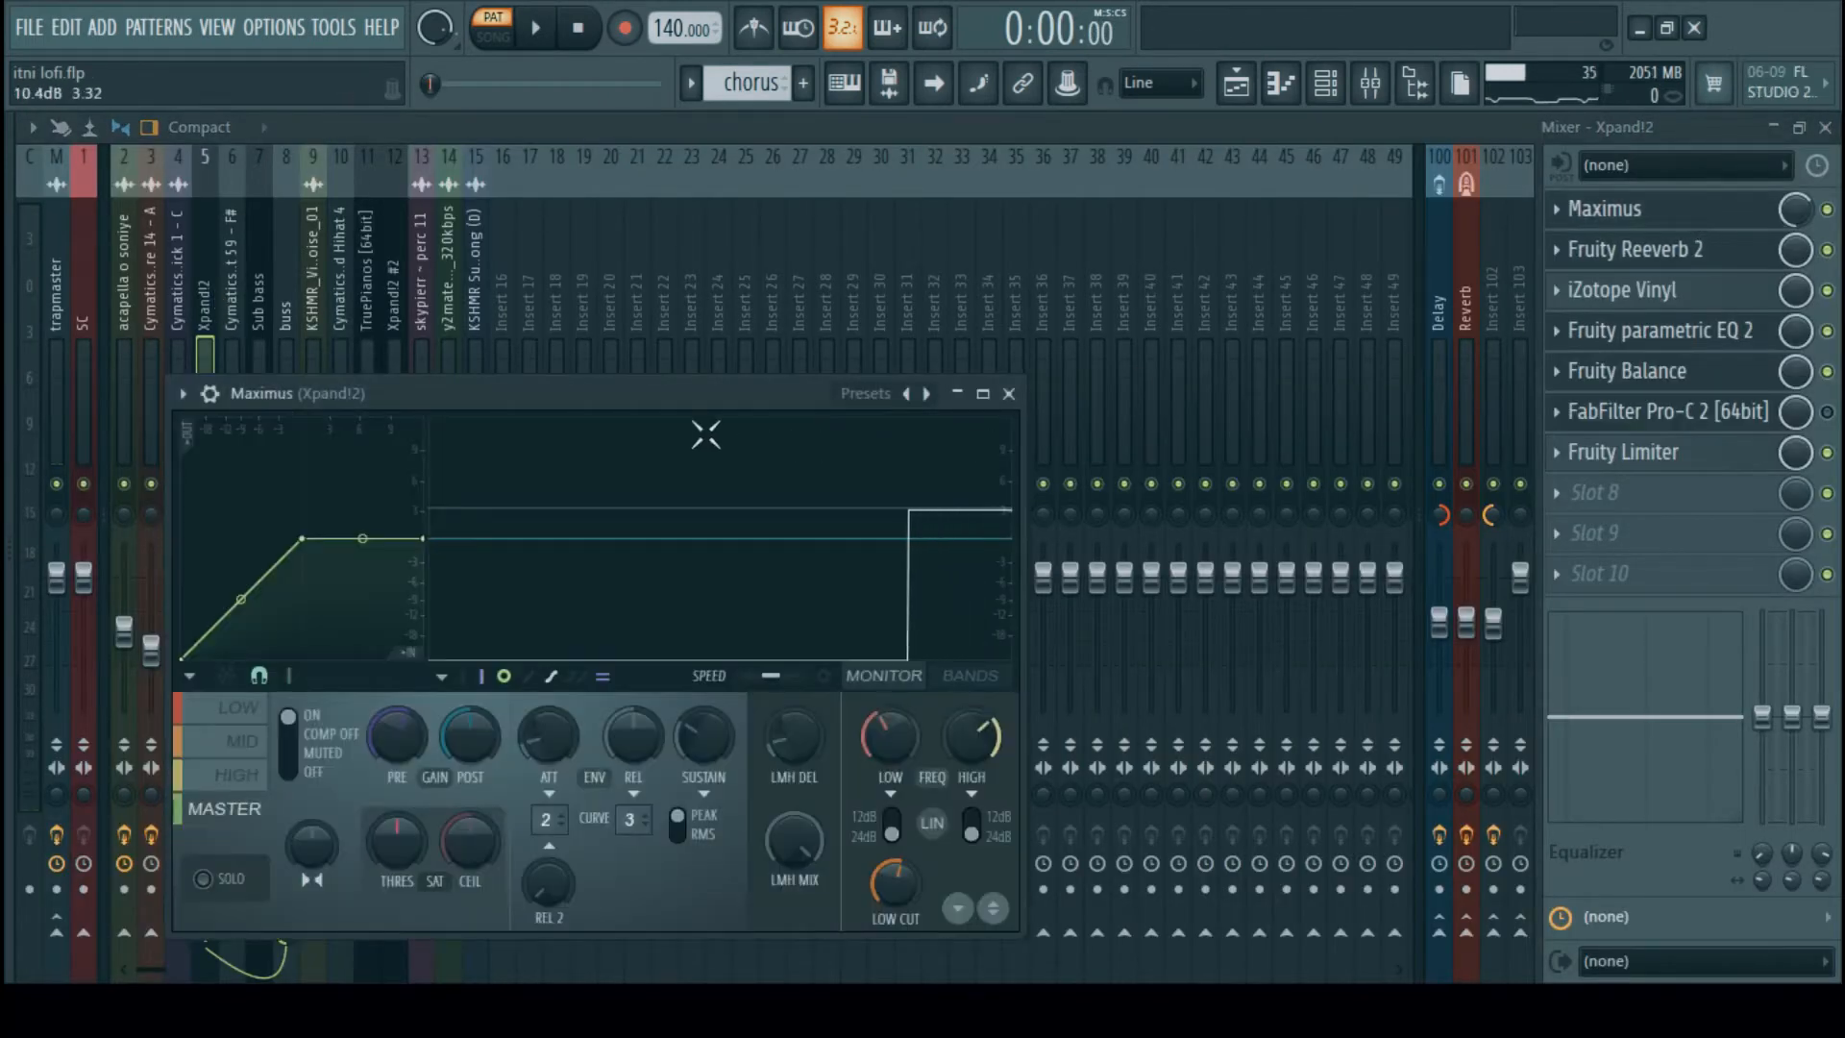
pyautogui.click(865, 393)
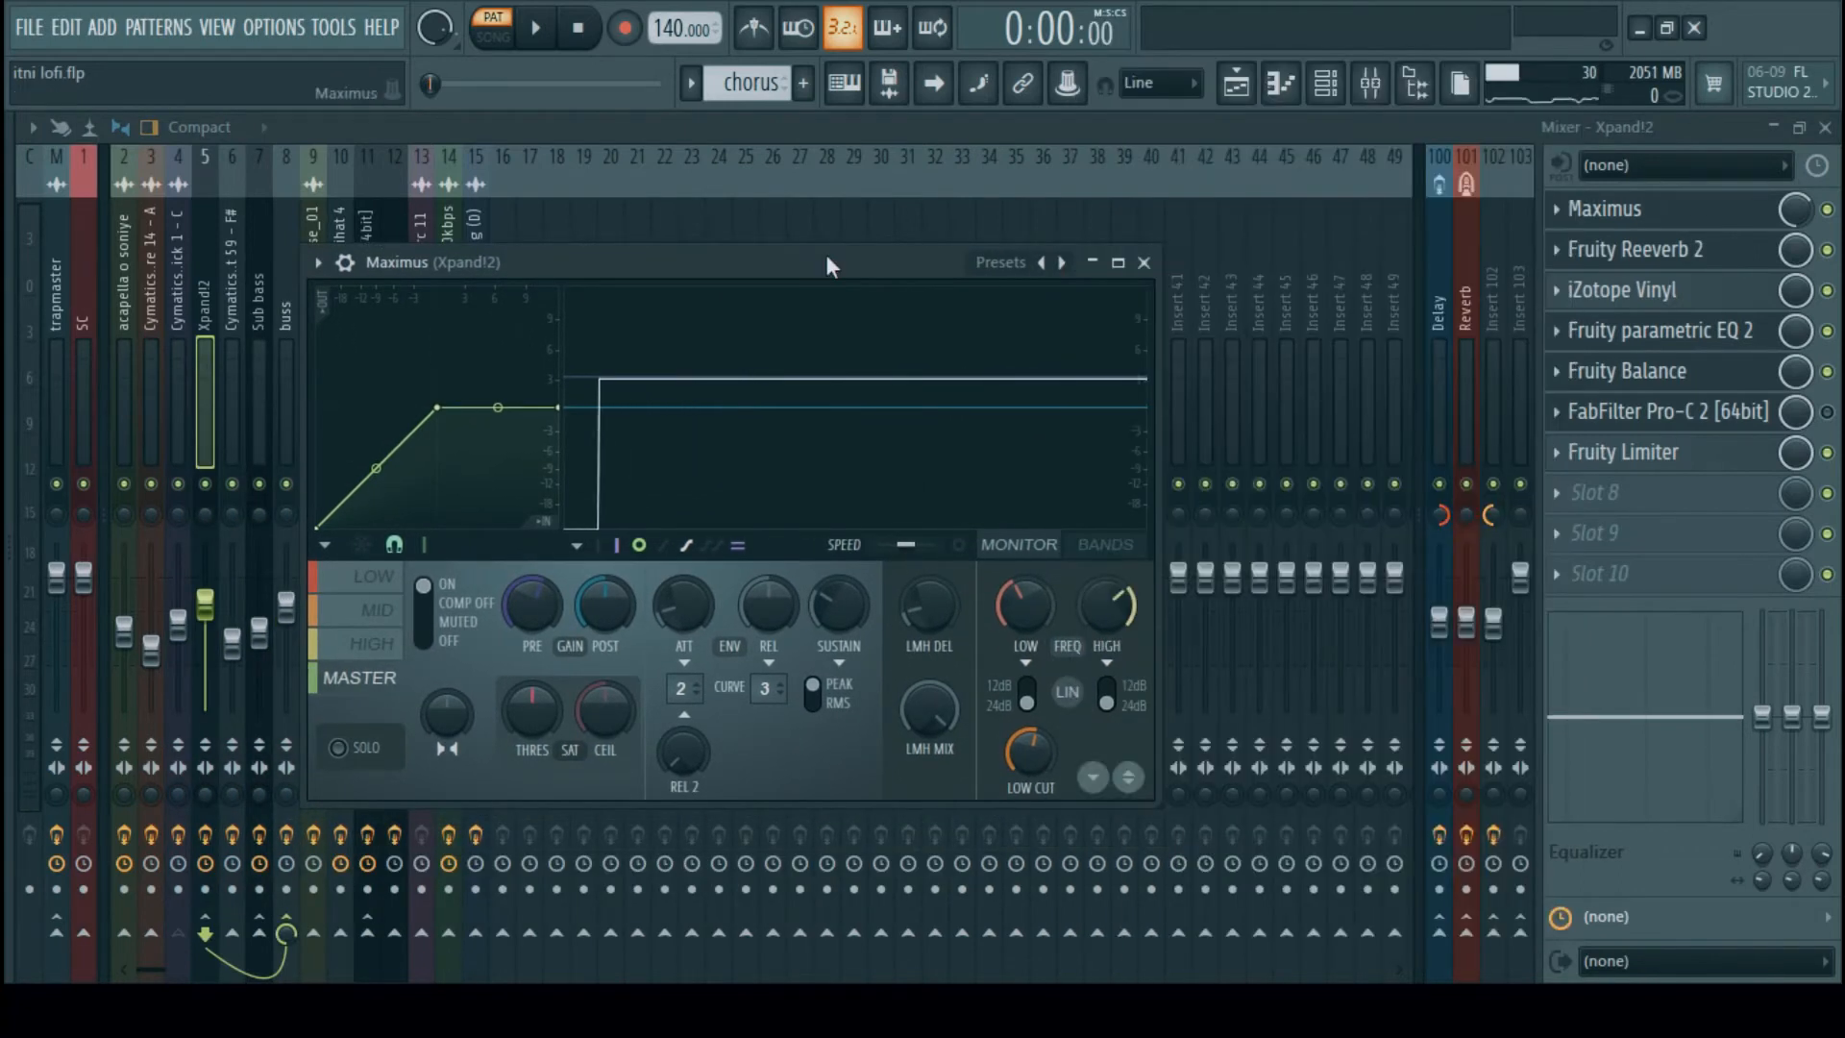
pyautogui.click(539, 27)
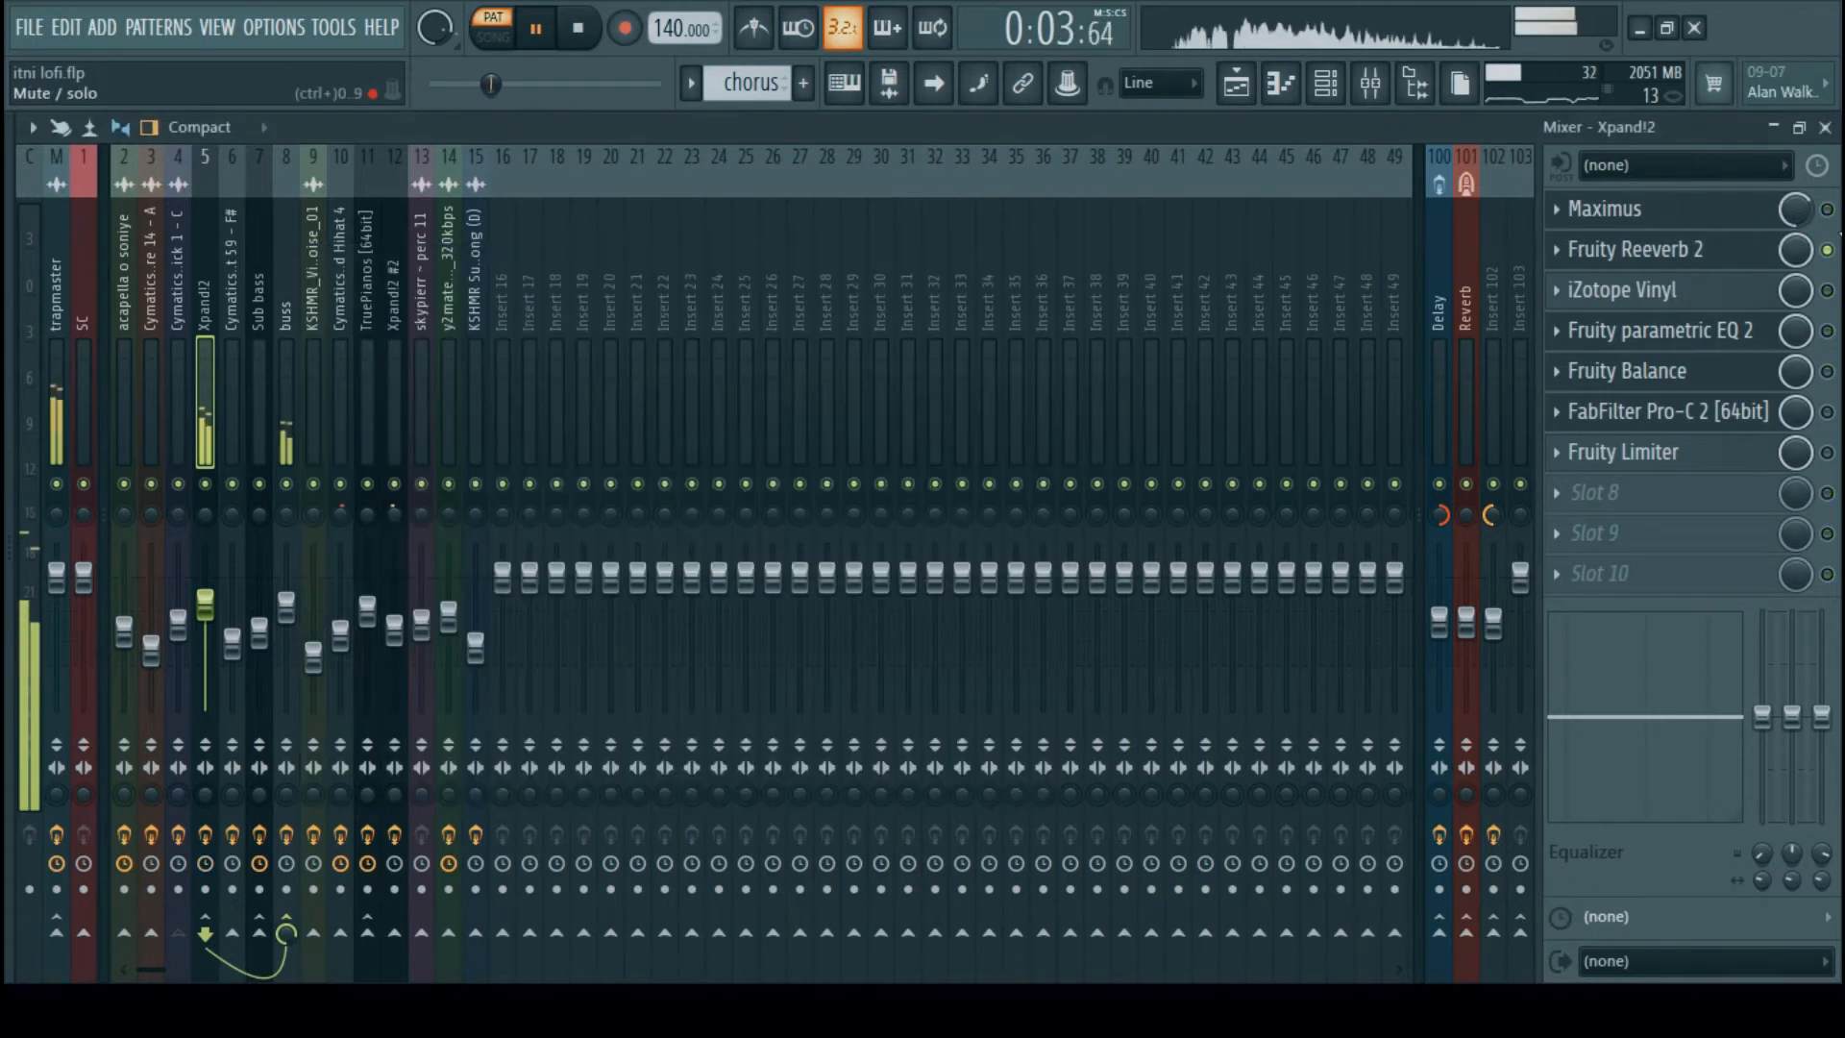
pyautogui.click(571, 27)
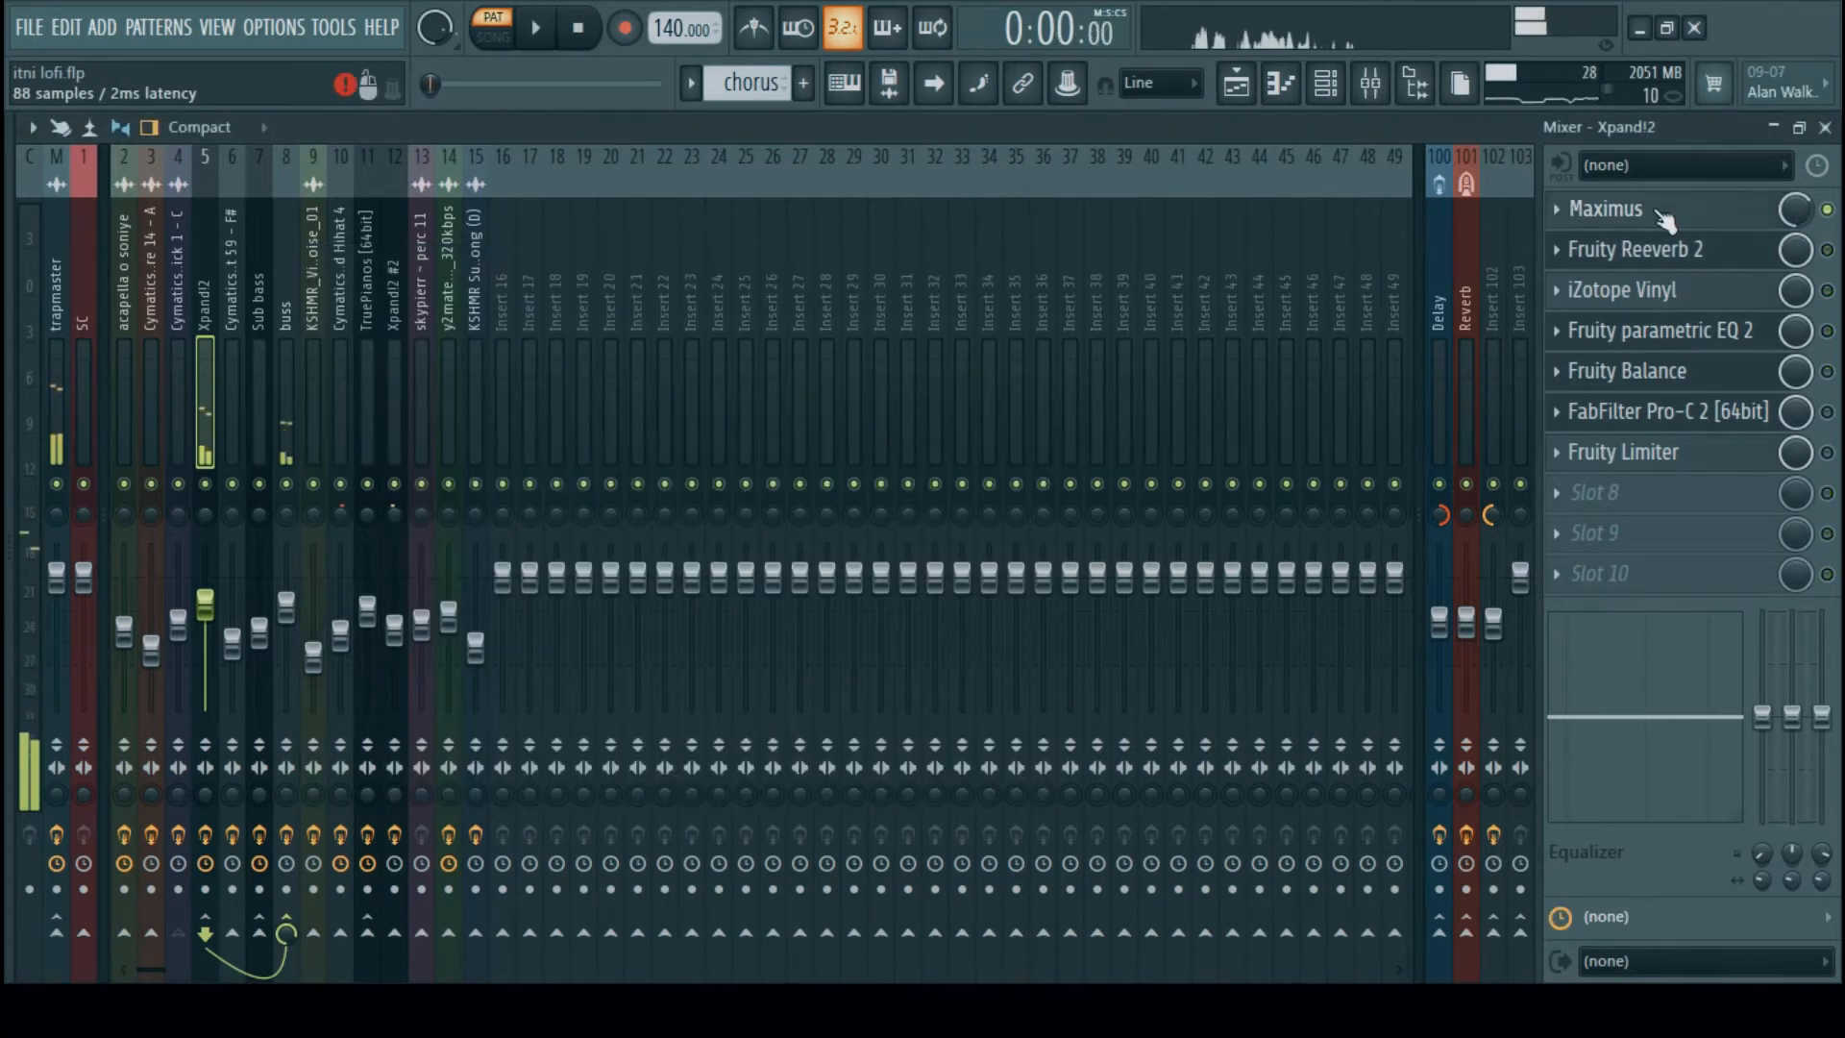
pyautogui.click(1601, 208)
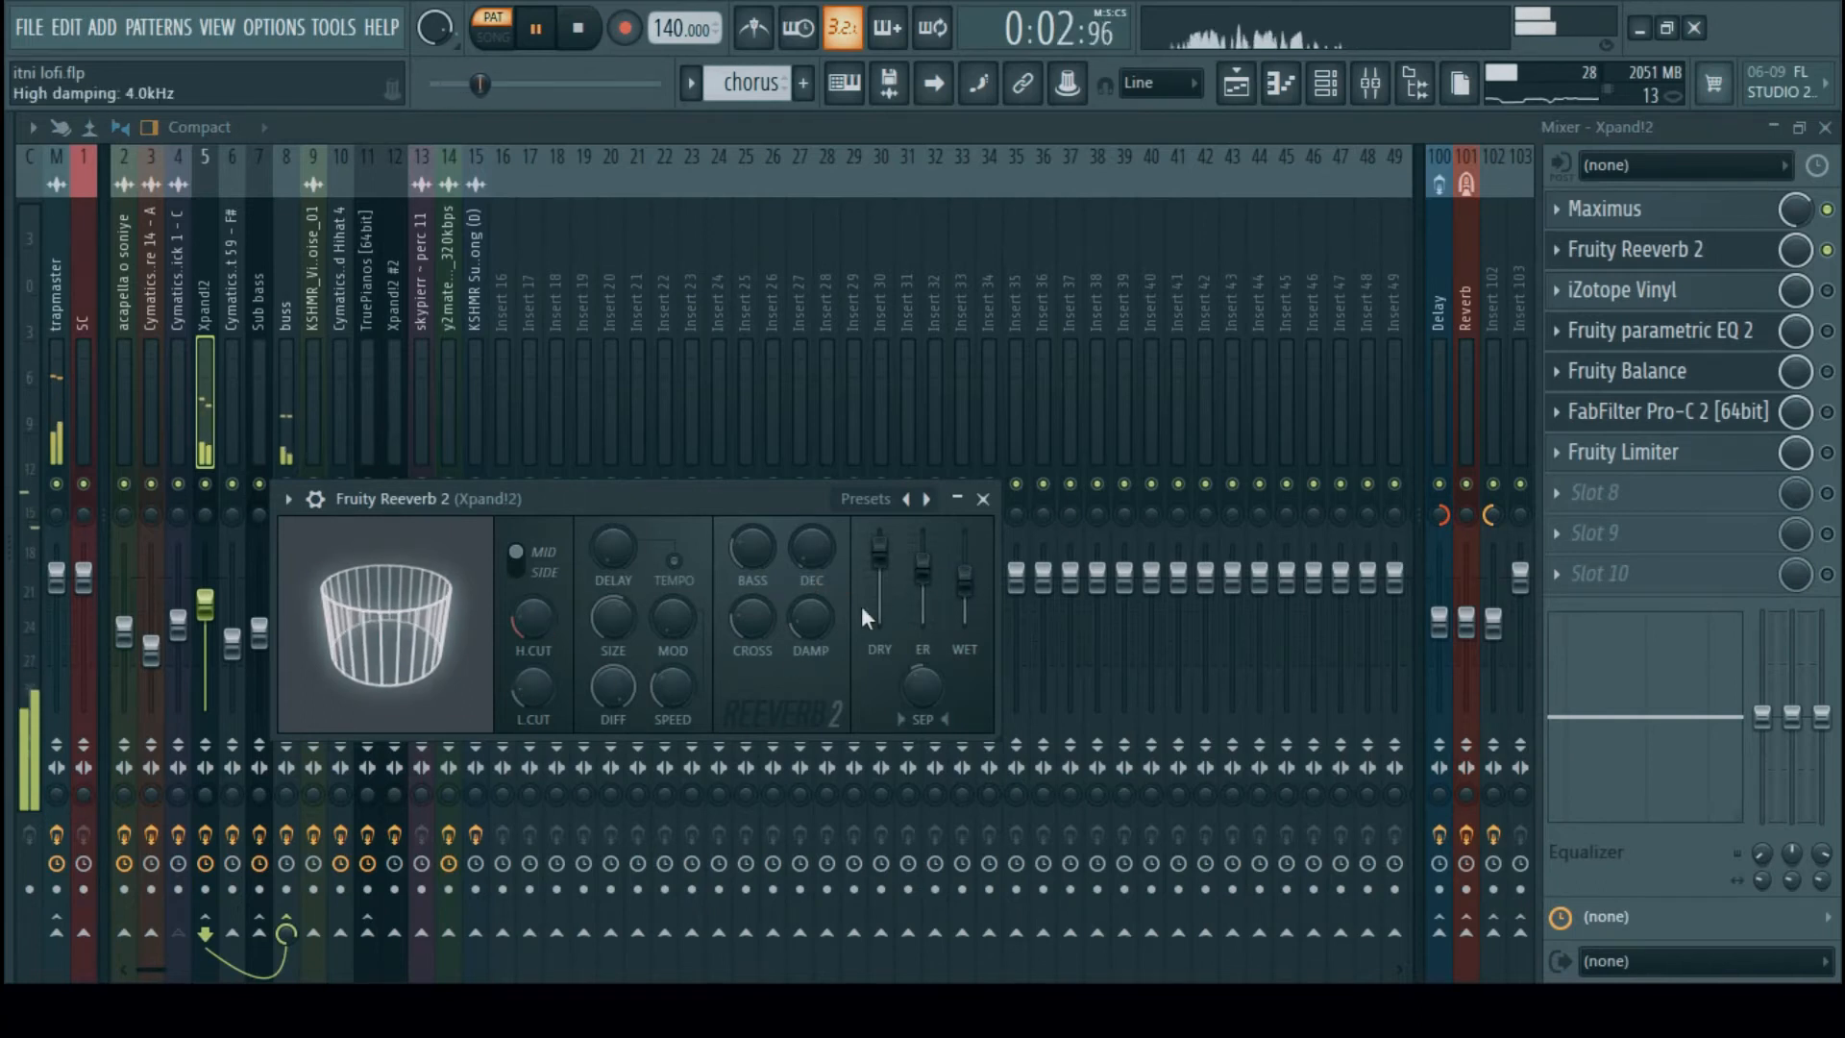
pyautogui.click(985, 499)
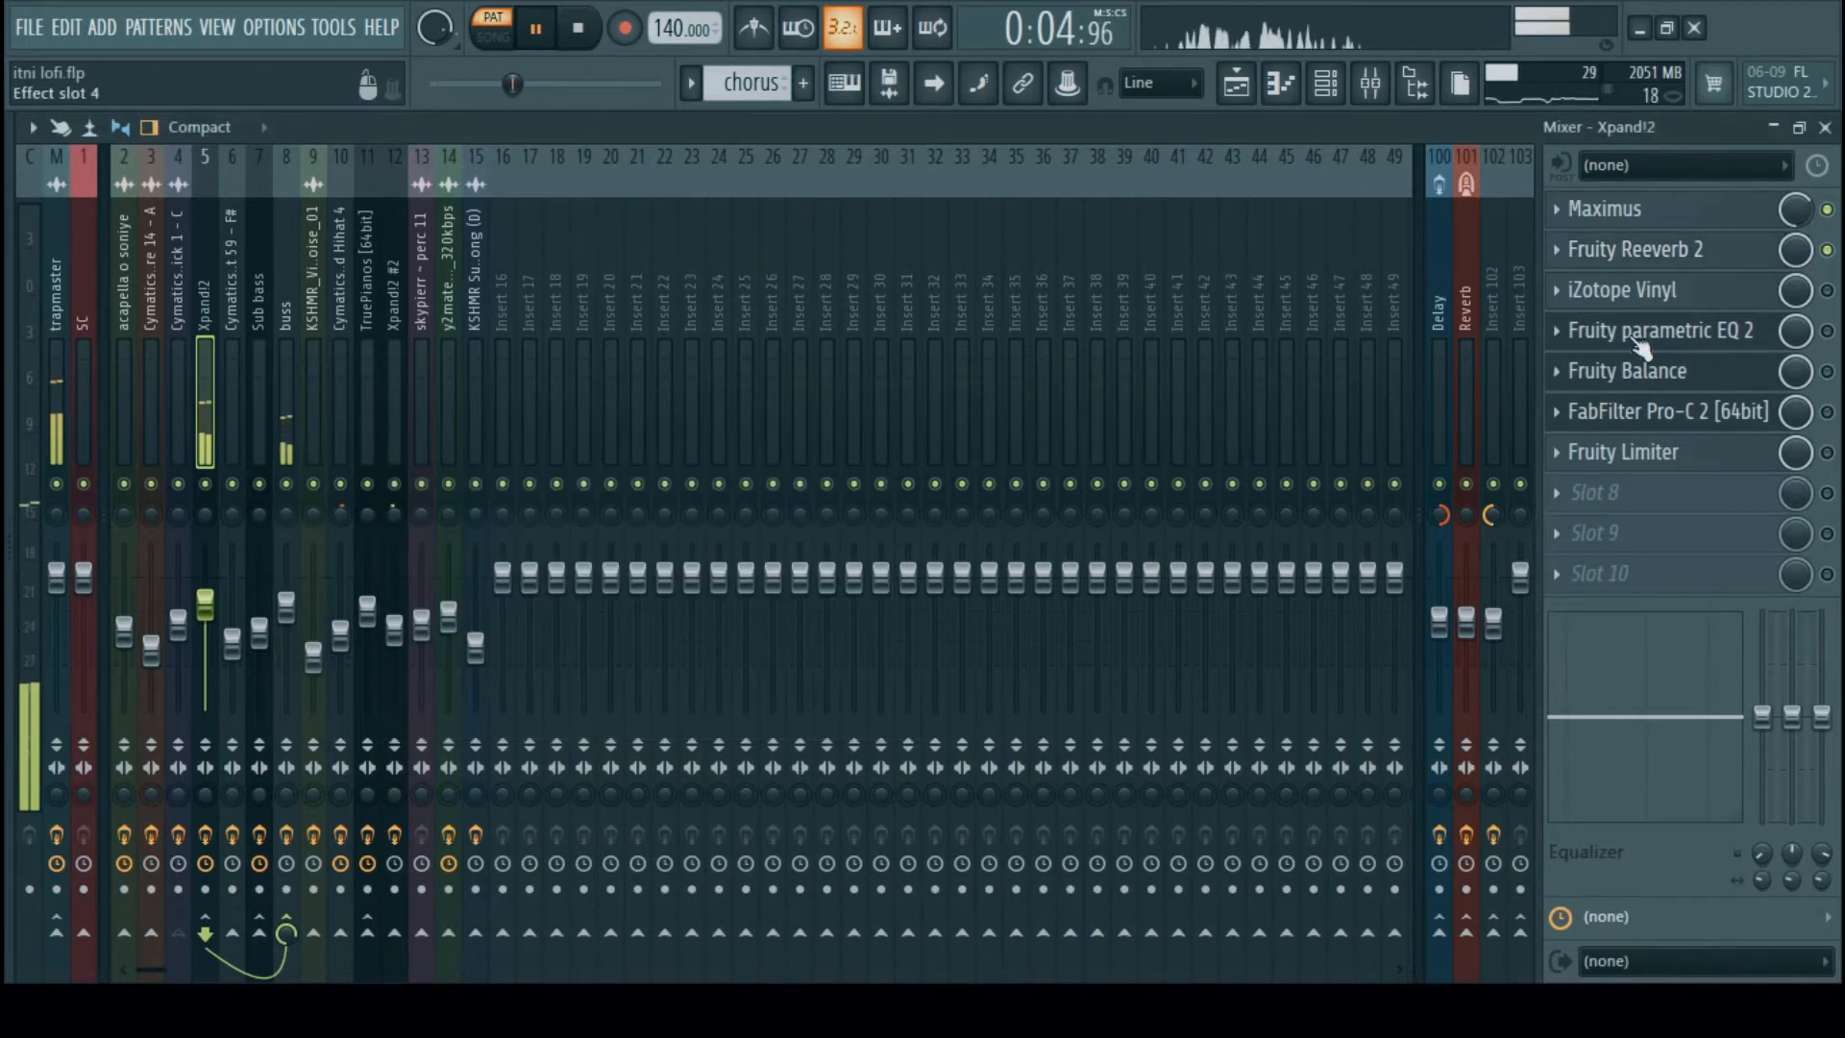
pyautogui.click(1622, 290)
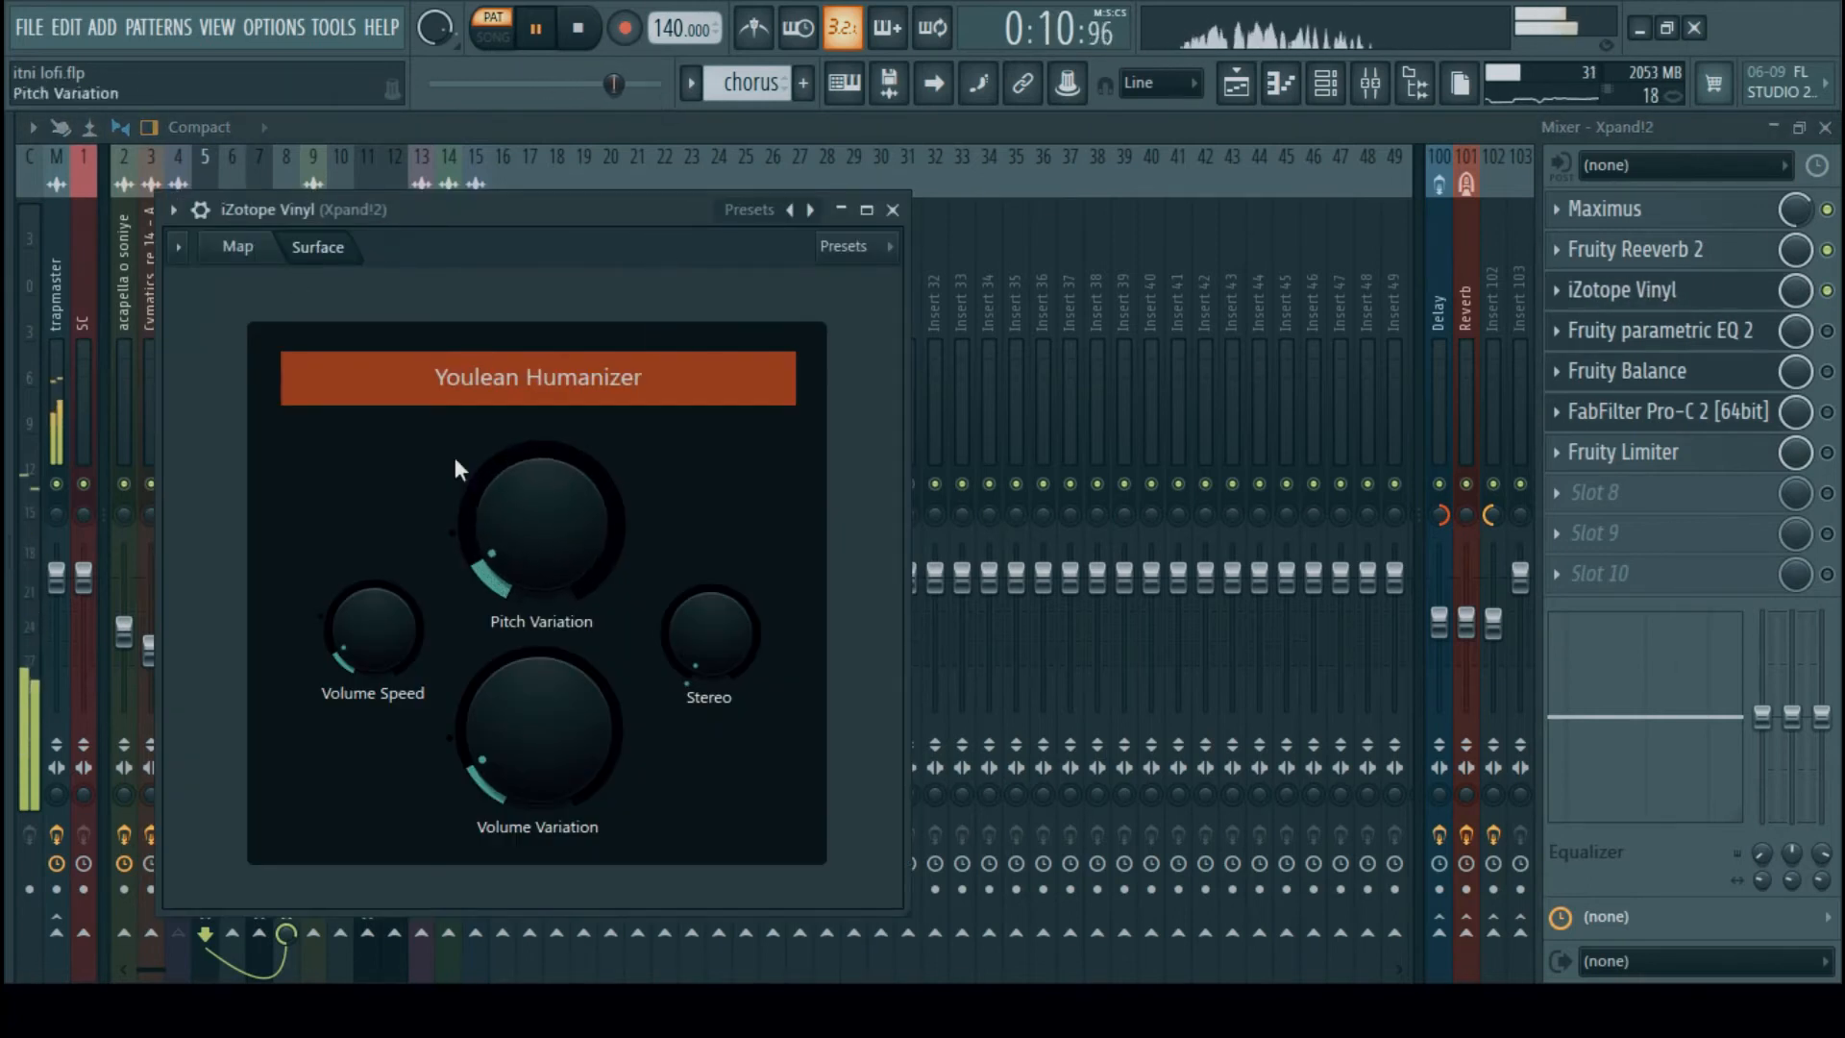
# Browse the Youlean Humanizer presets in the iZotope Vinyl slot, then close it
pyautogui.click(809, 209)
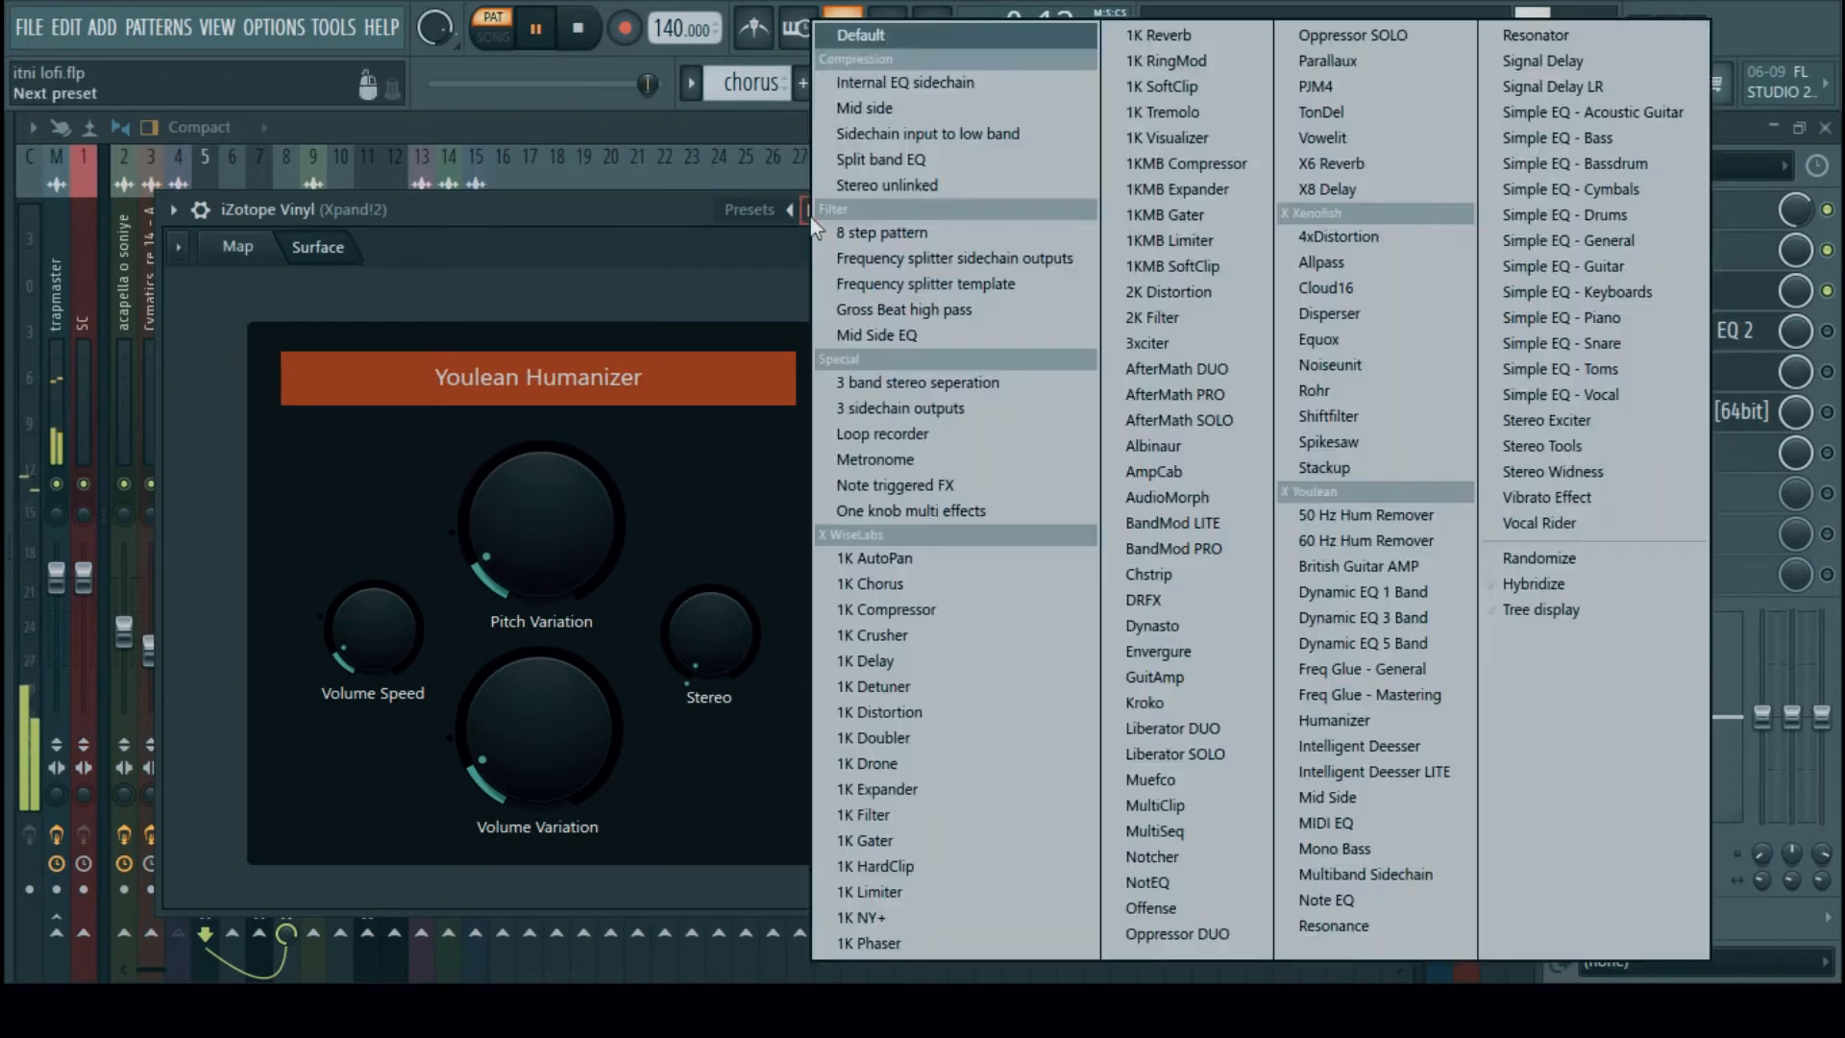
pyautogui.moveTo(952, 336)
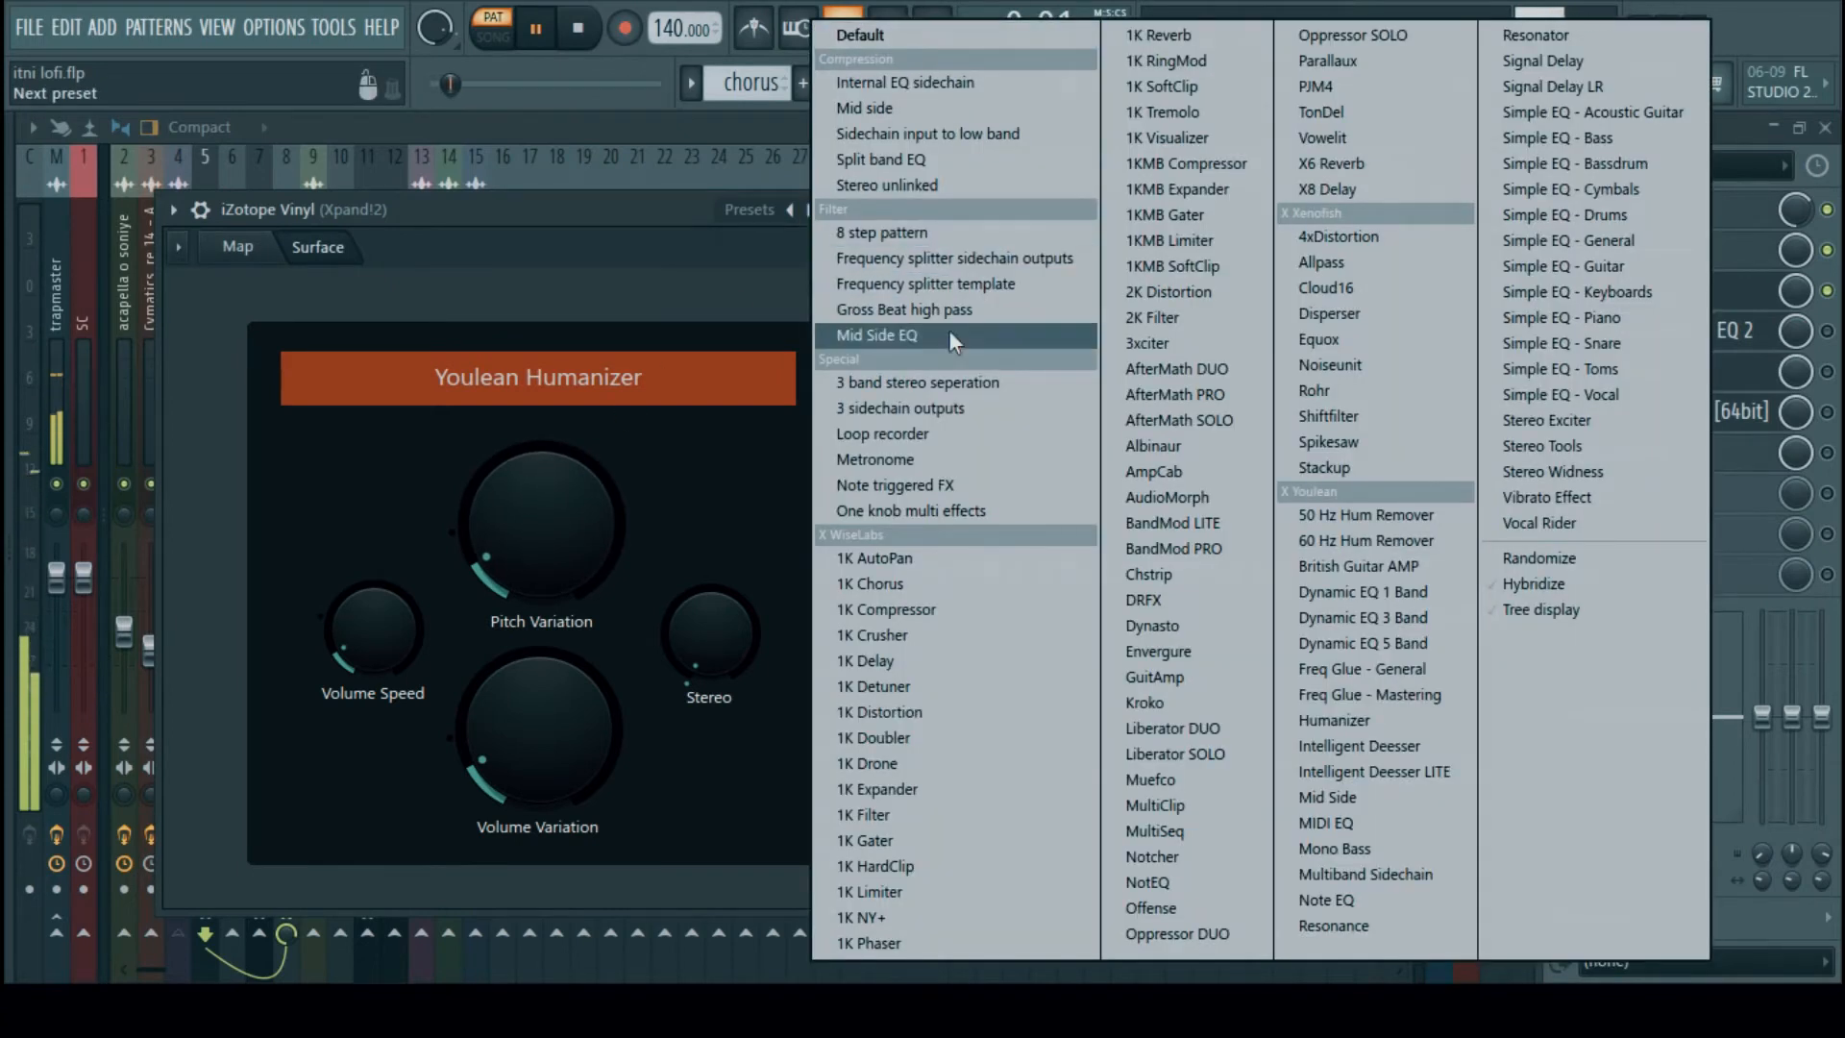
pyautogui.moveTo(1119, 485)
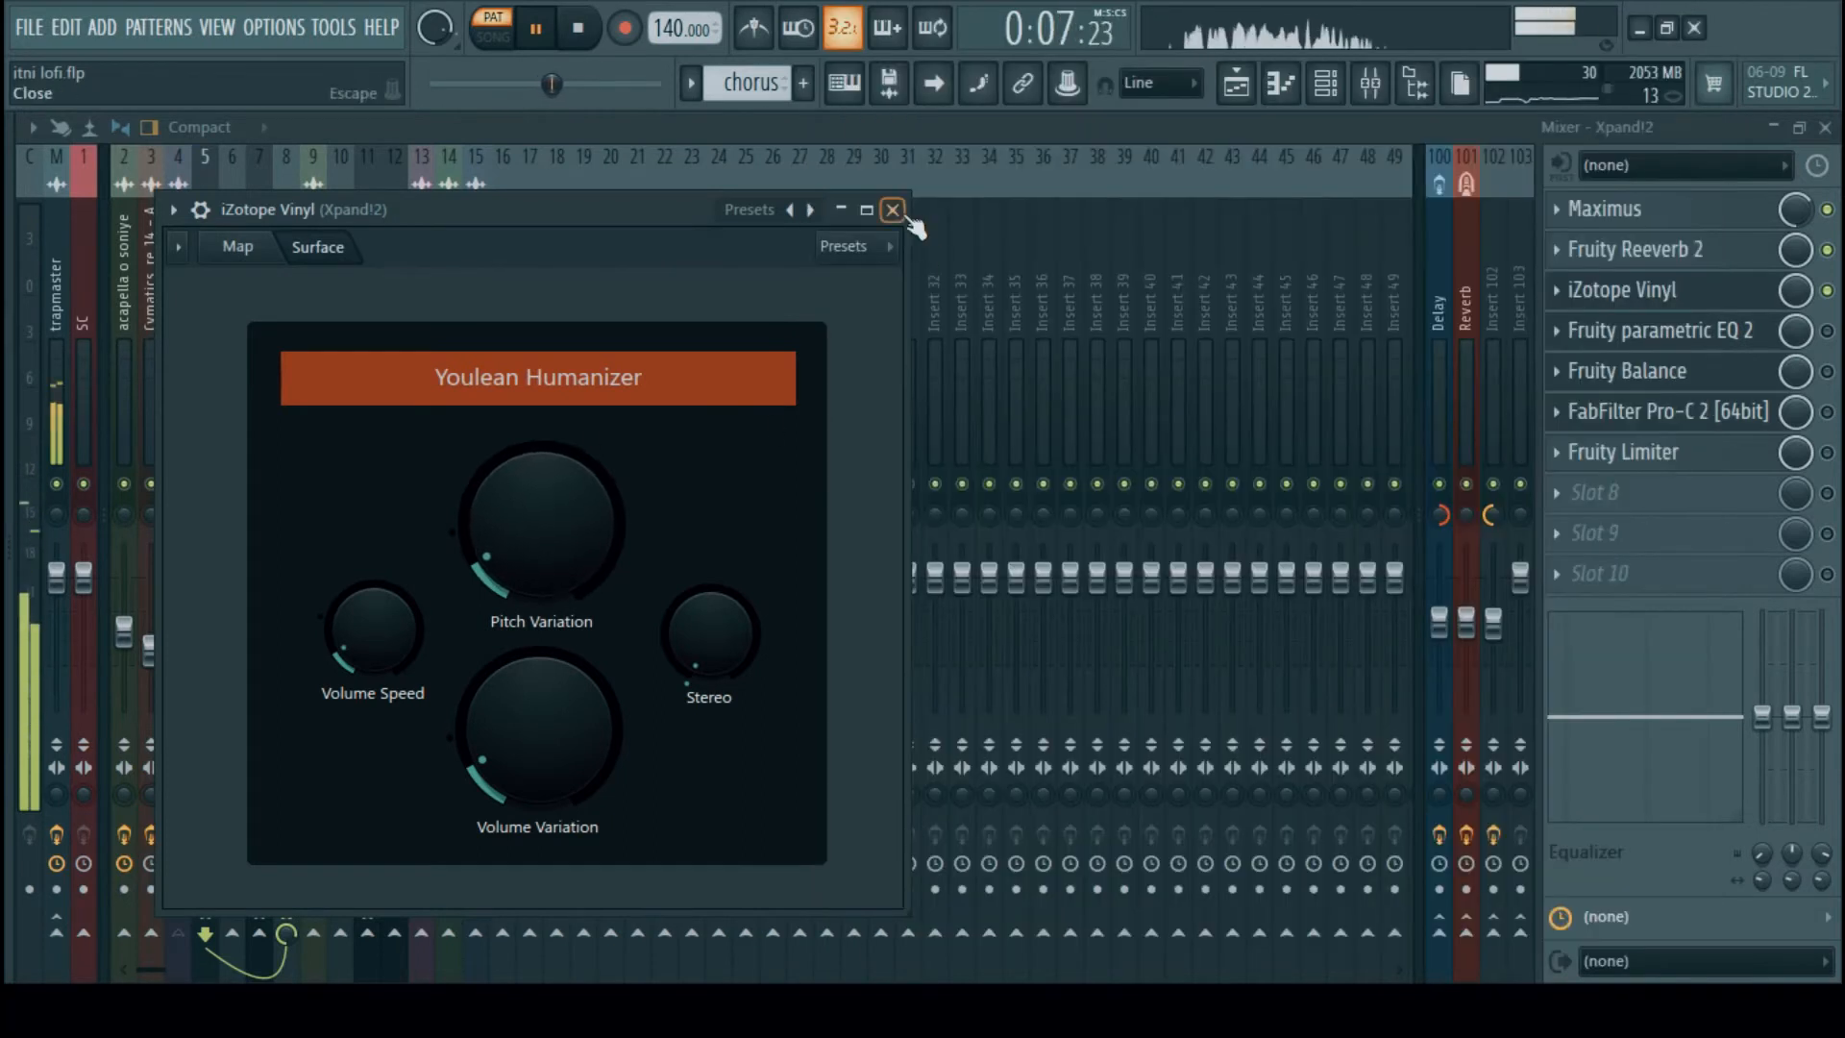
pyautogui.click(901, 209)
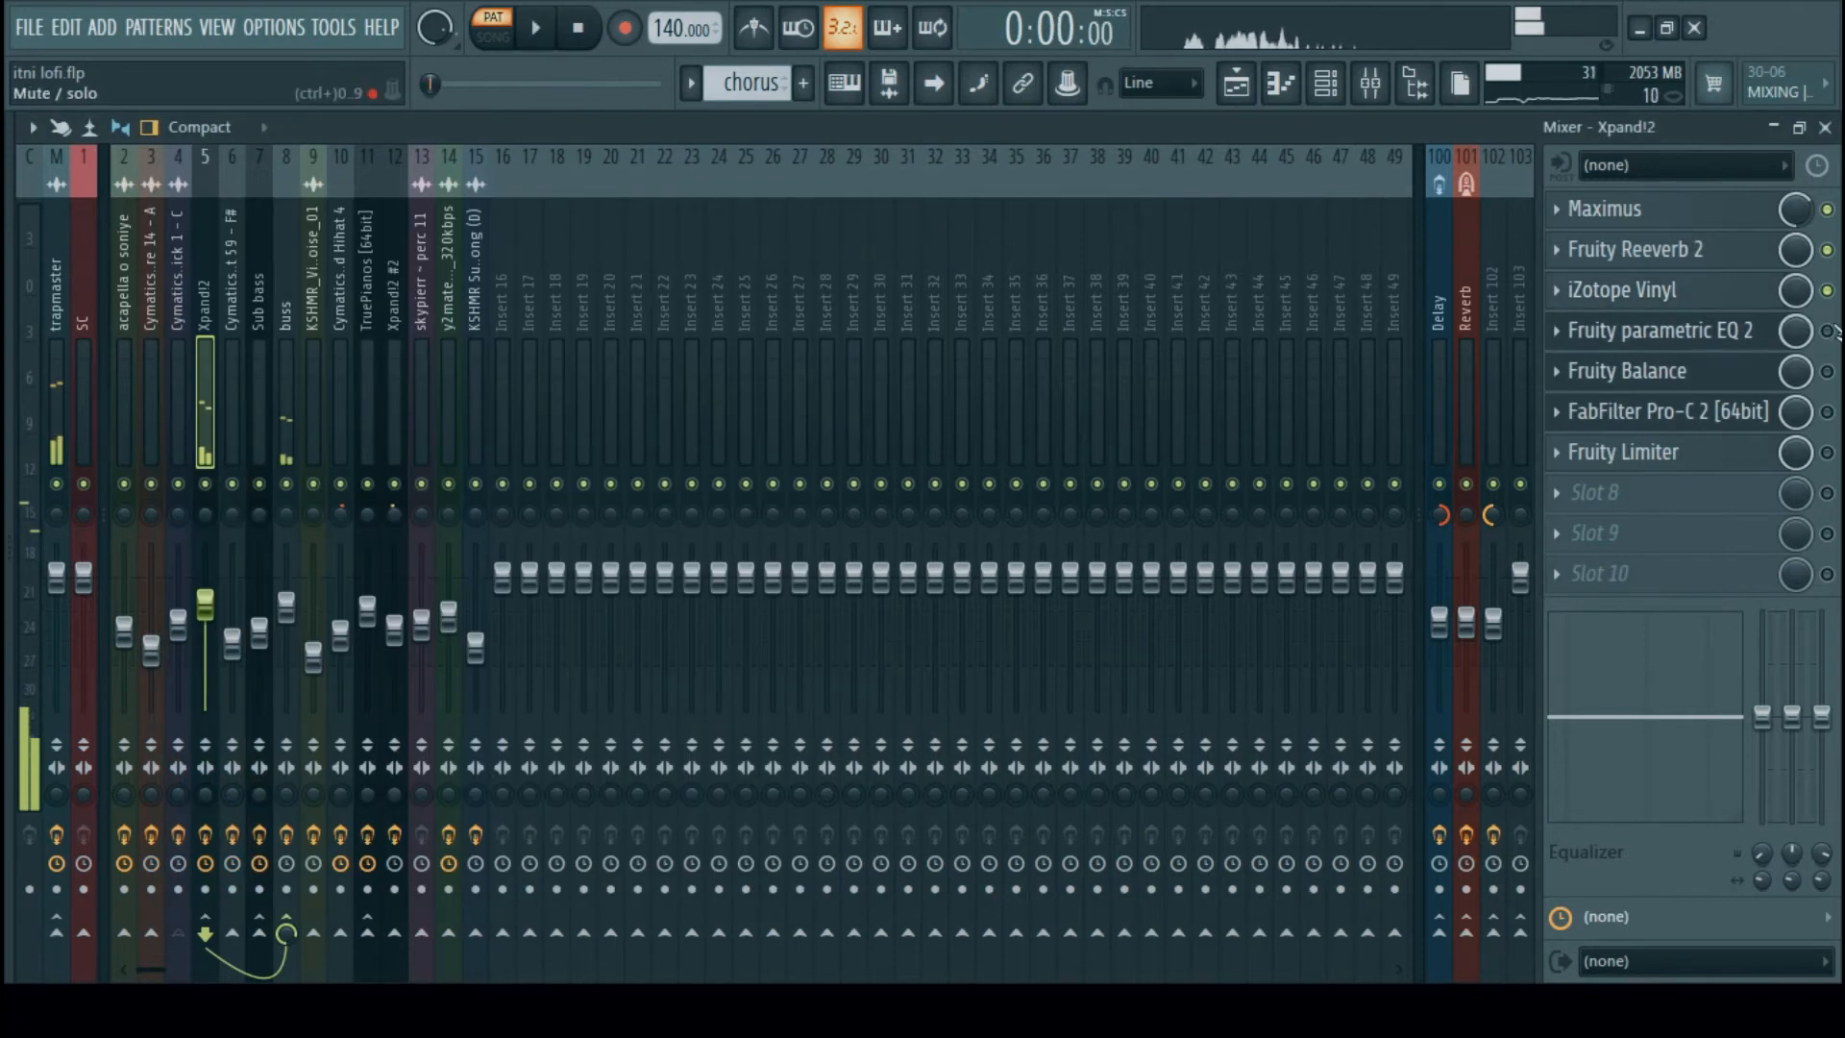
# Open and close the Xpand!2 insert's Fruity parametric EQ 2
pyautogui.click(1668, 331)
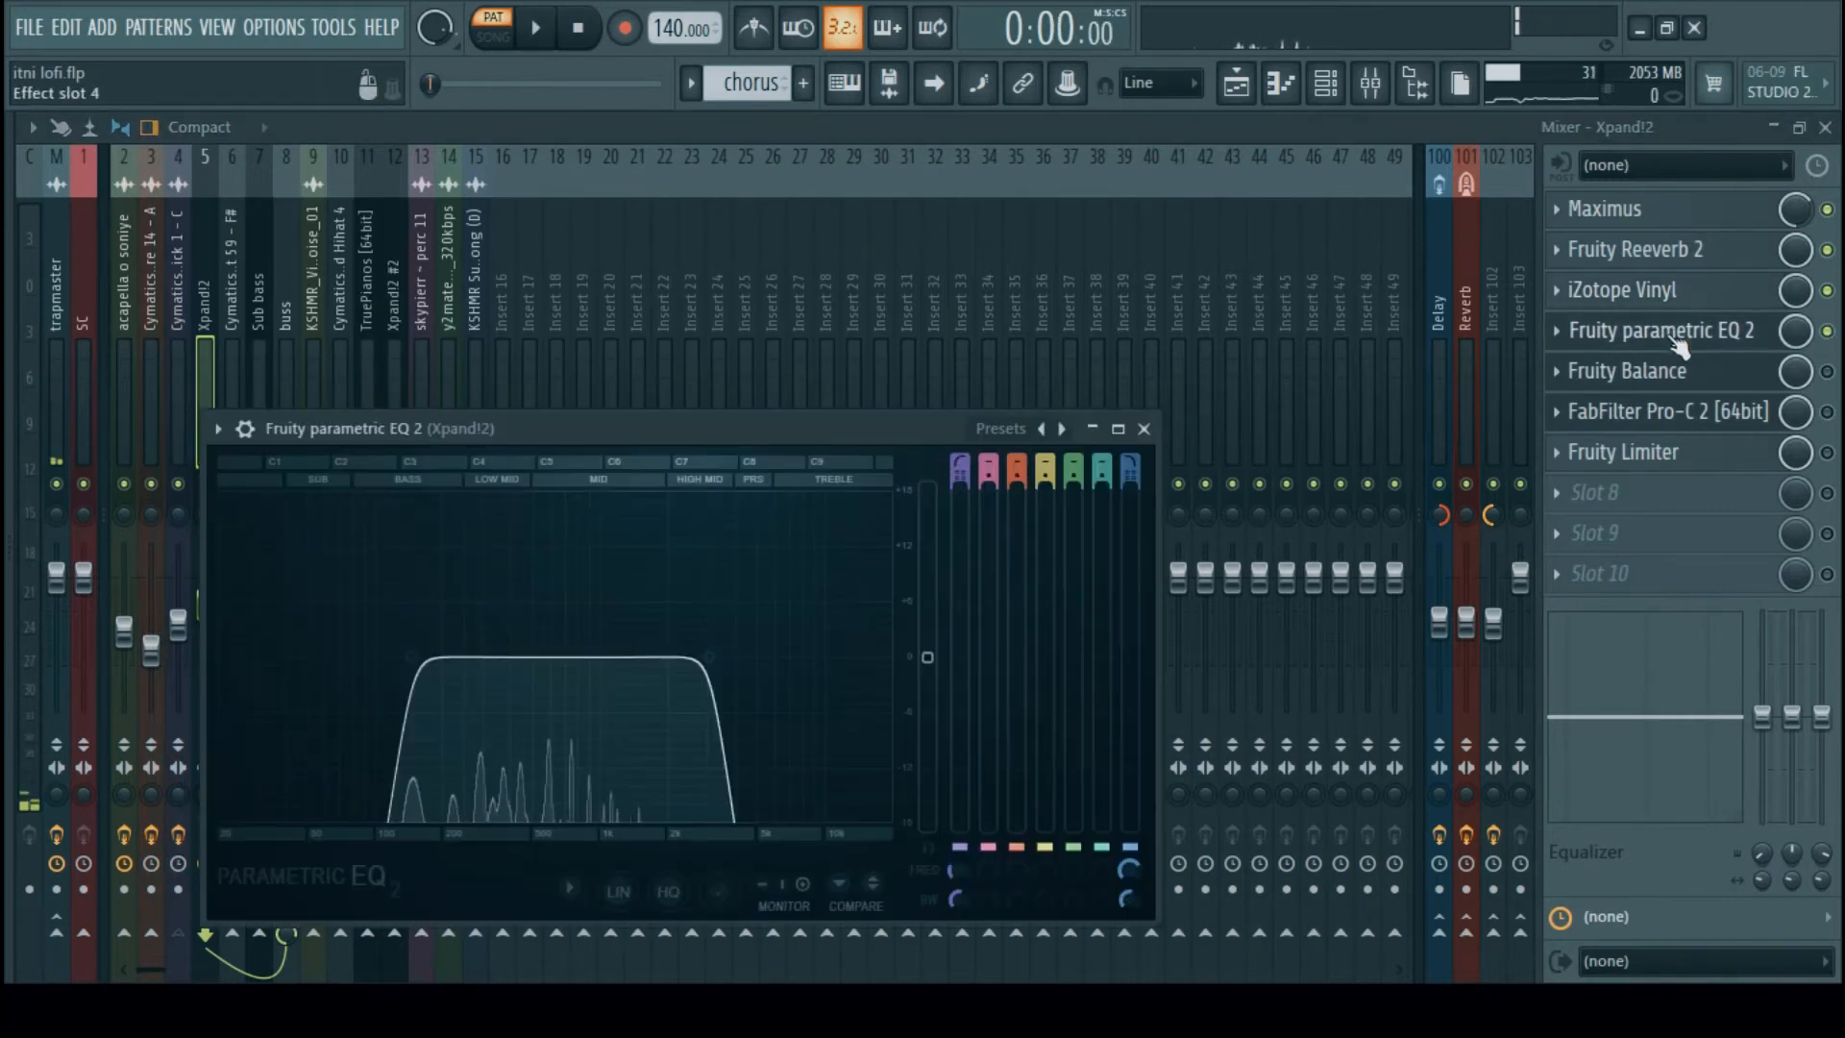
pyautogui.click(538, 27)
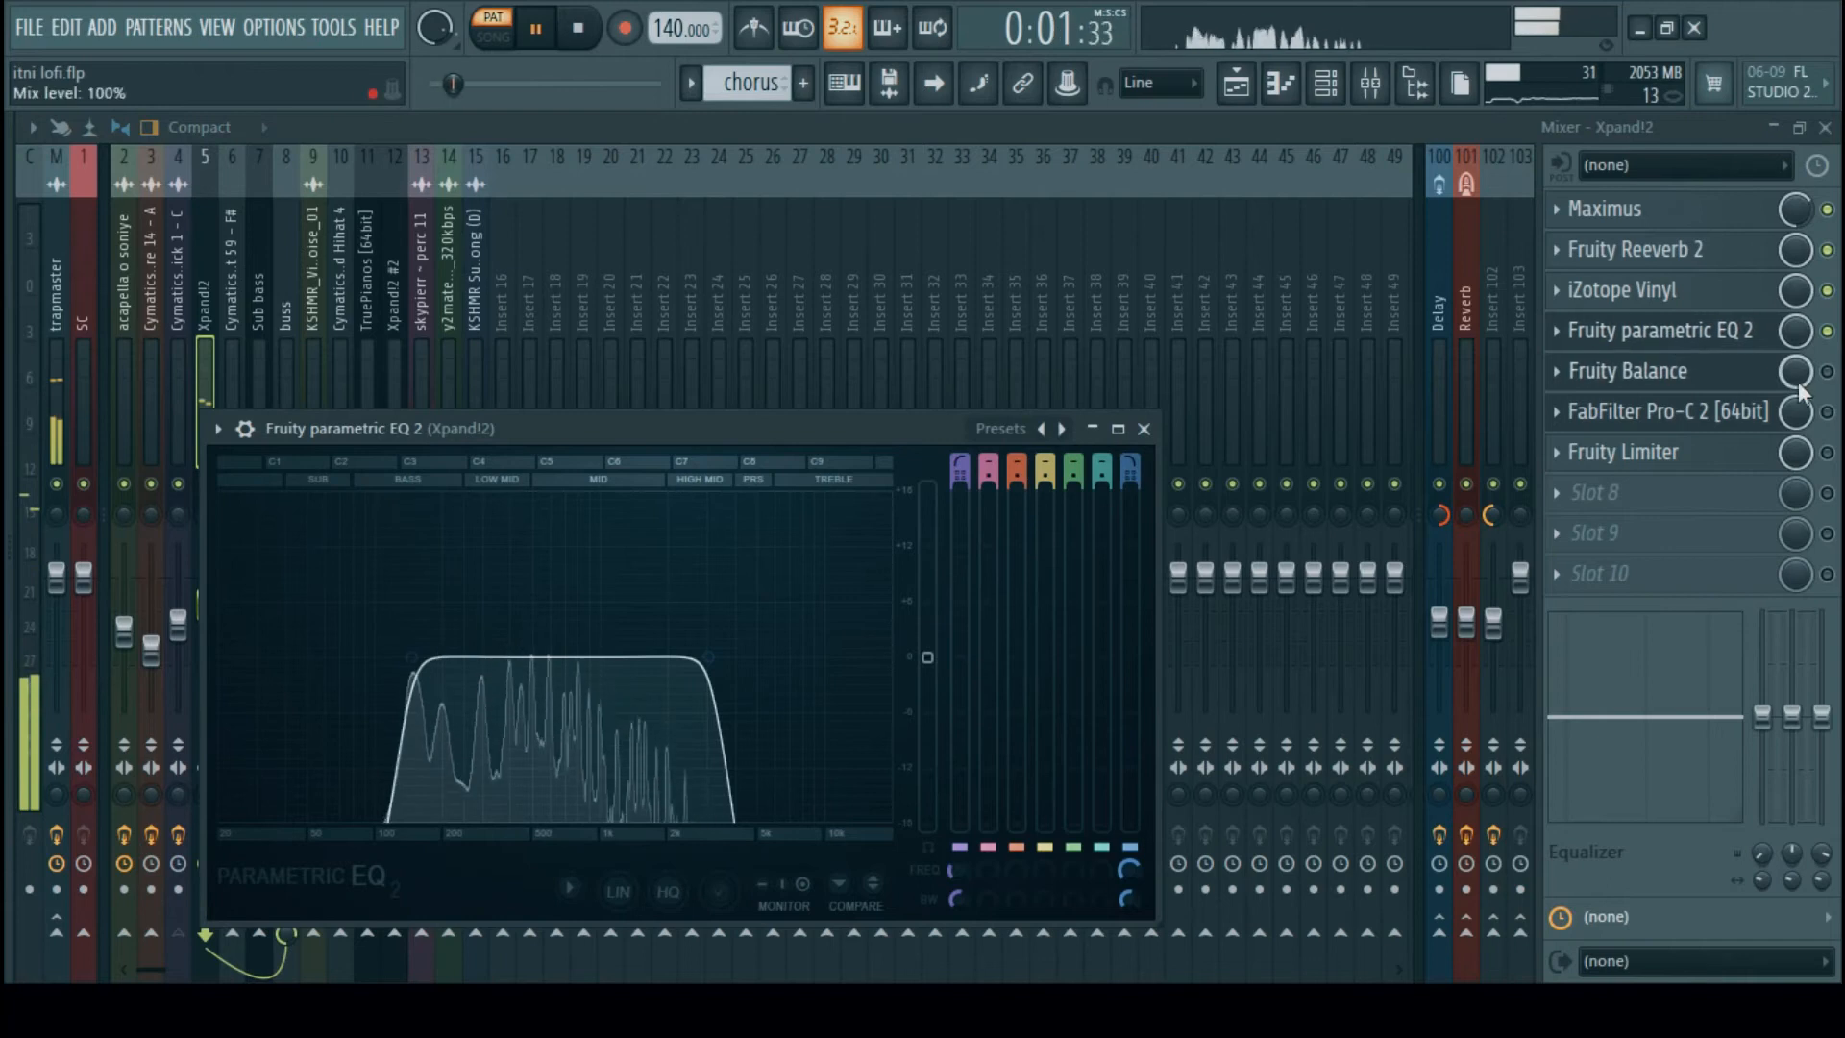
pyautogui.click(1144, 429)
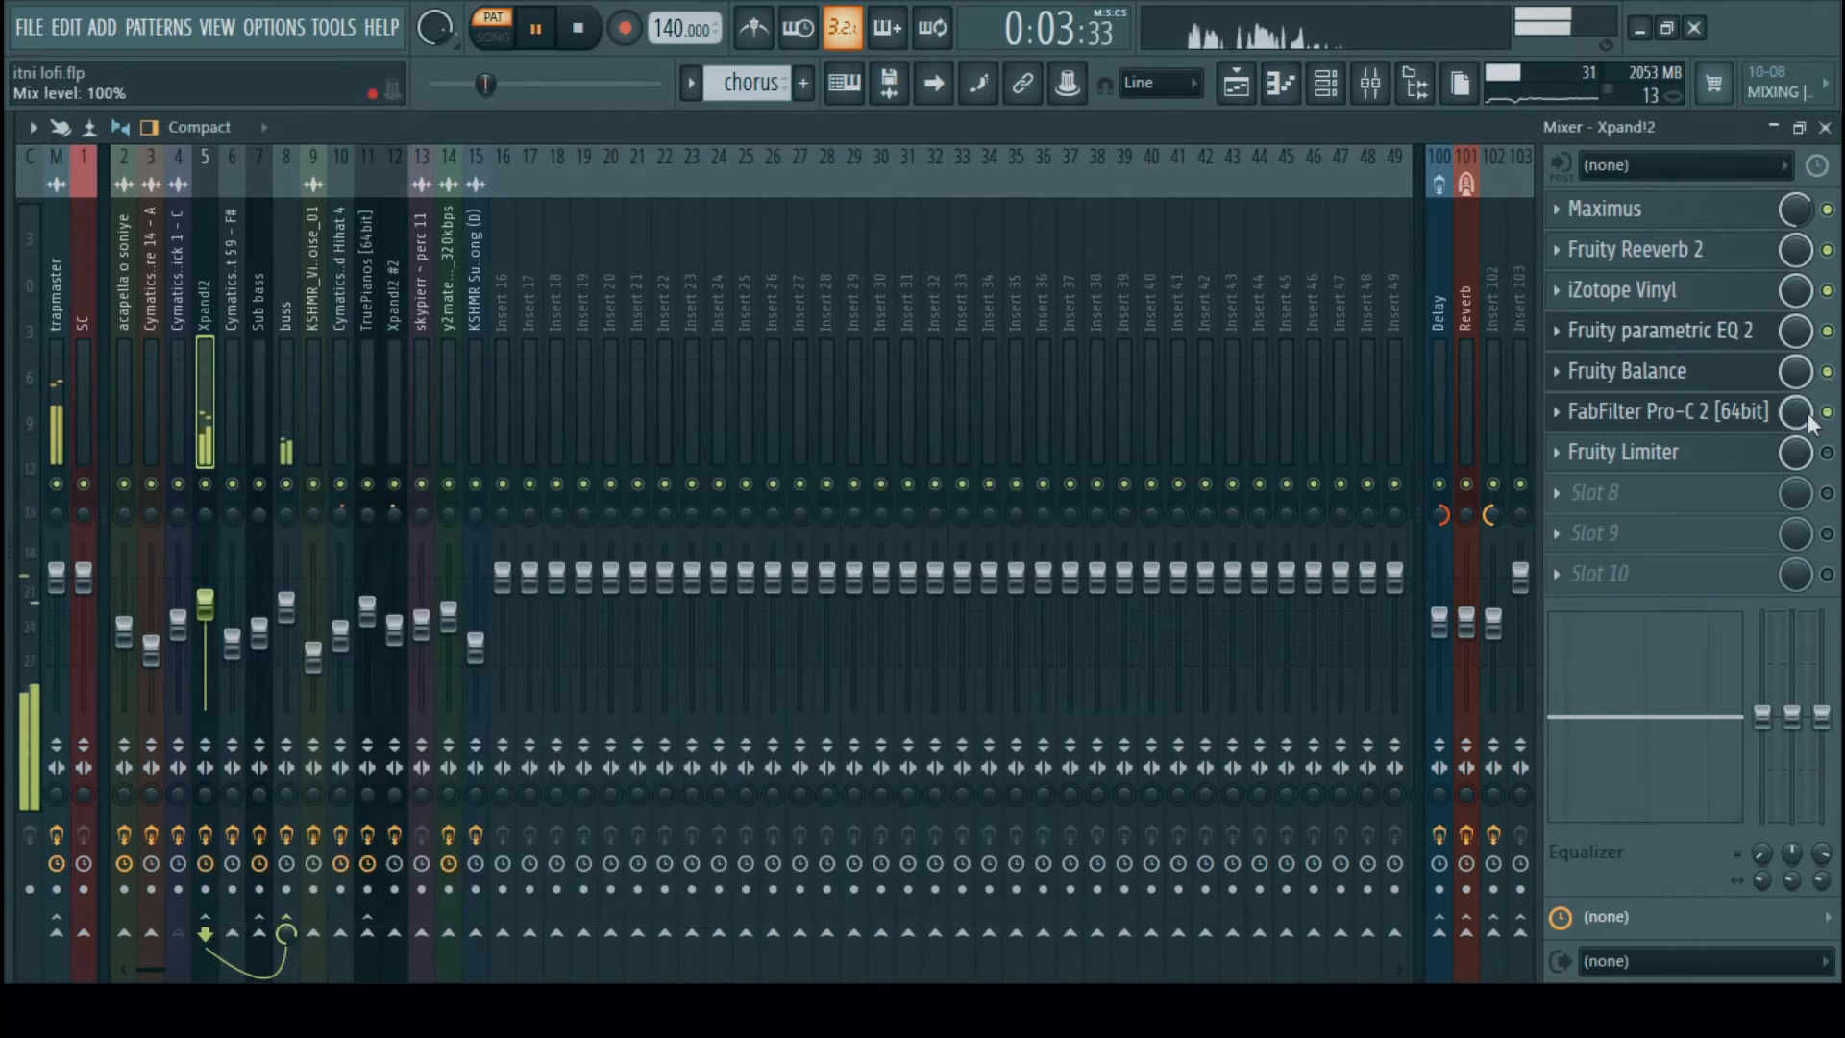
# Inspect Xpand!2's Pro-C 2 compressor and Fruity Limiter compression settings
pyautogui.click(1657, 411)
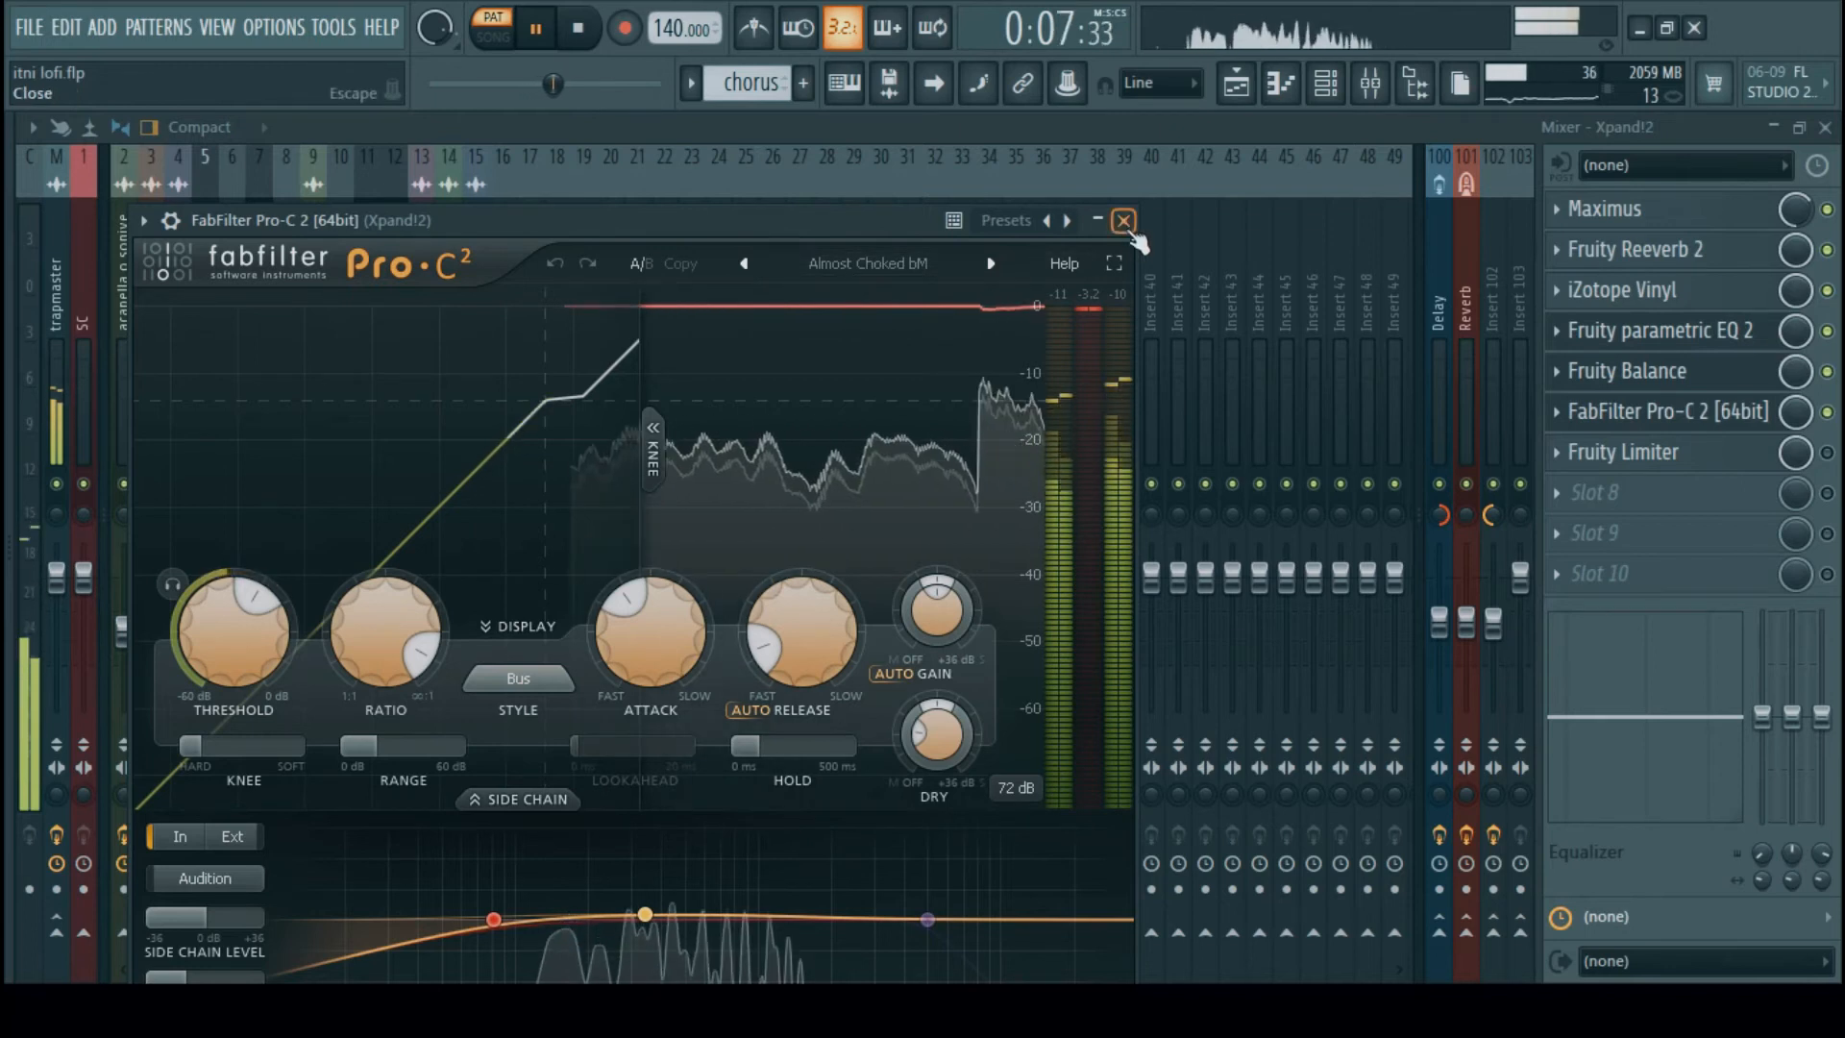
pyautogui.click(1125, 221)
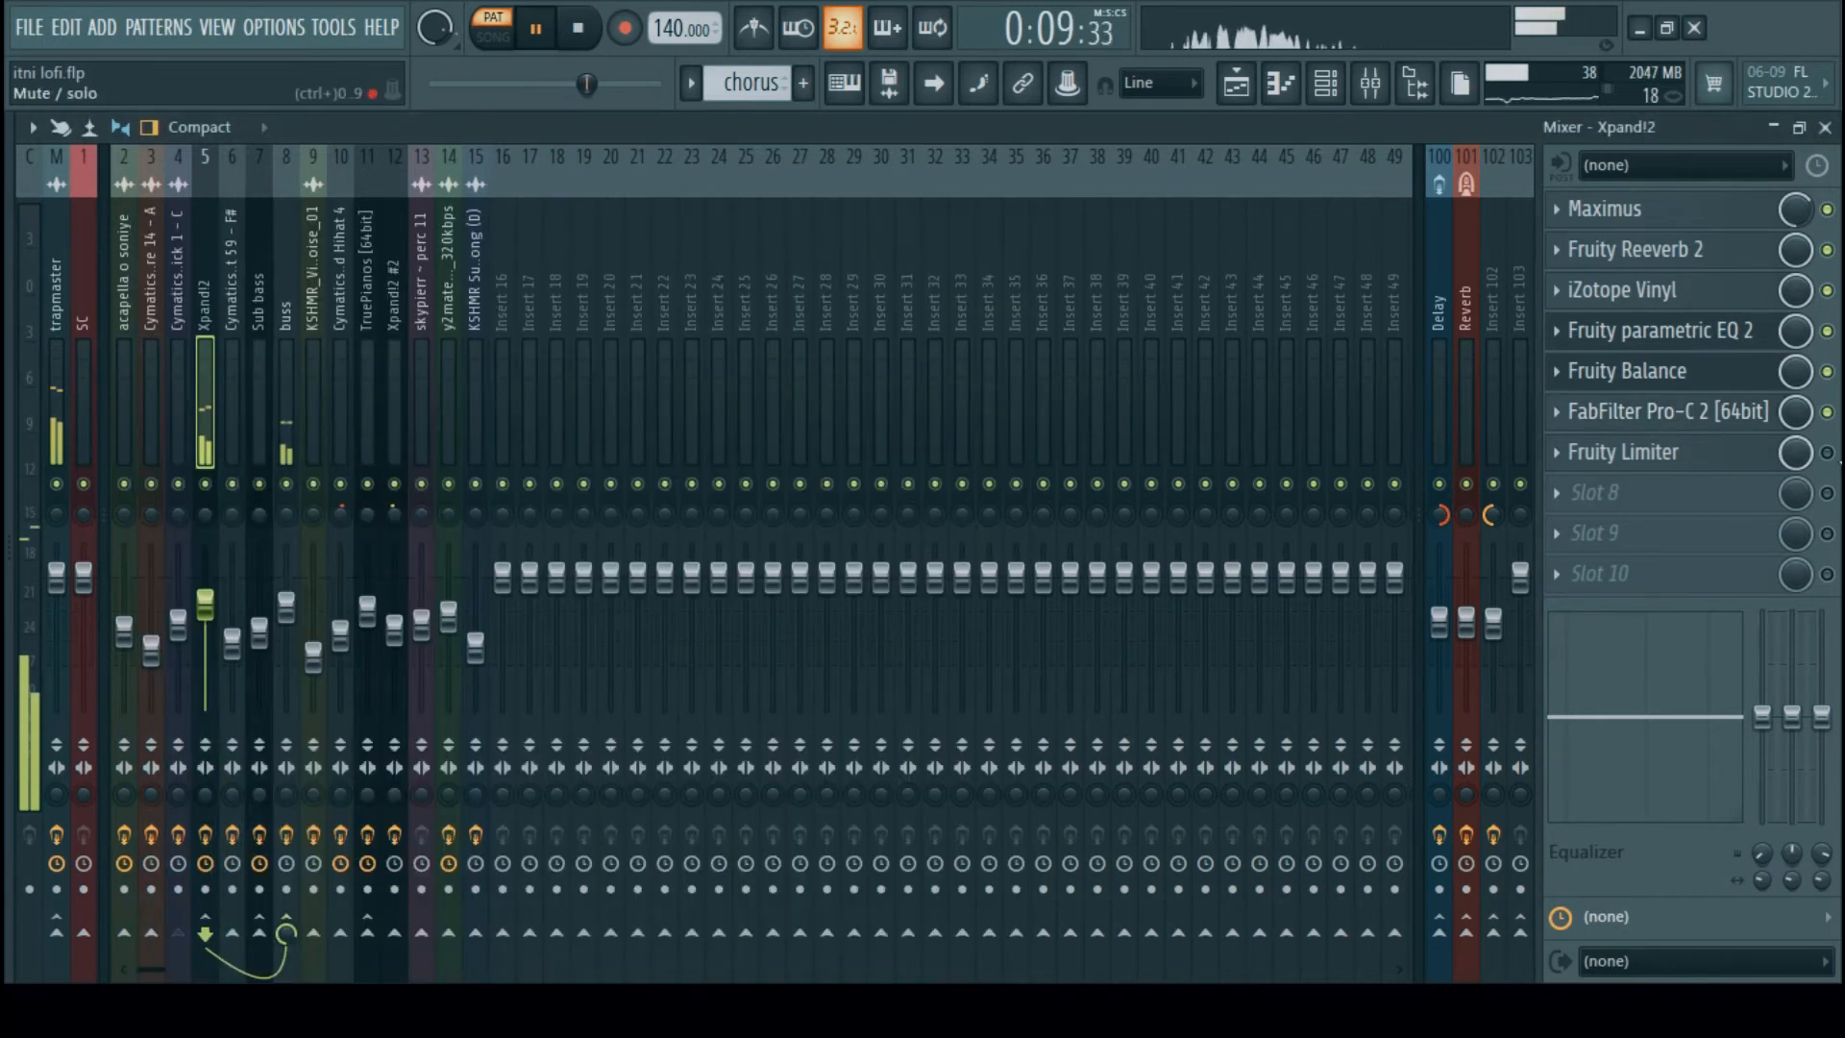
pyautogui.click(1624, 452)
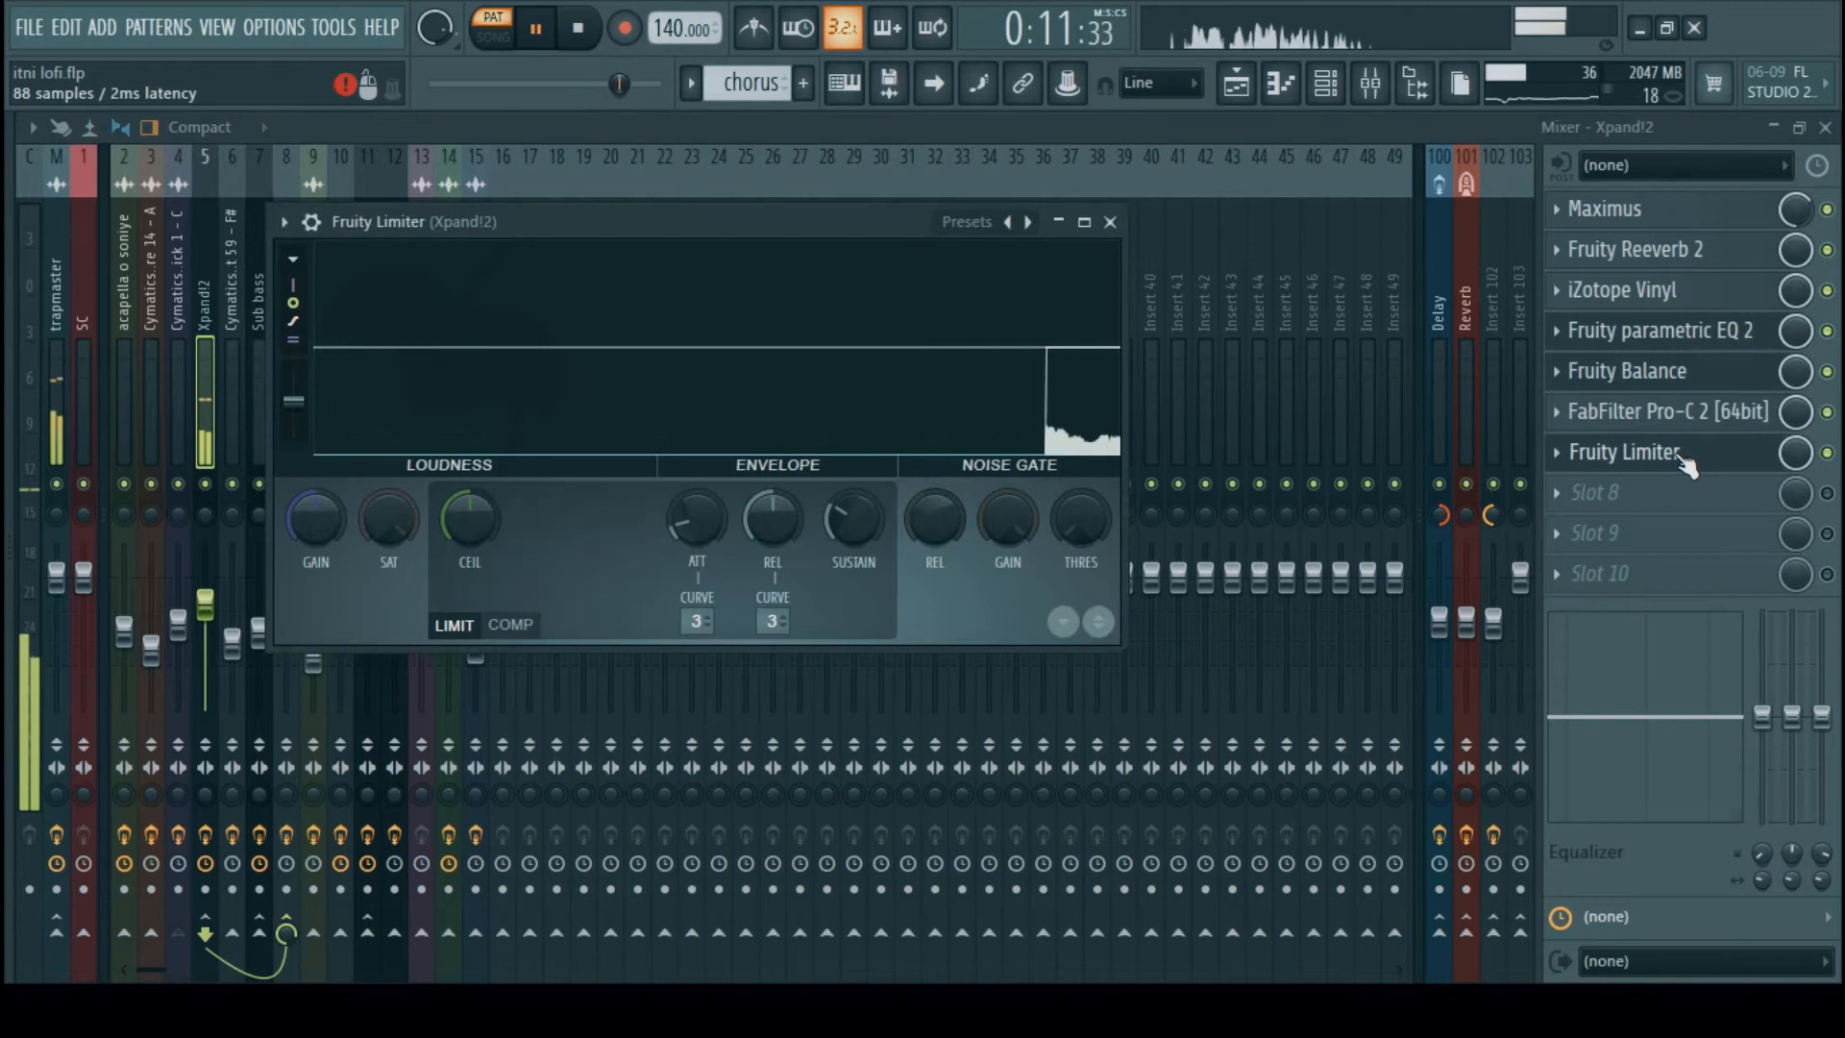
pyautogui.click(511, 625)
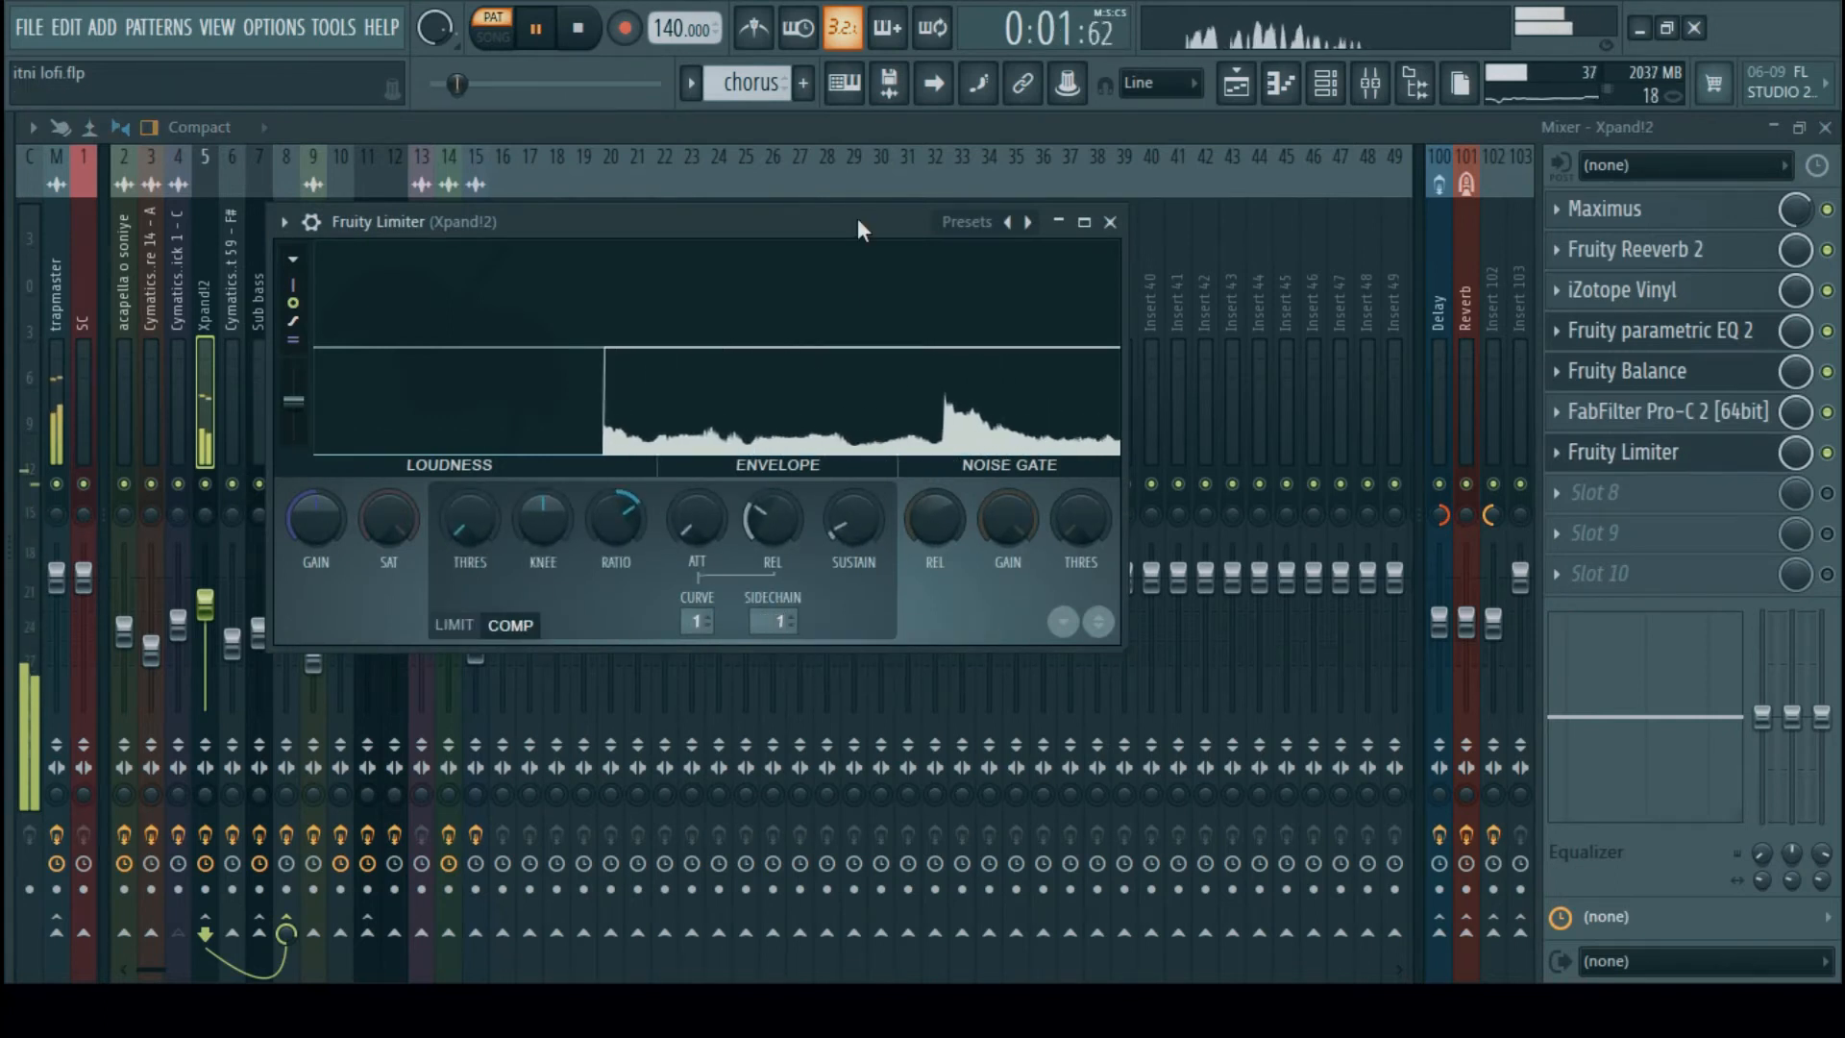
pyautogui.click(1111, 222)
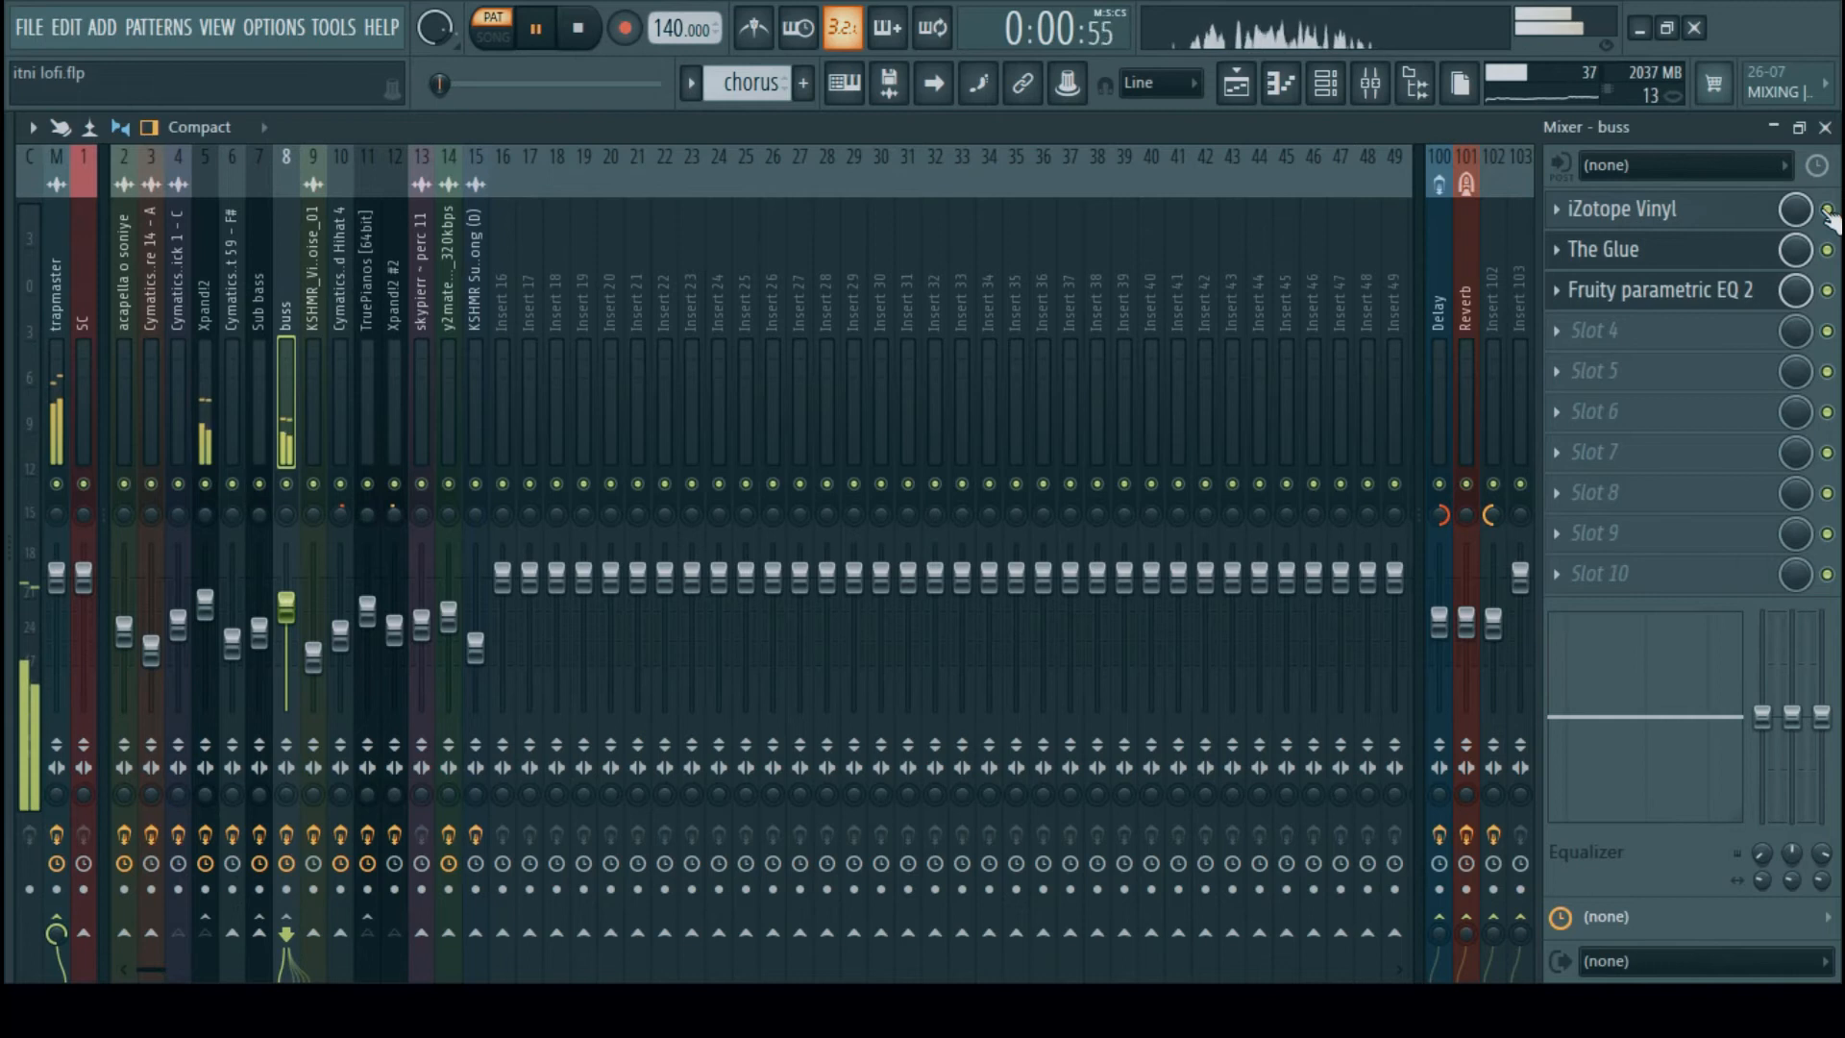
# Open and close The Glue compressor on the buss insert
pyautogui.click(1624, 208)
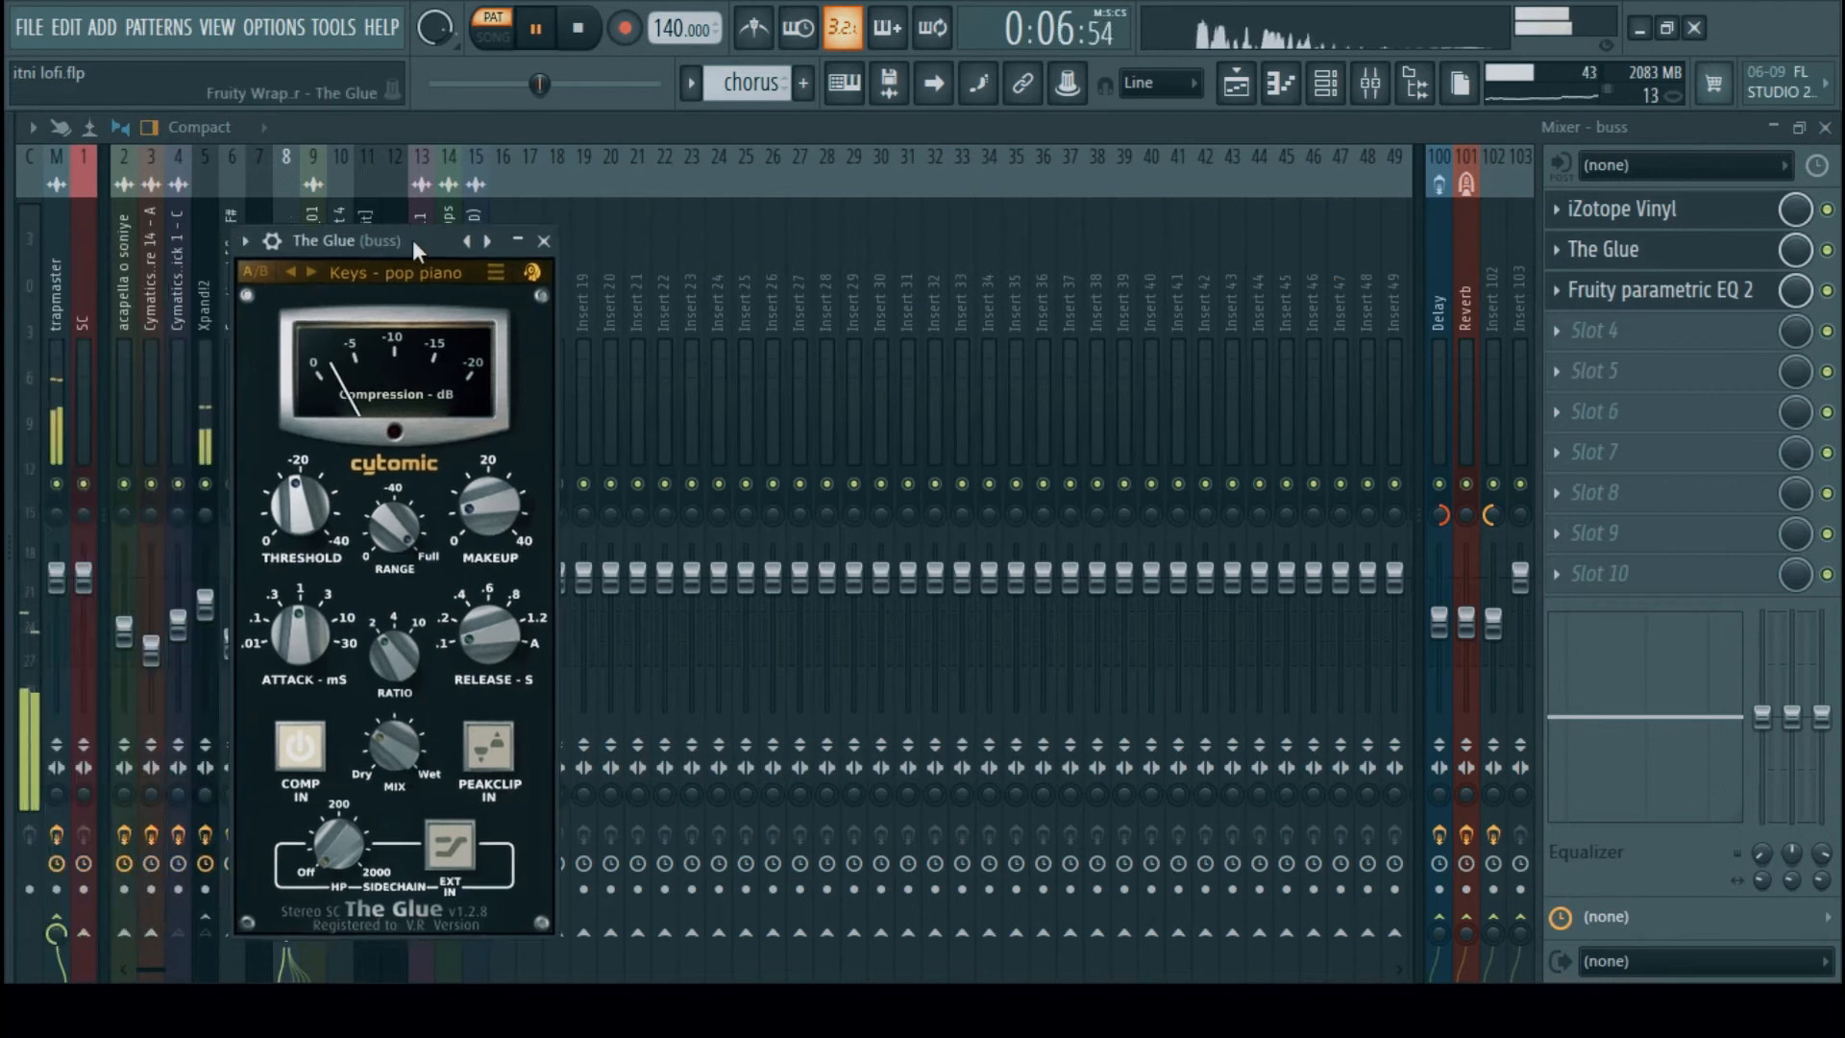
pyautogui.click(1669, 290)
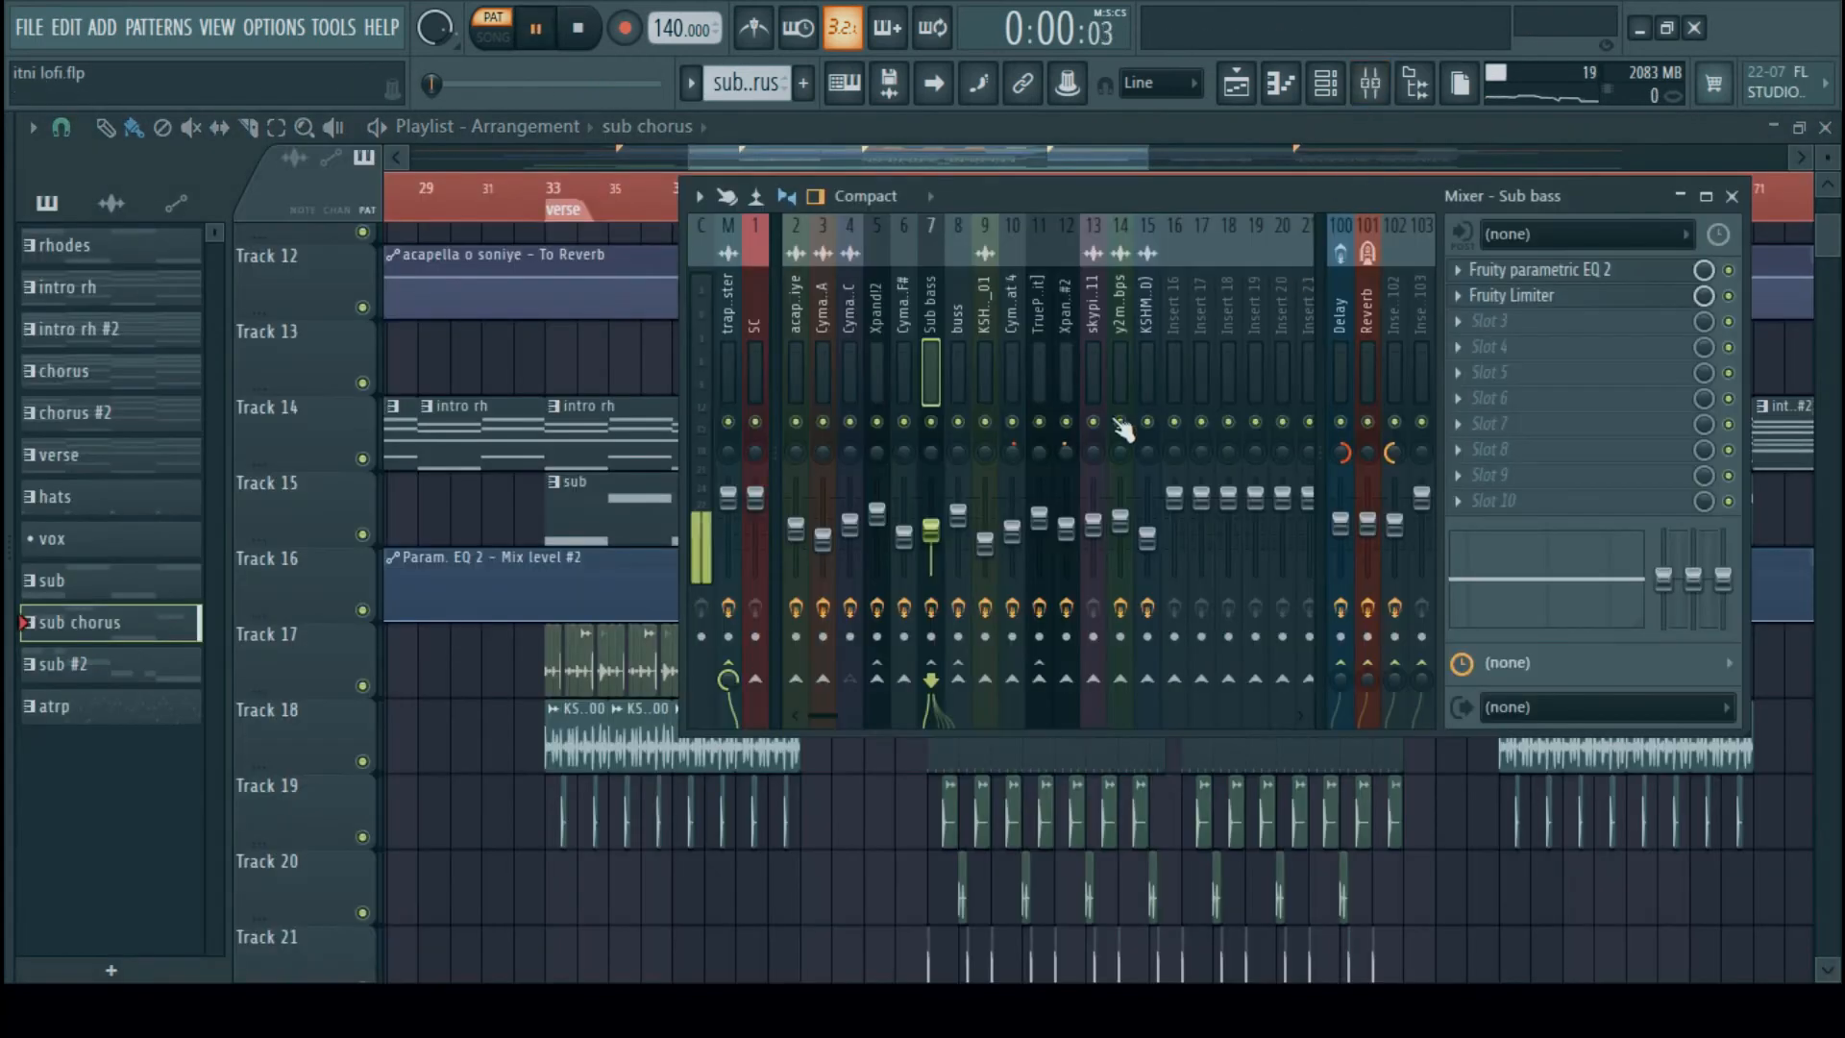
pyautogui.click(1540, 270)
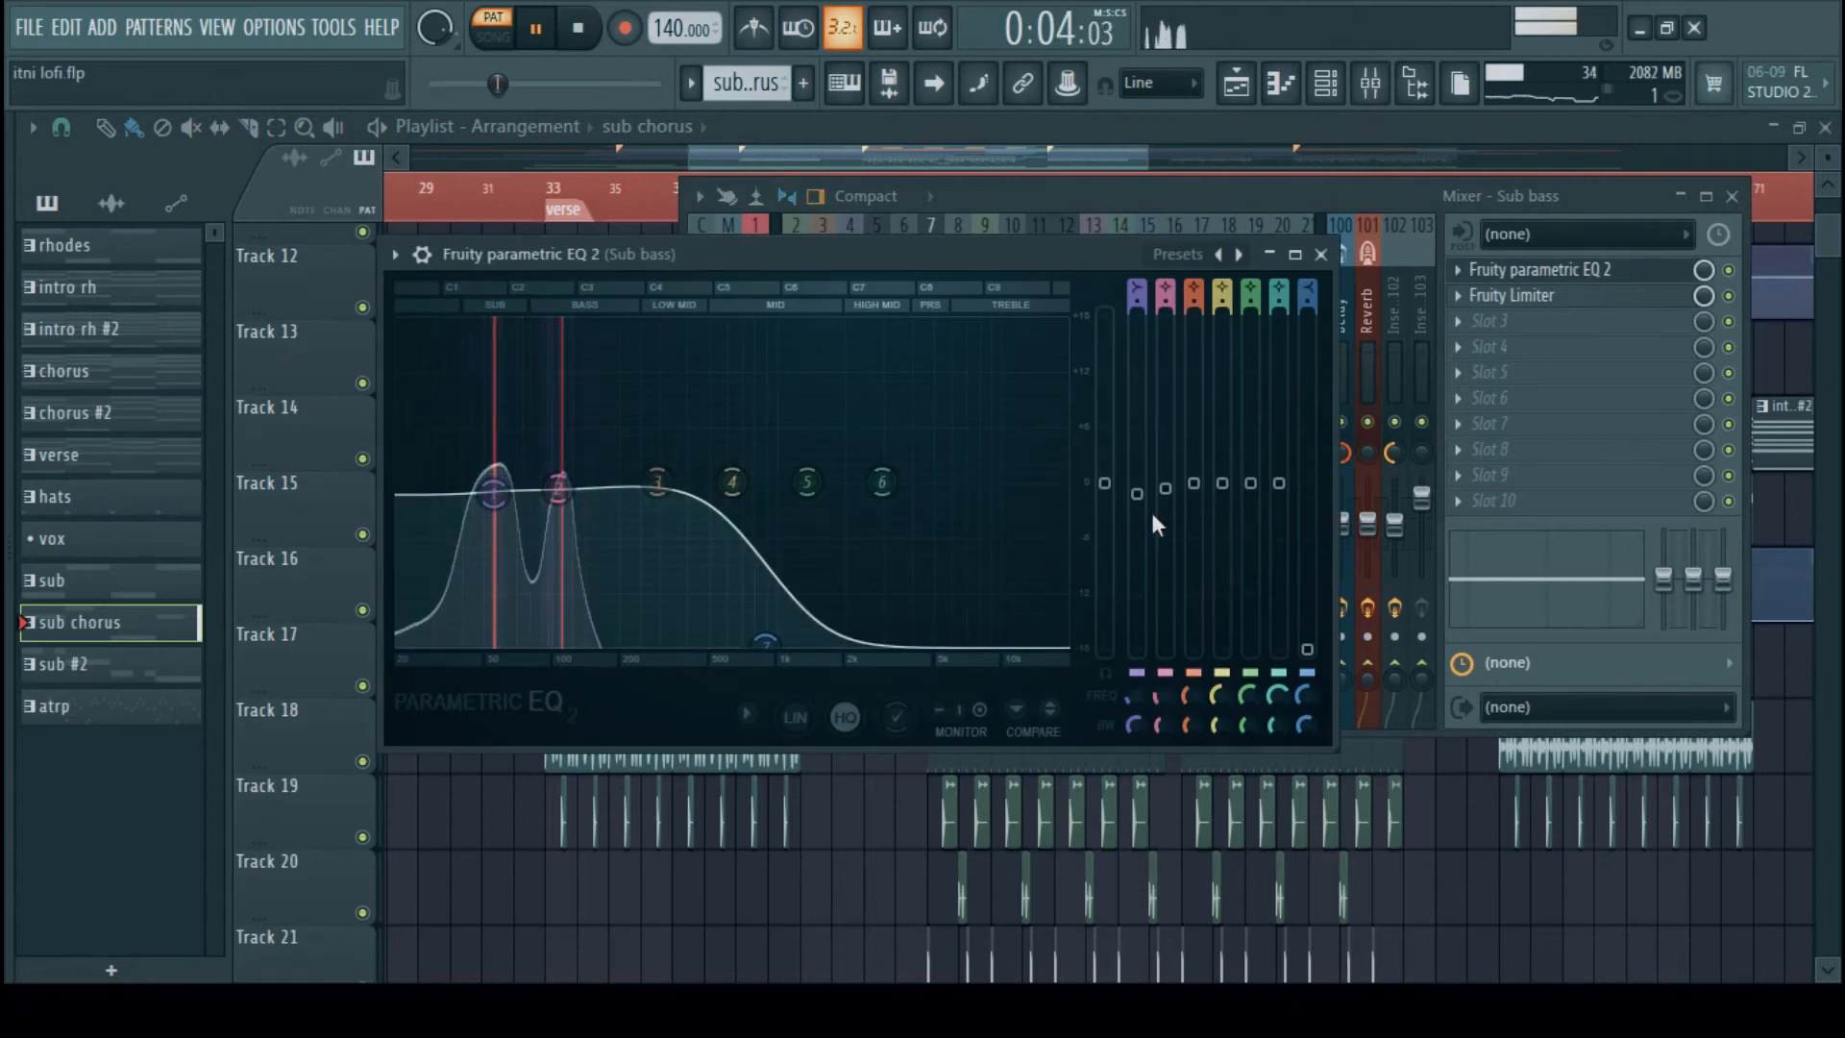
pyautogui.click(1512, 295)
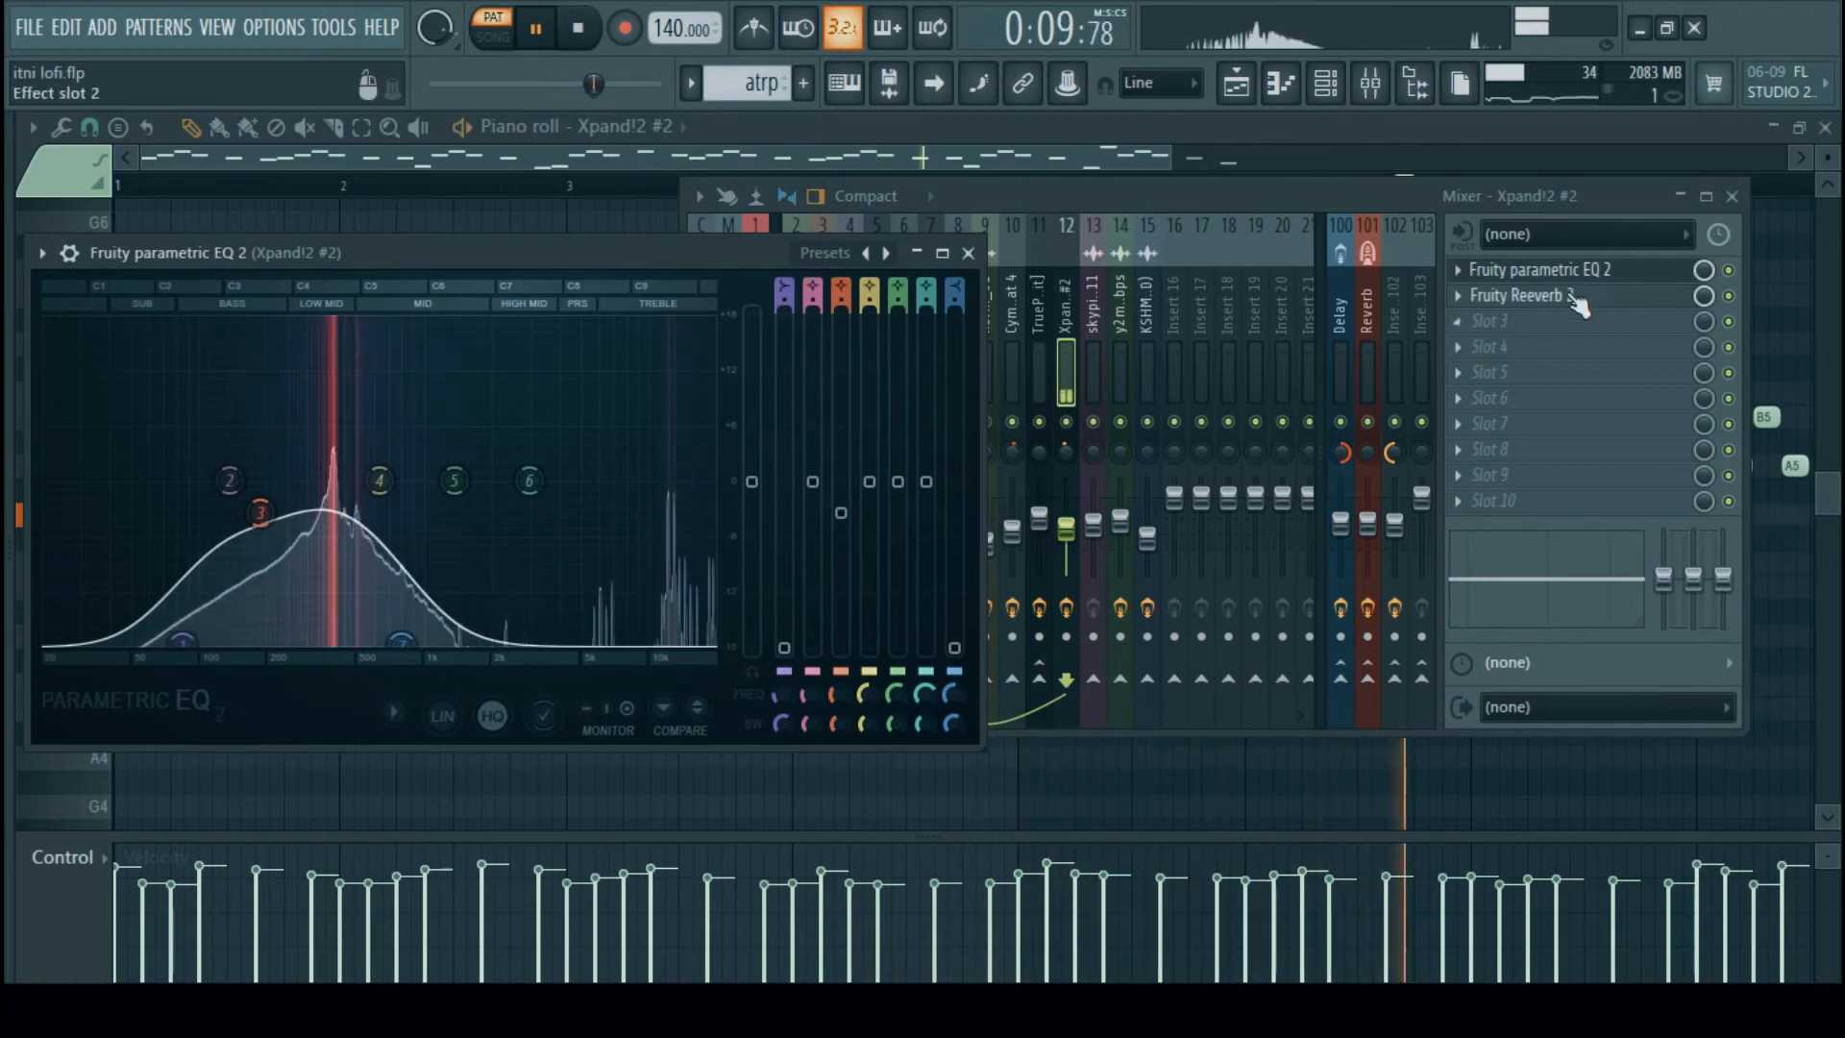
# Close the Xpand!2 #2 EQ and mixer windows to return to the playlist
pyautogui.click(1521, 295)
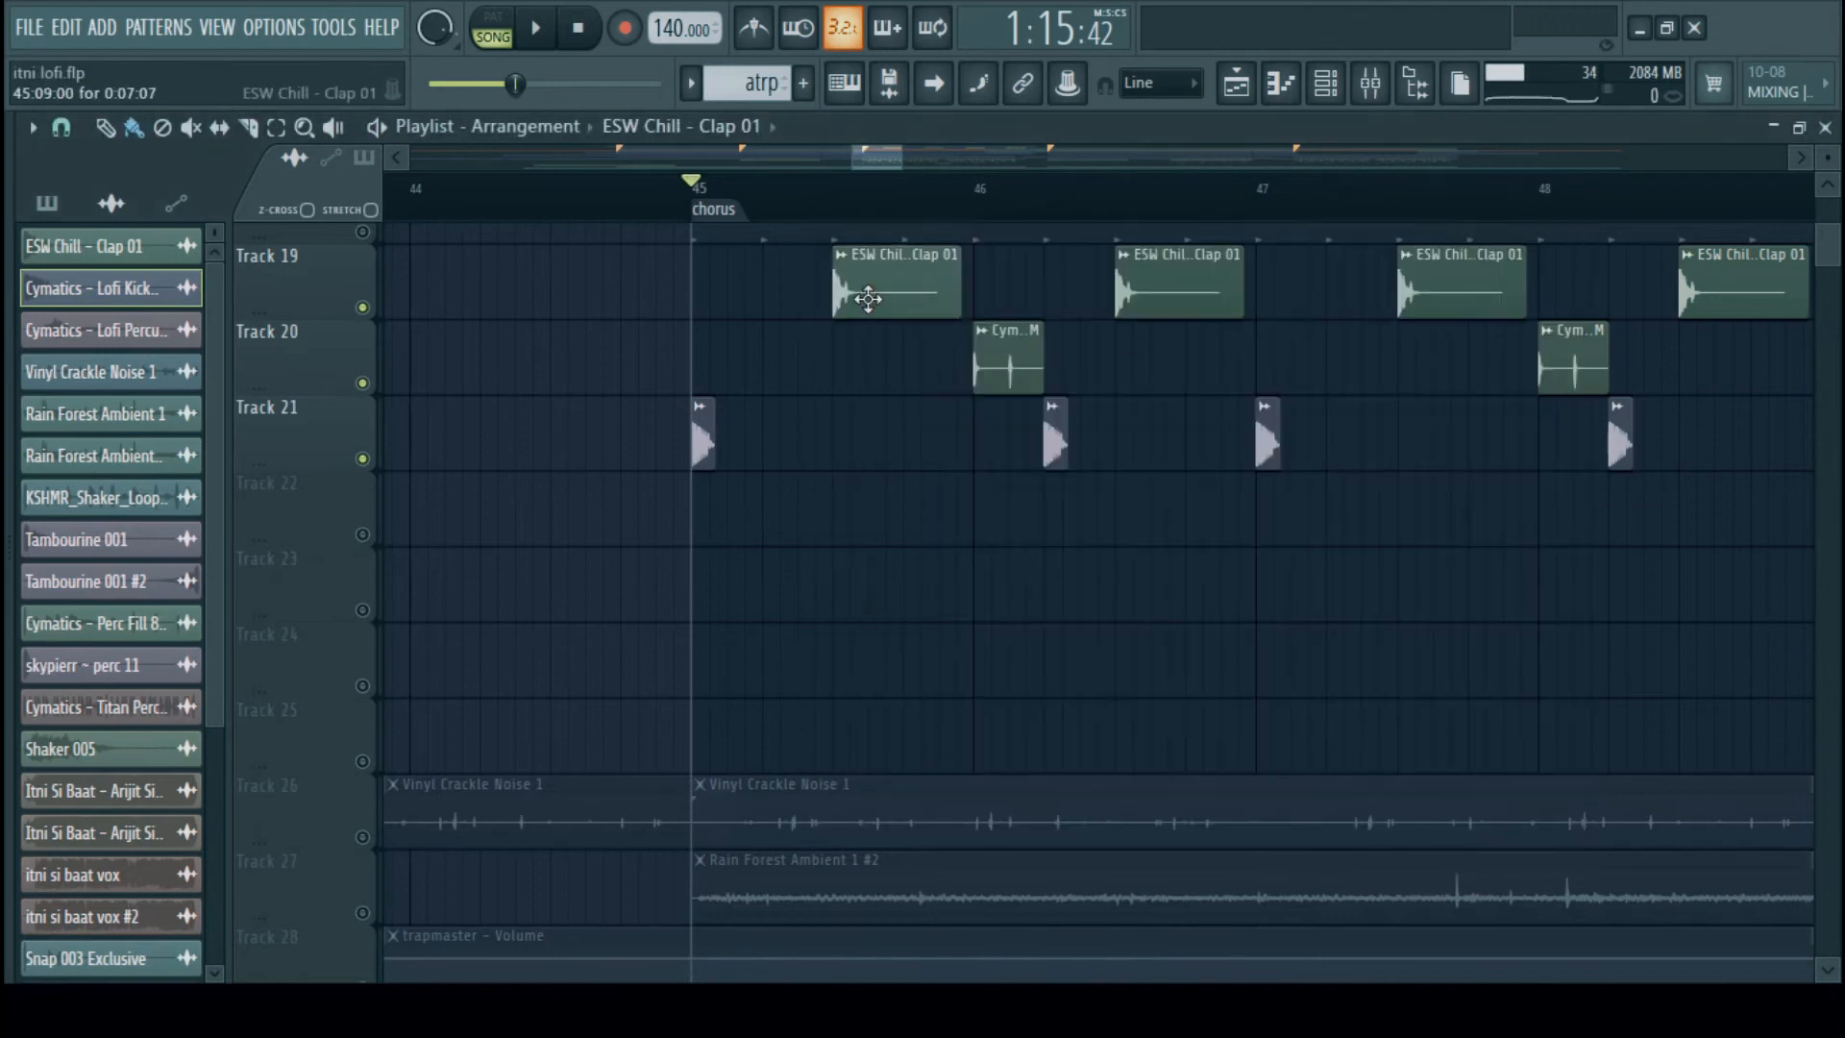
# View the ESW Chill Clap 01 sample settings, then close it and the Perc Fill 8 window
pyautogui.doubleClick(885, 284)
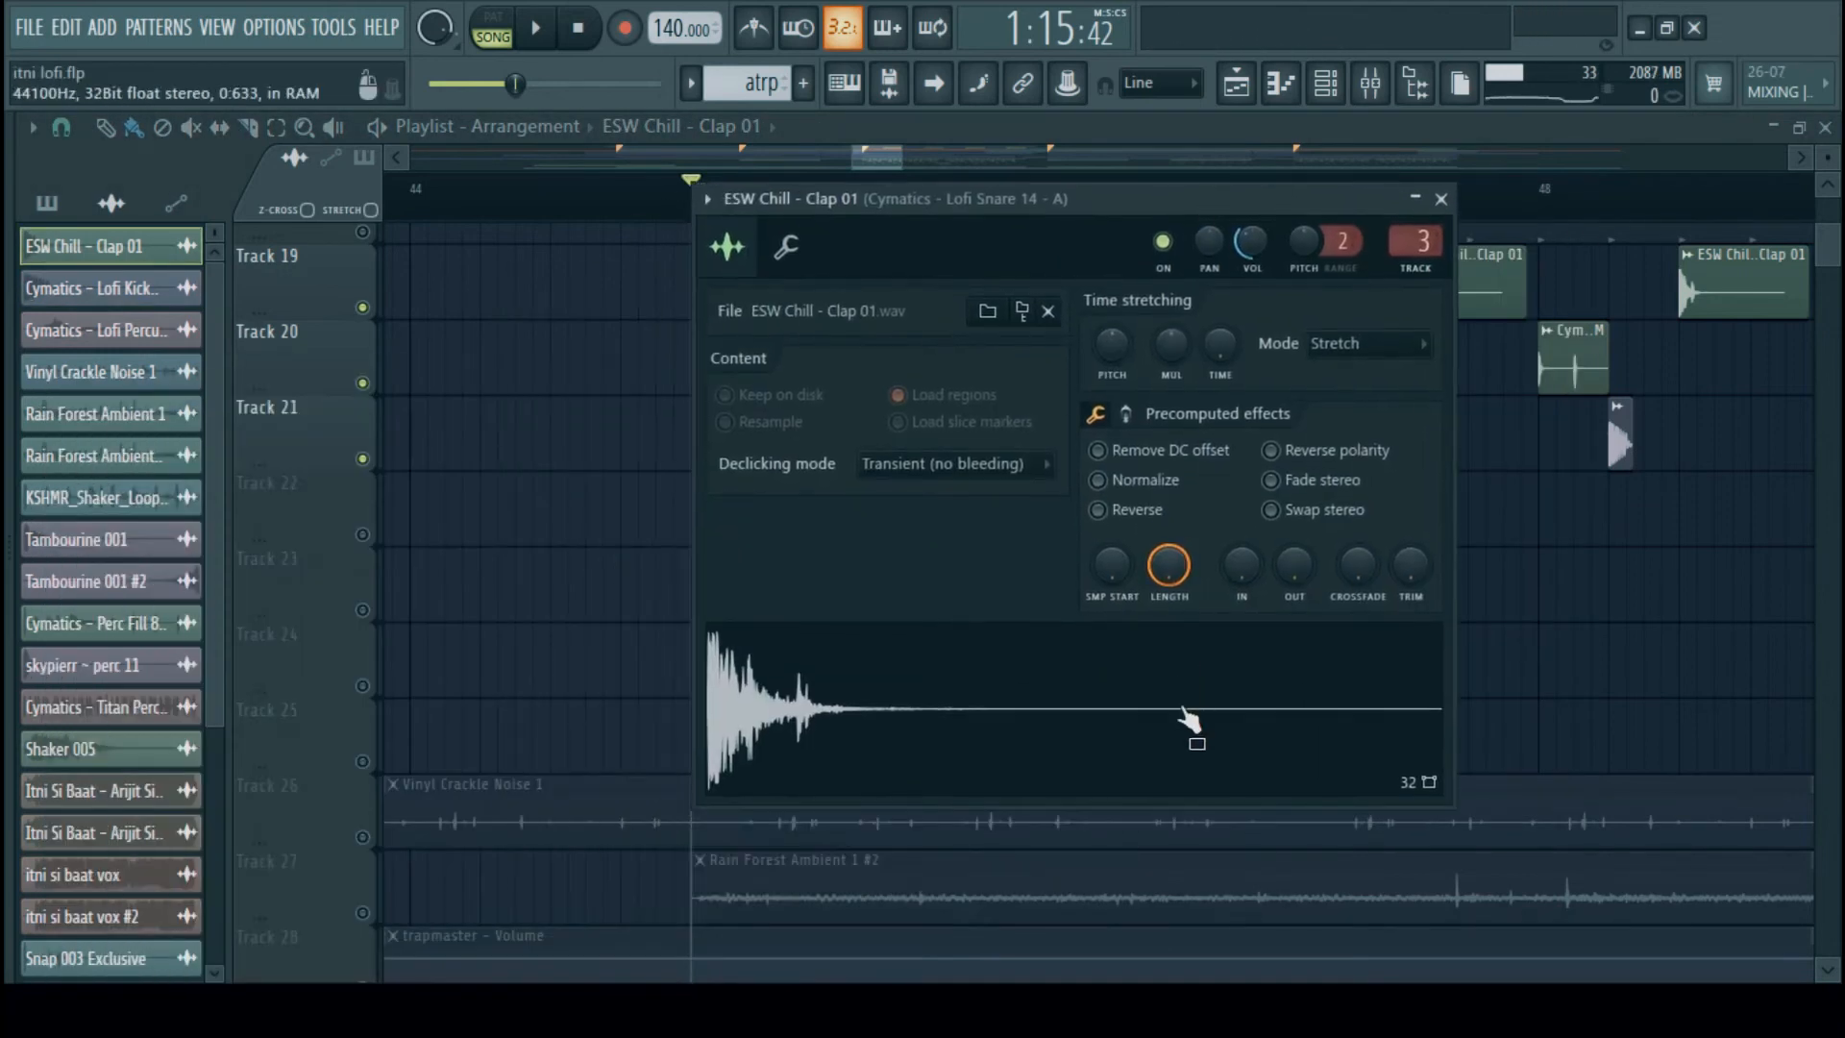
pyautogui.click(1442, 199)
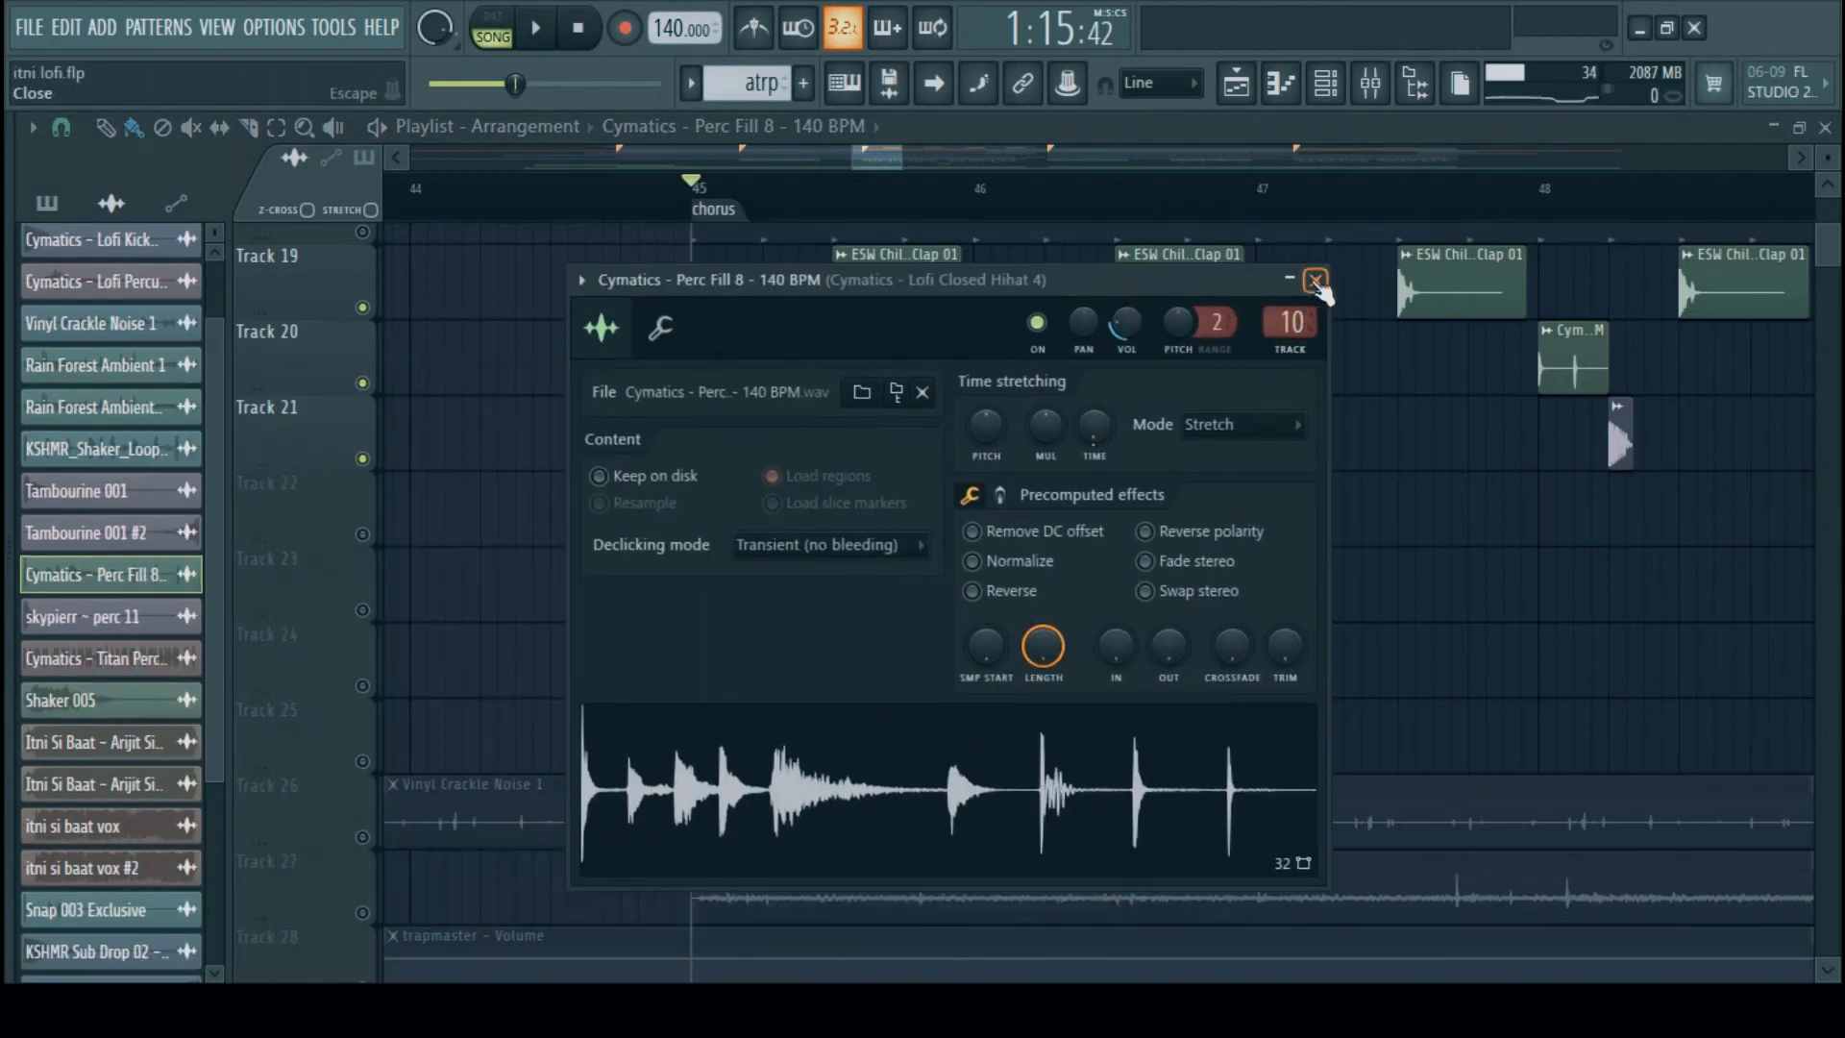
pyautogui.click(1316, 281)
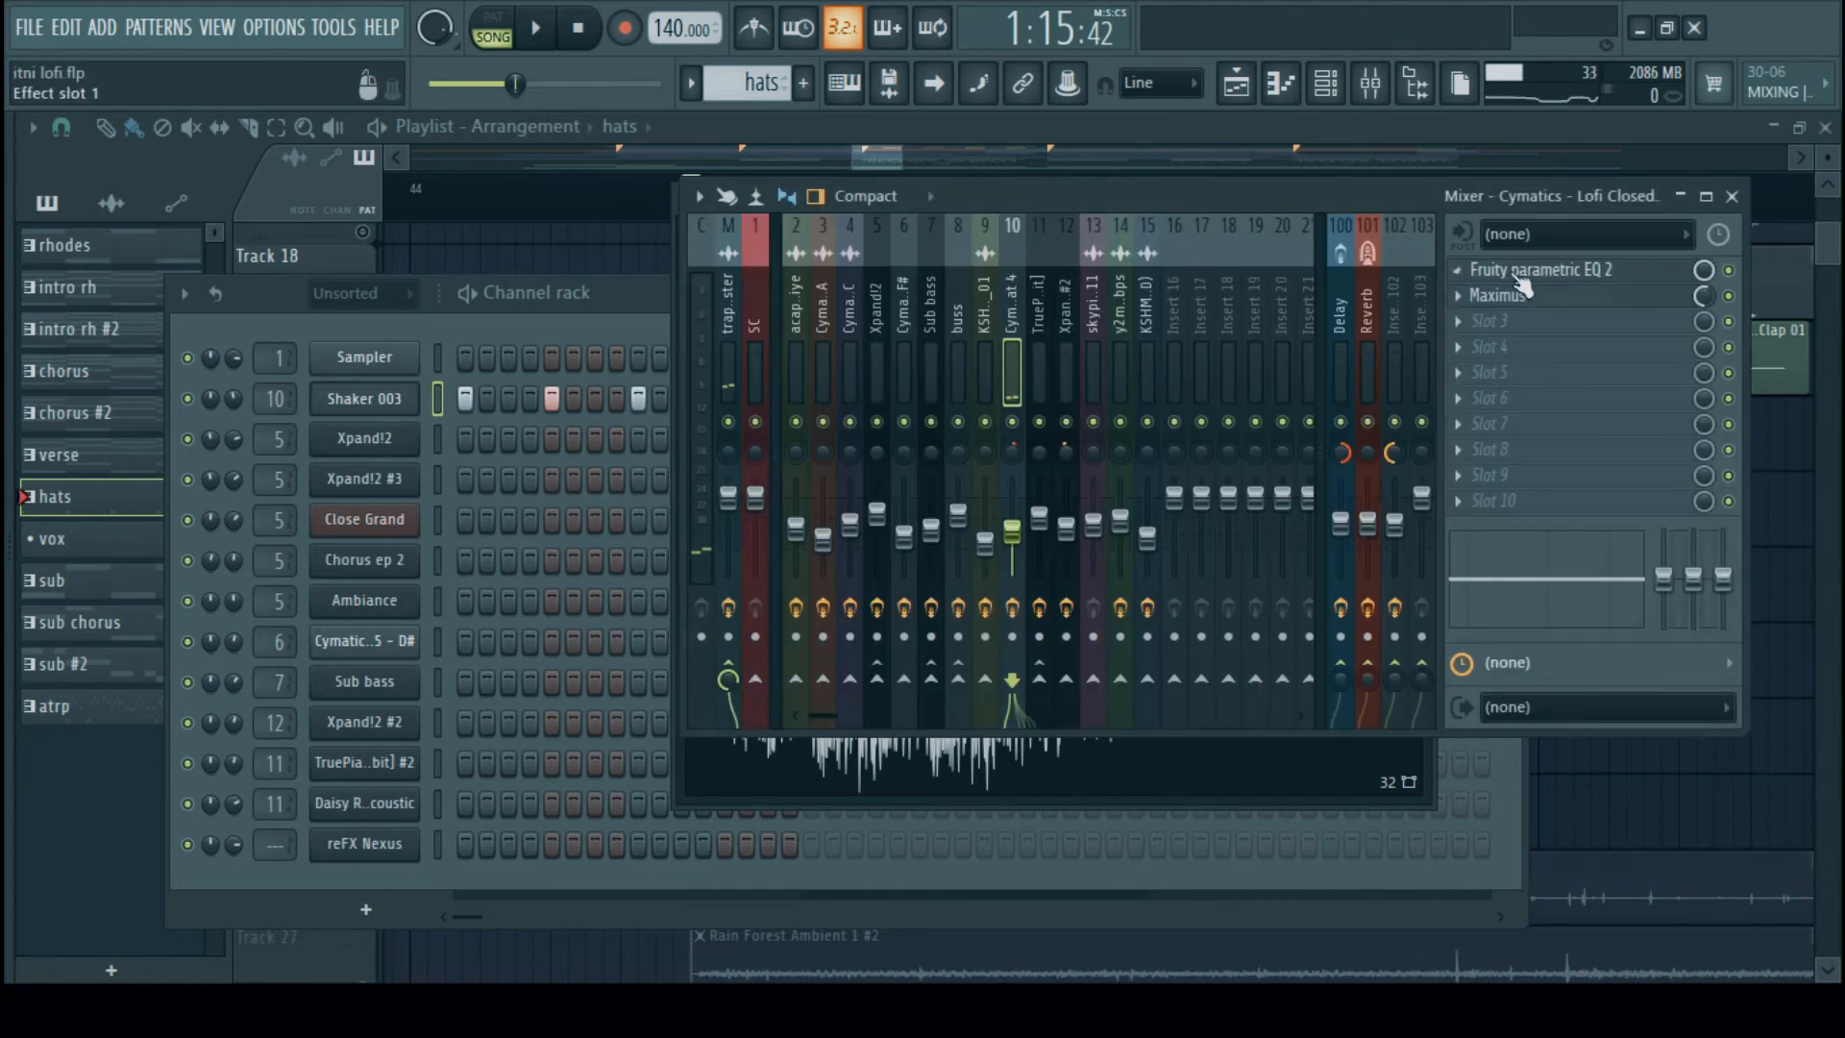
# Inspect the closed hihat insert's Fruity parametric EQ 2, then check the snare insert
pyautogui.click(1541, 270)
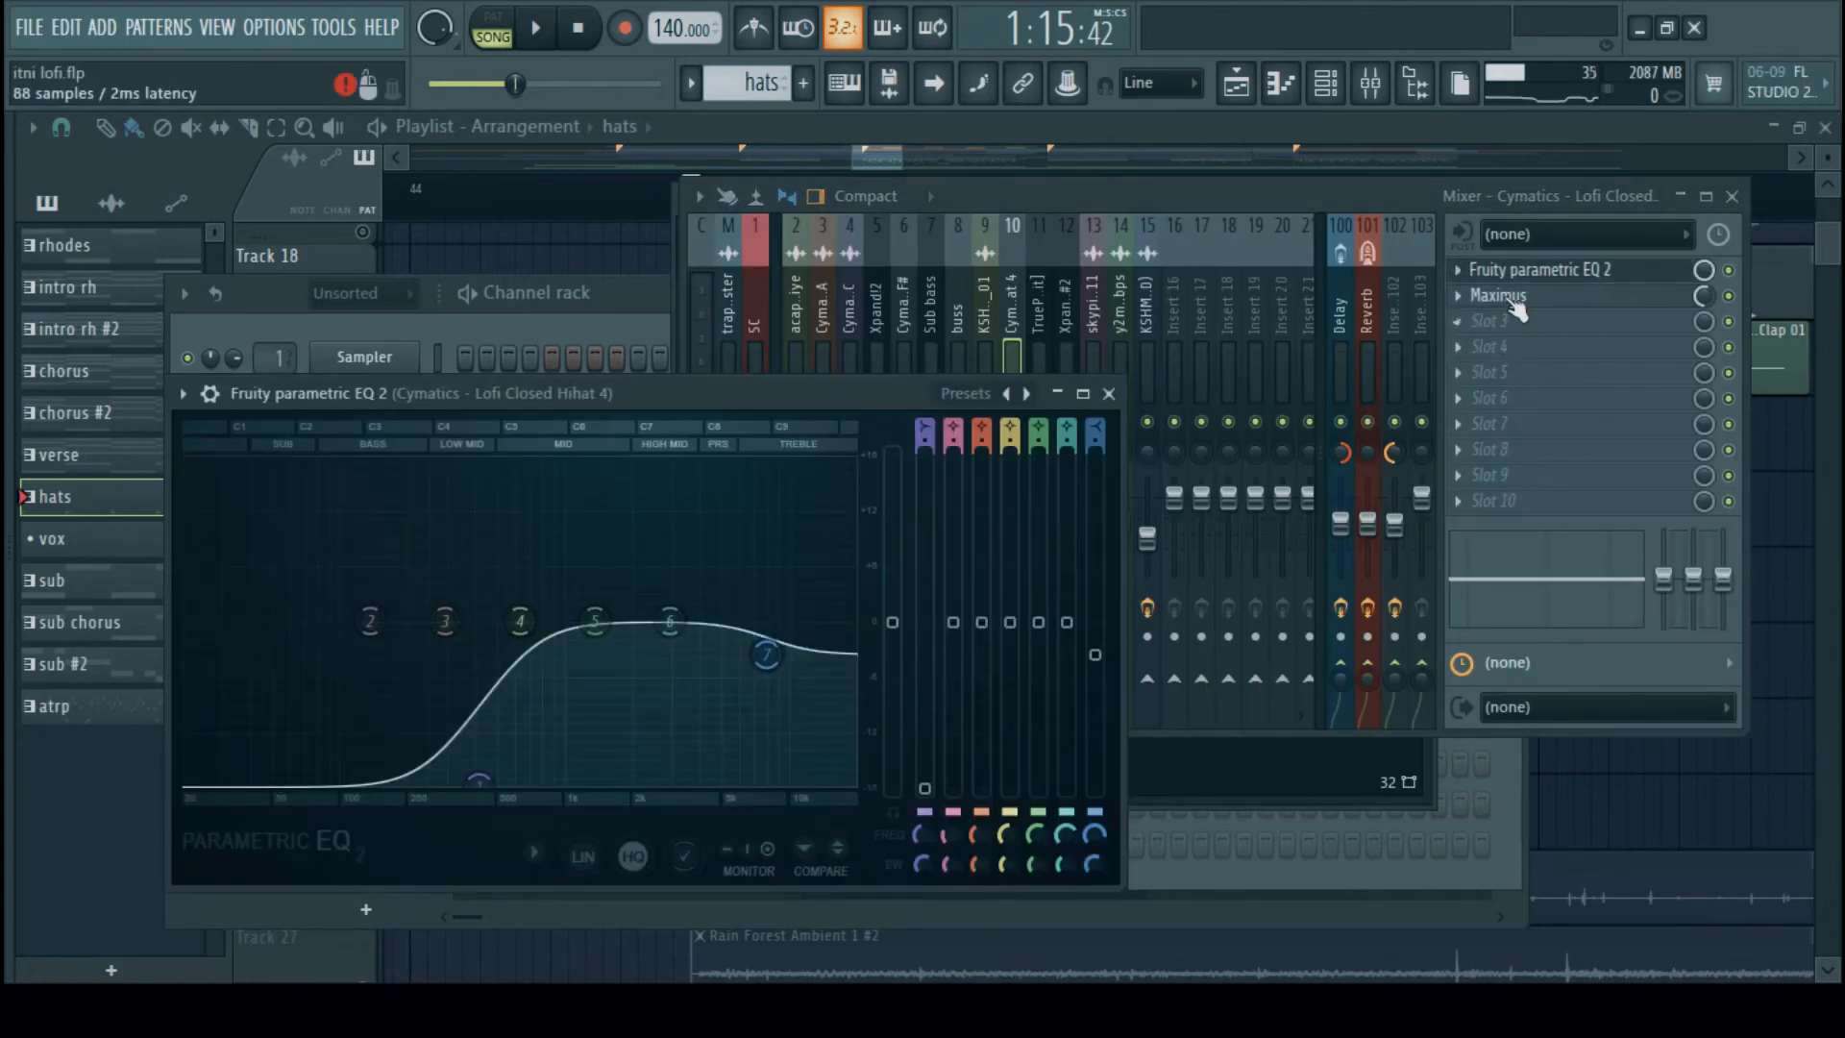
pyautogui.click(1497, 295)
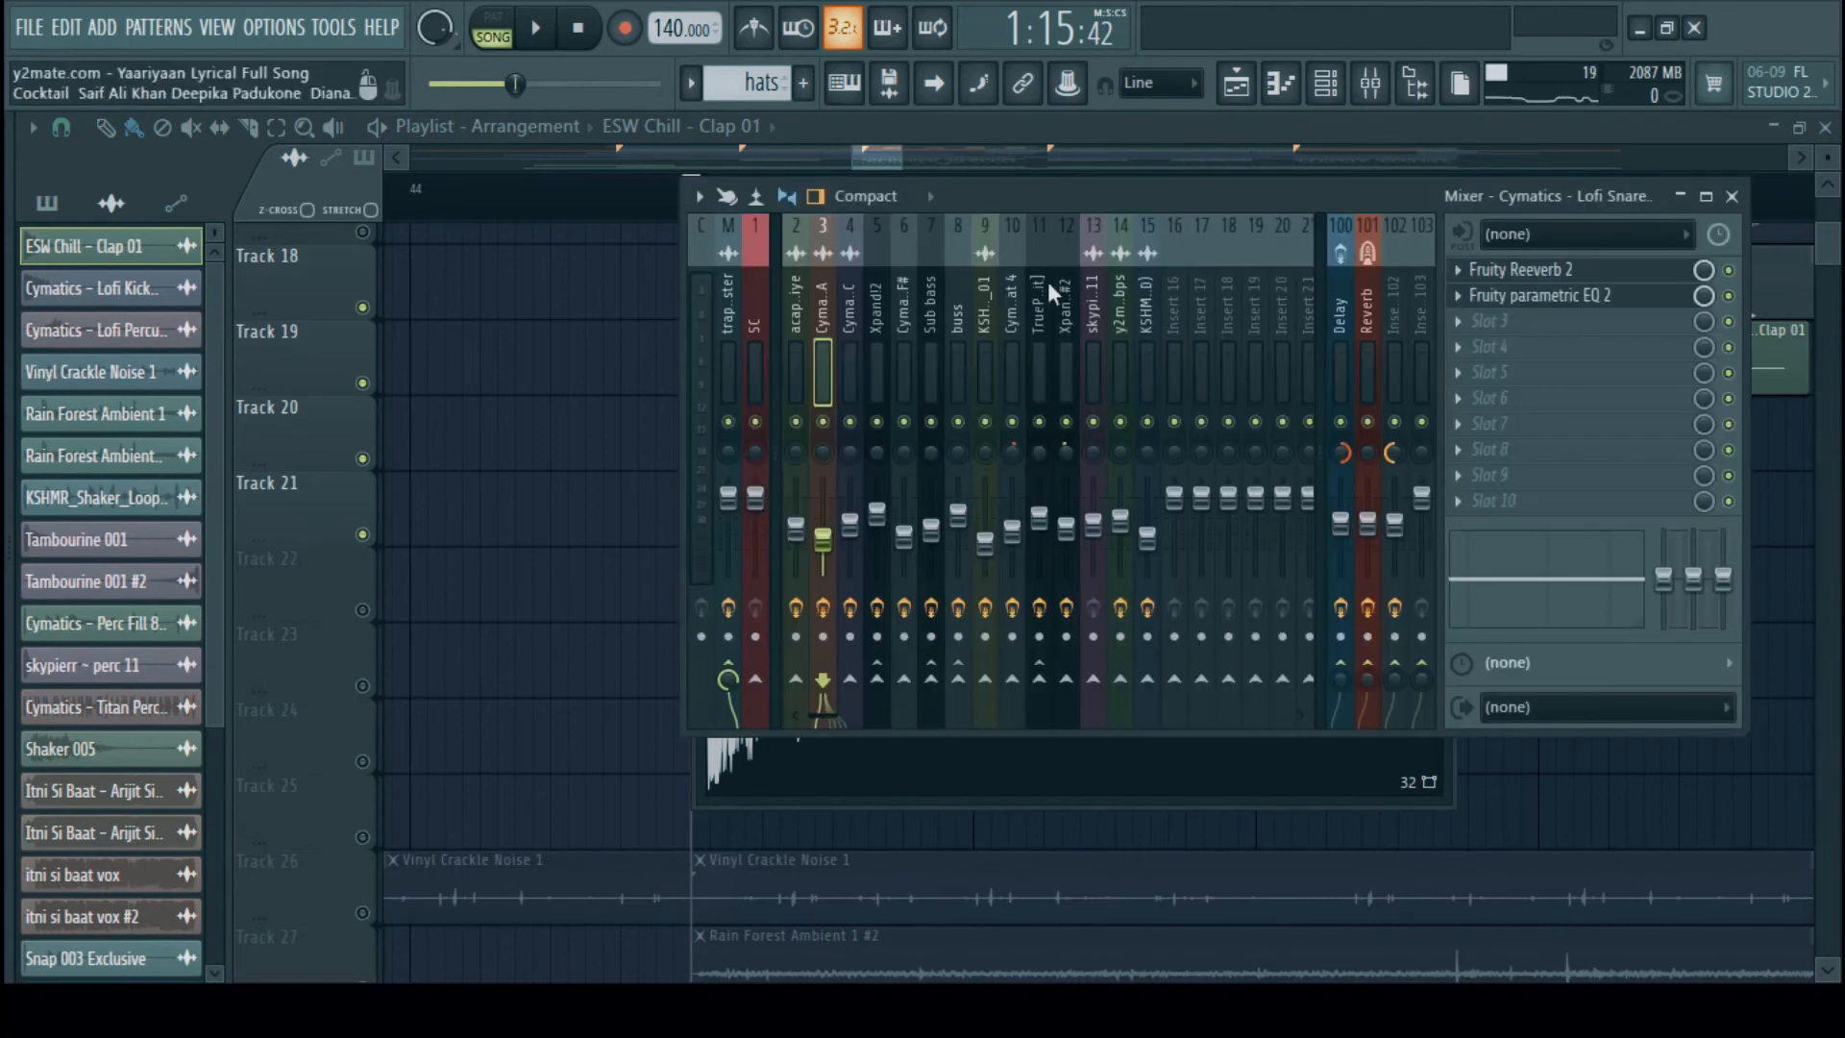
pyautogui.click(1524, 269)
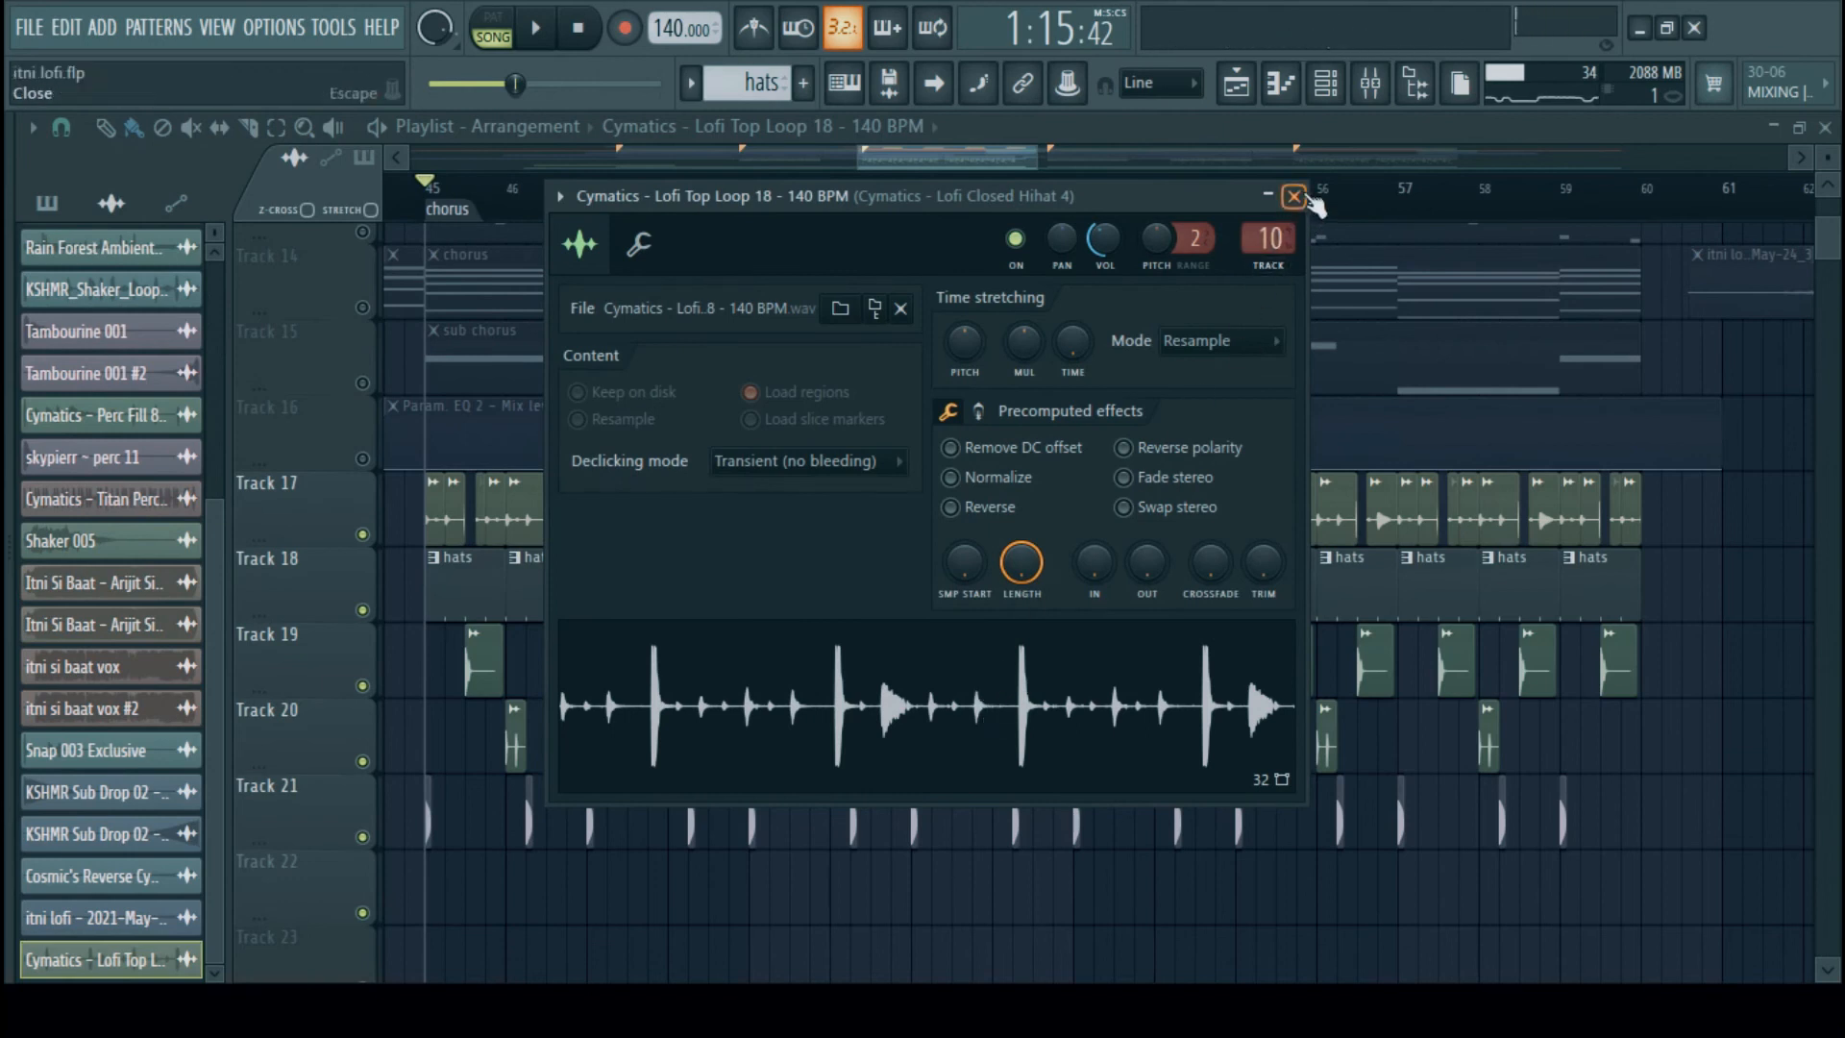
# Close Top Loop 18 settings and briefly view the Vinyl Crackle Noise 1 sample settings
pyautogui.click(1292, 195)
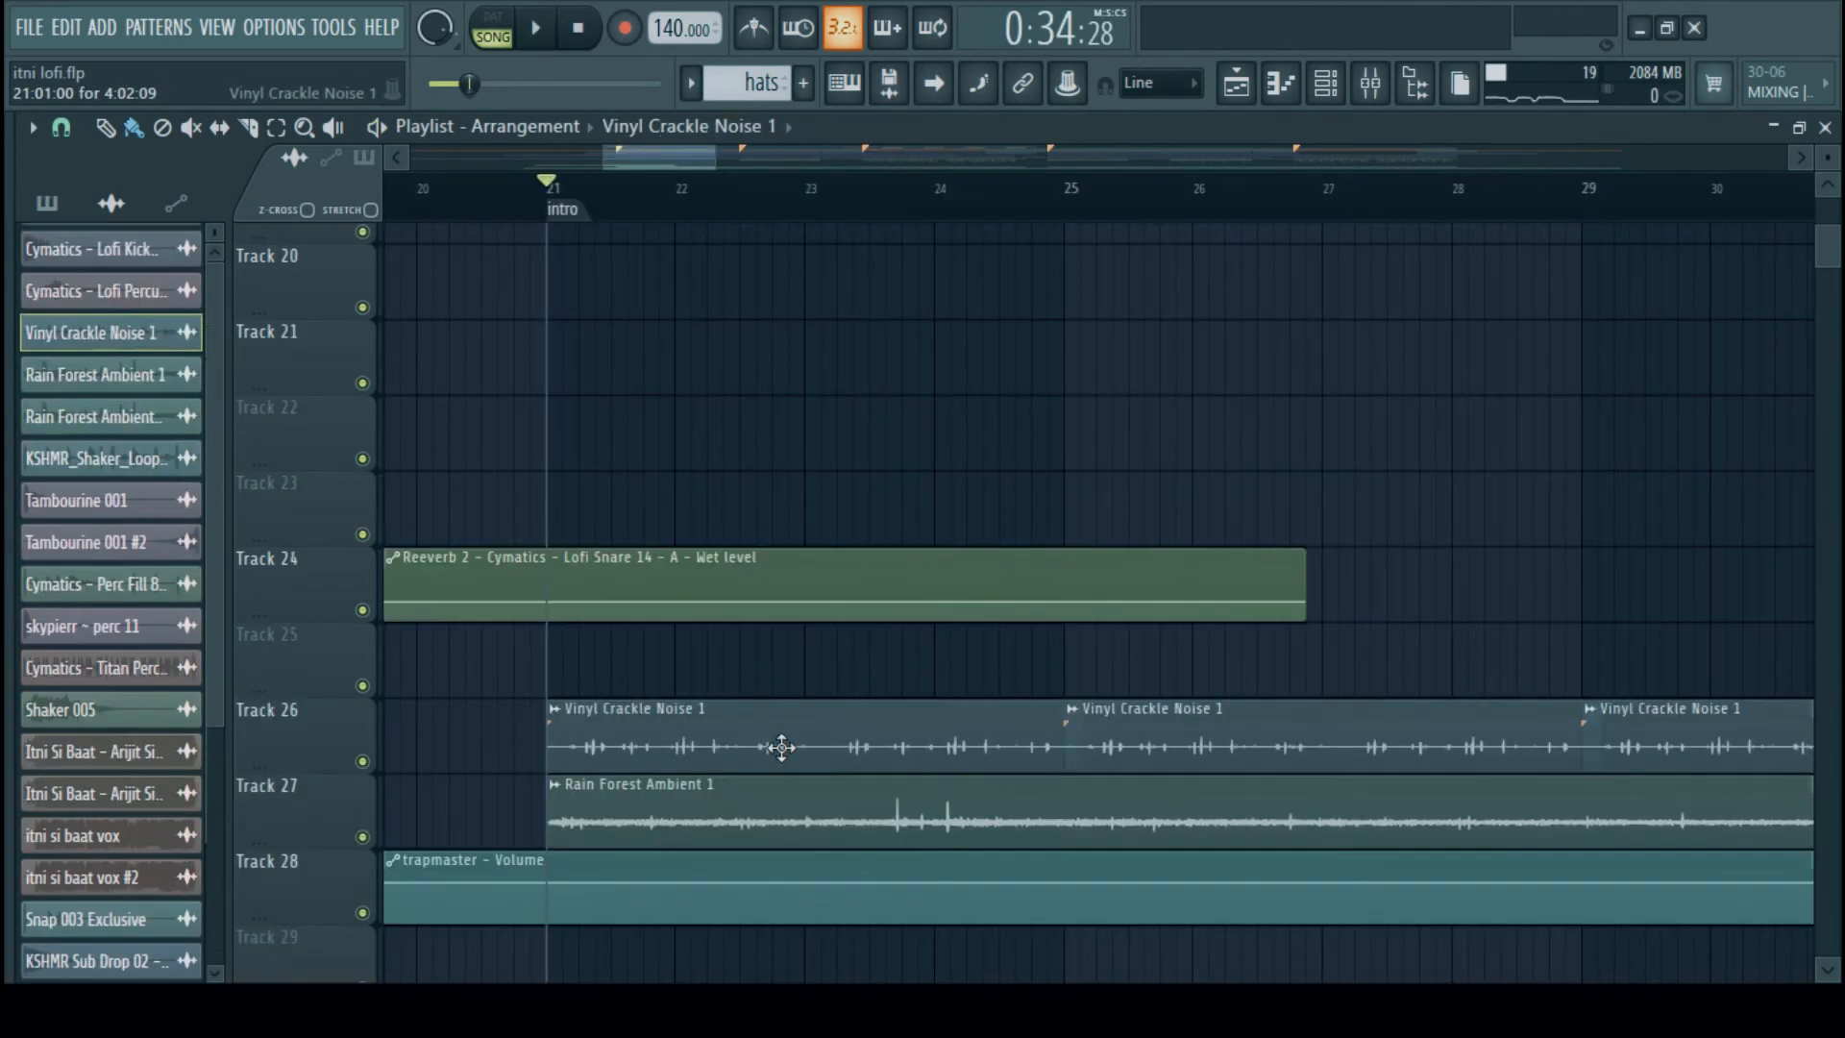
pyautogui.doubleClick(779, 749)
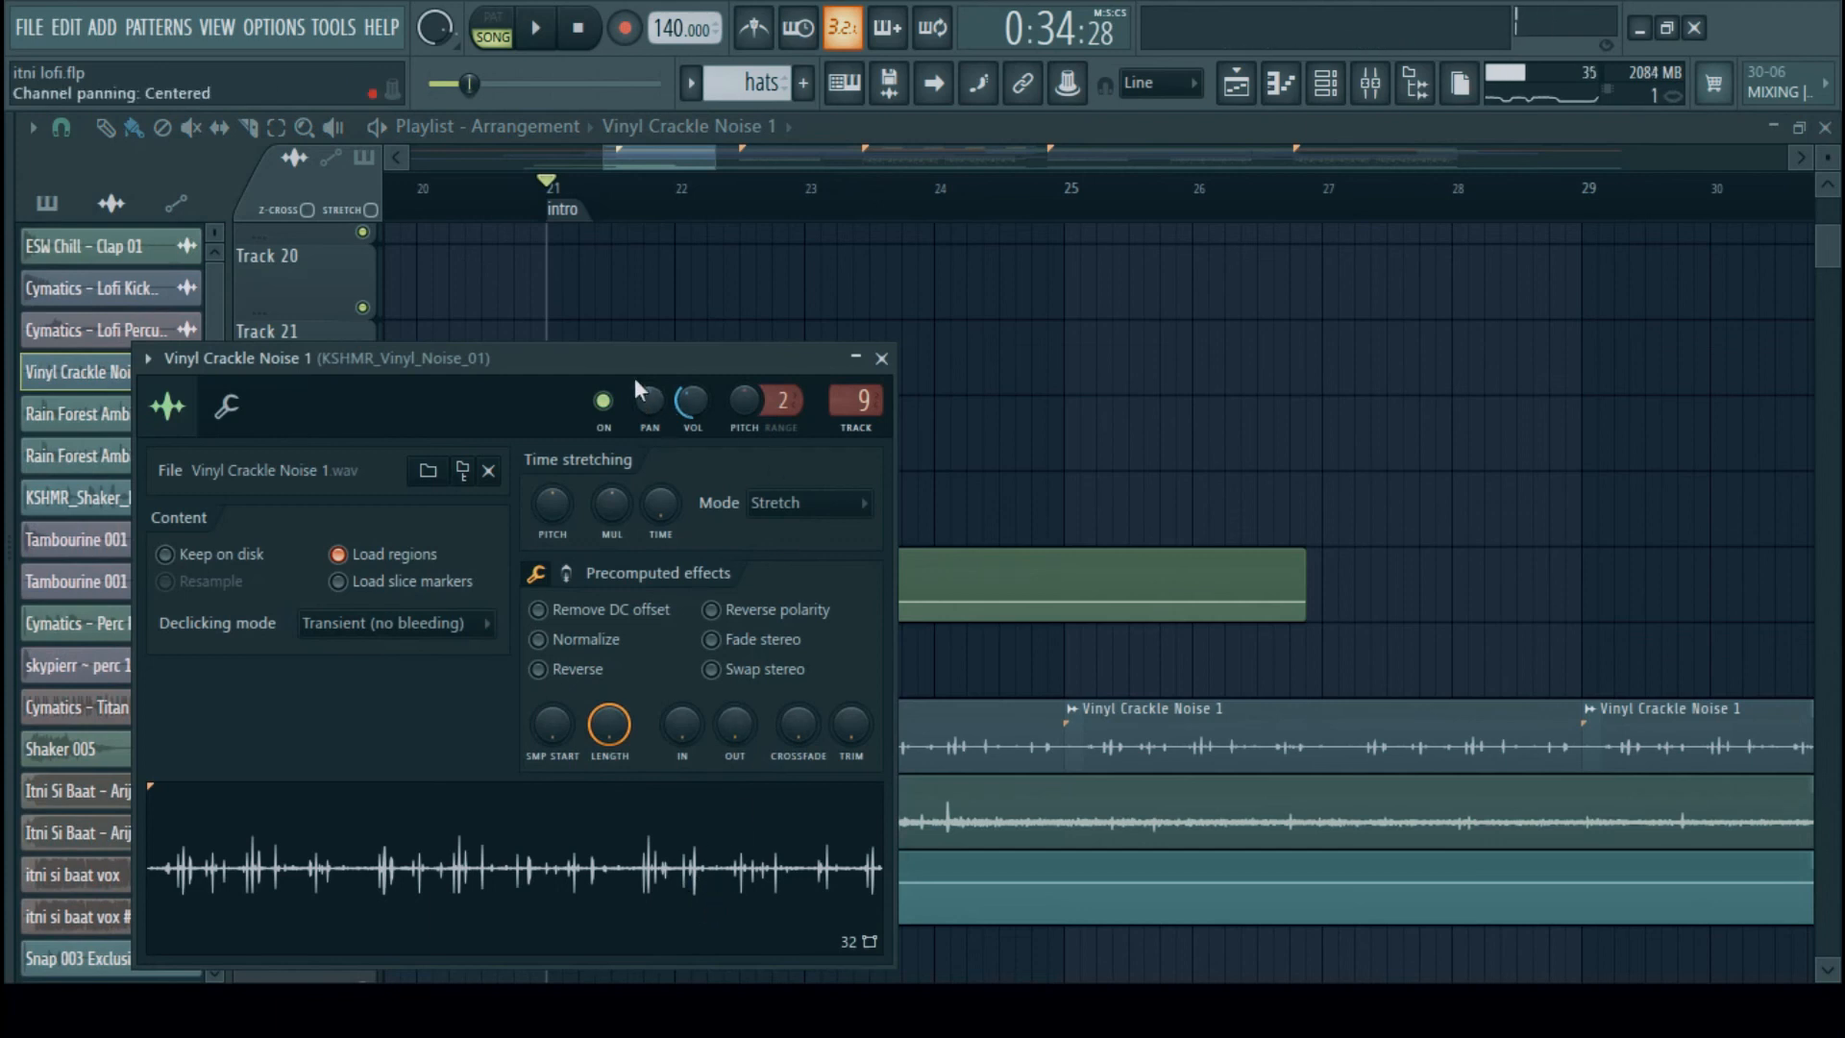
pyautogui.click(881, 358)
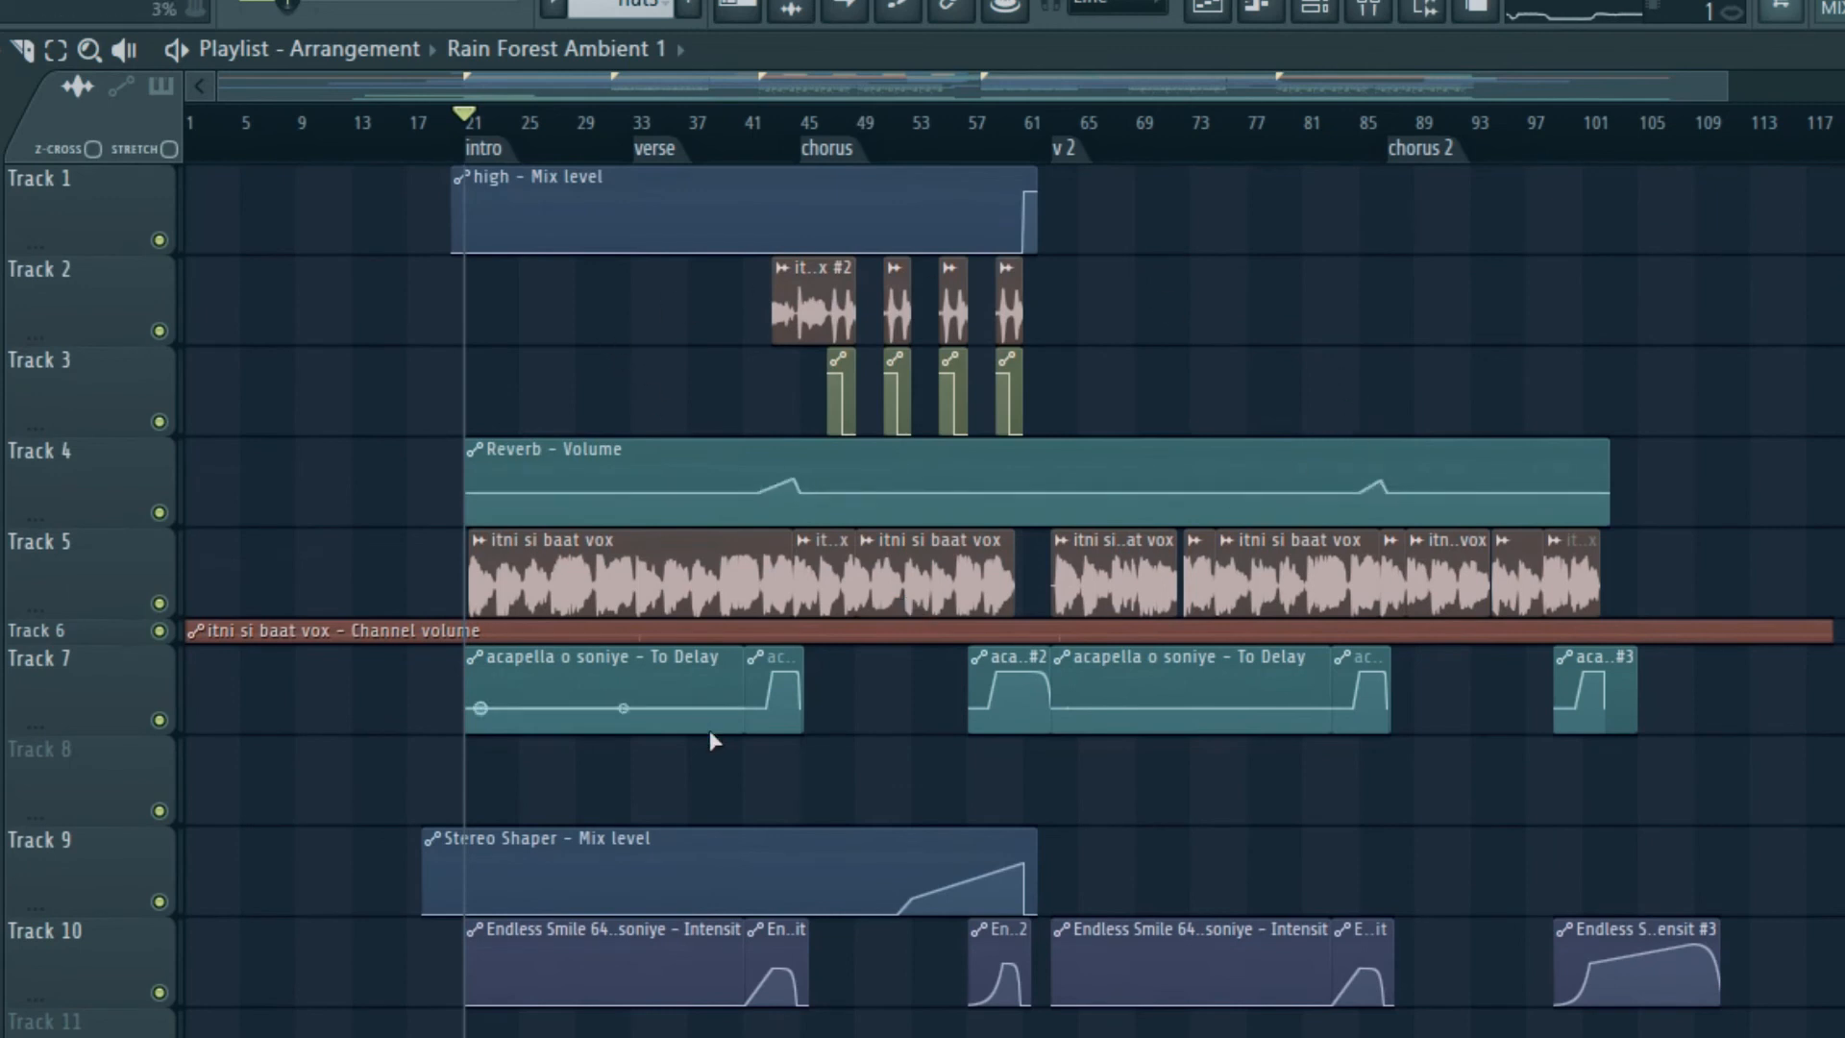
# Zoom into the chorus and open Endless Smile 64 from its acapella automation clip
pyautogui.scroll(-3)
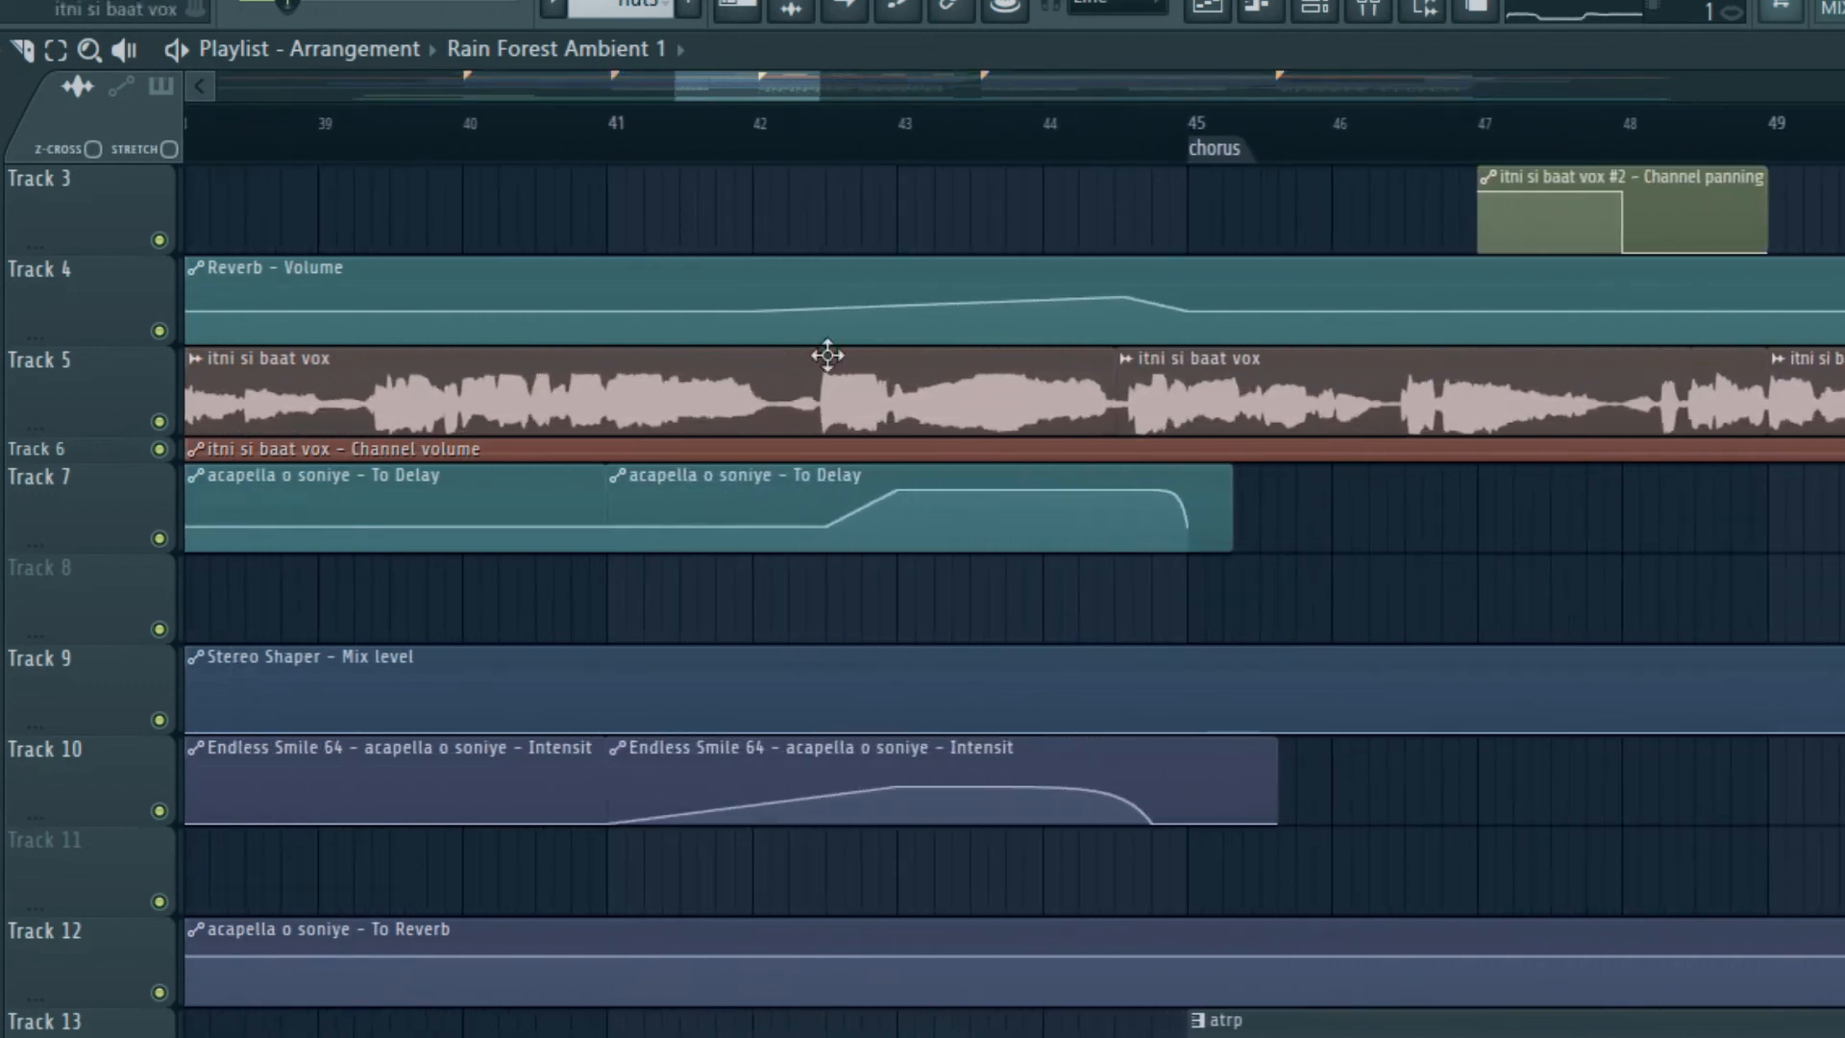
pyautogui.click(595, 123)
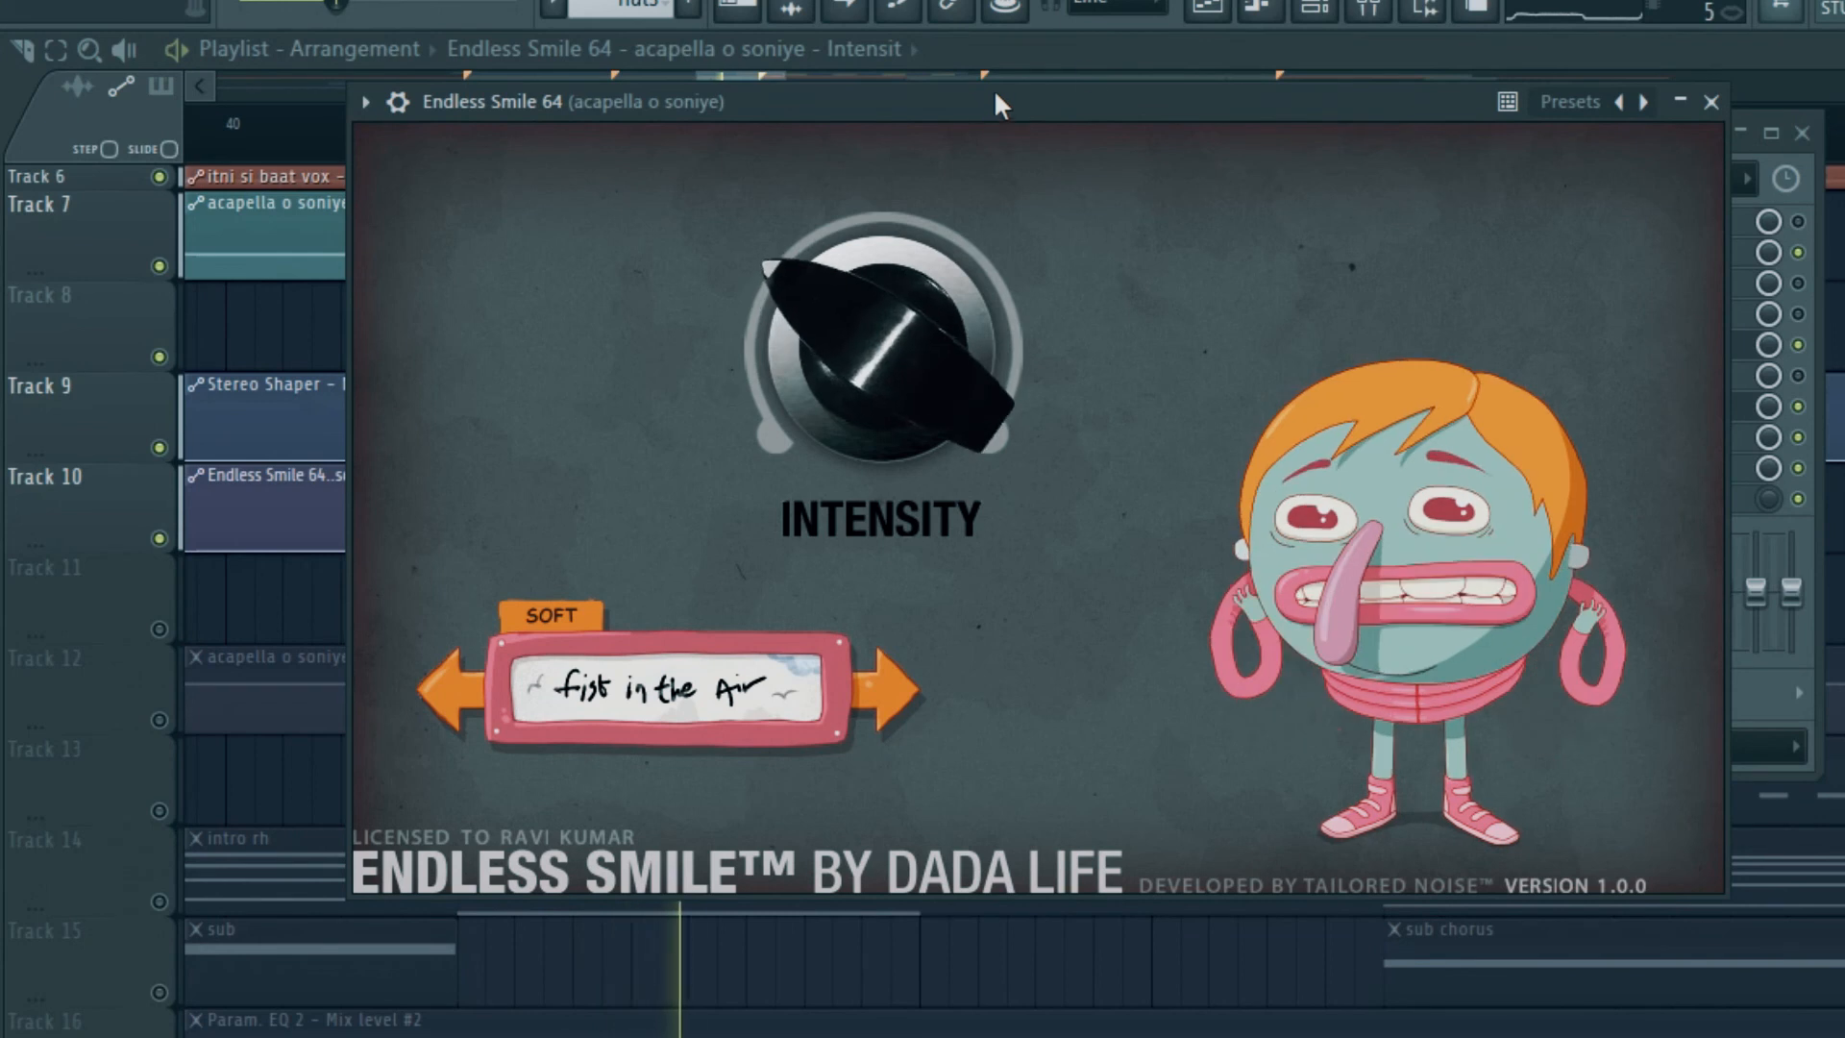
# Close Endless Smile 64, leaving the mixer on the Reverb insert
pyautogui.click(1709, 101)
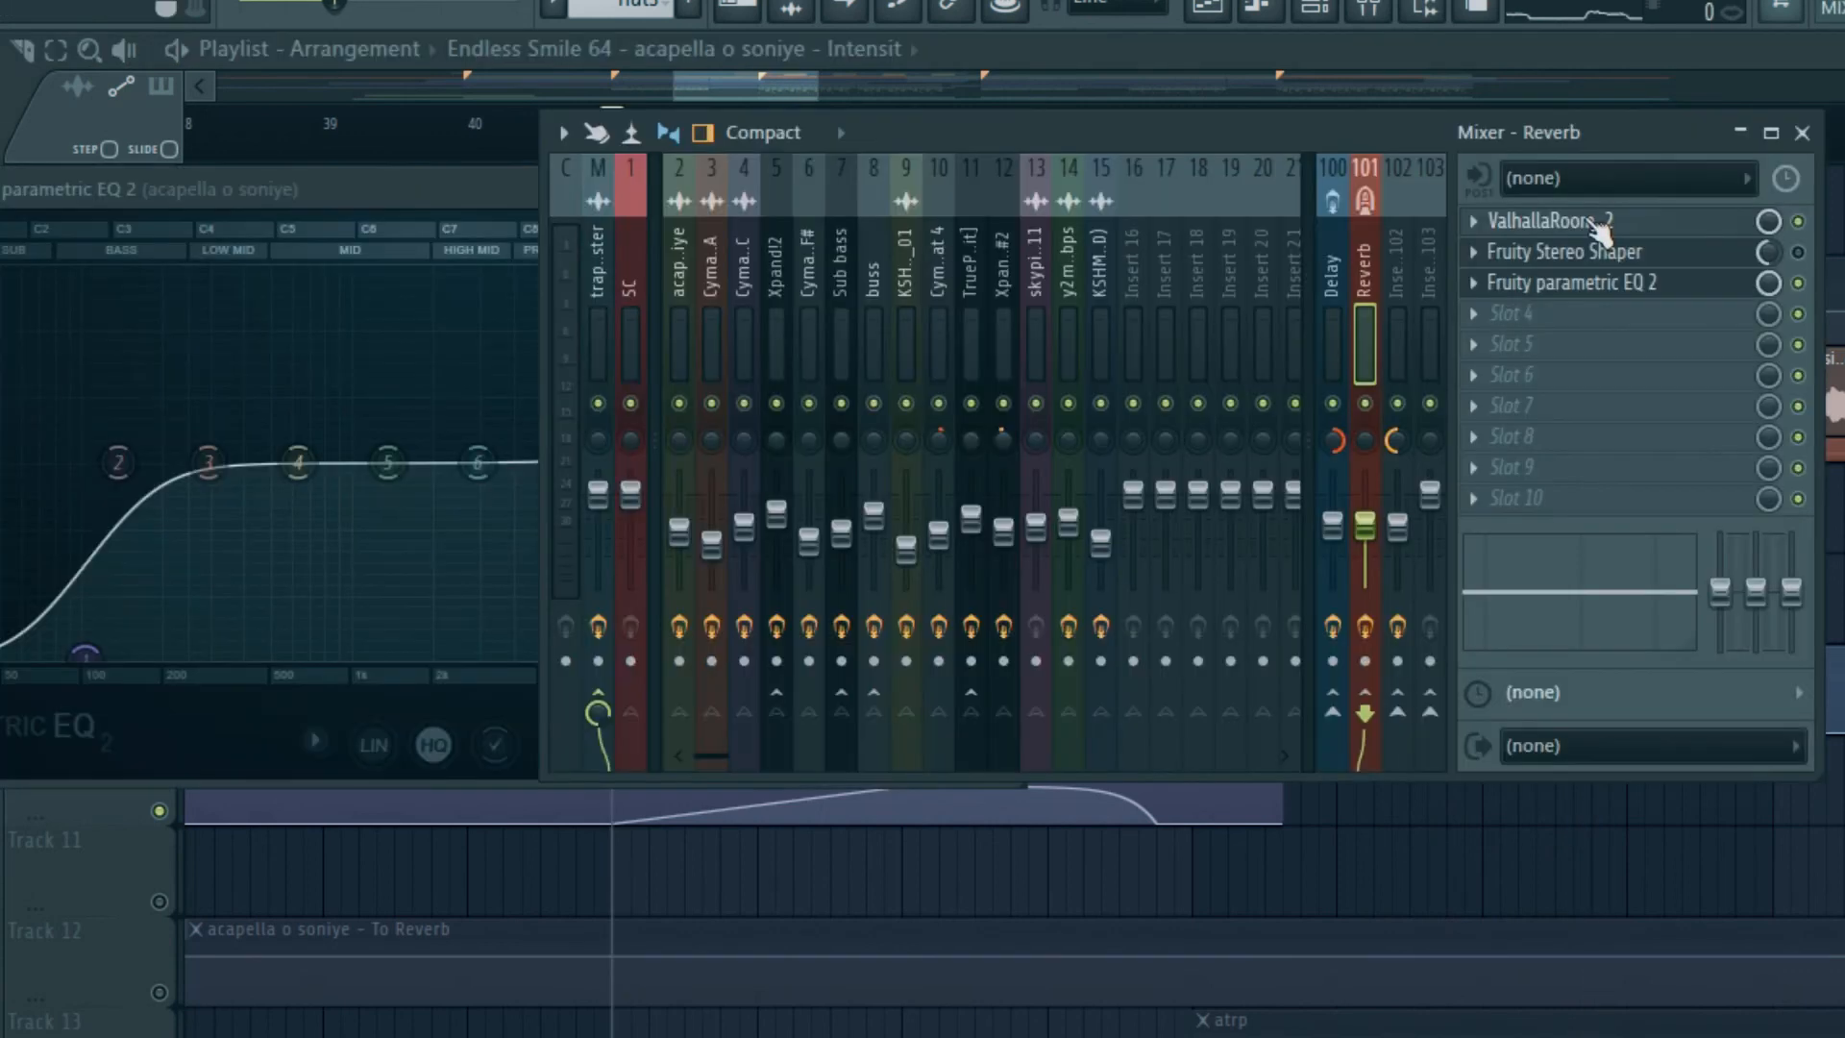
# Check ValhallaRoom 2 on the Reverb insert, then view its Fruity parametric EQ 2 curve
pyautogui.click(1546, 221)
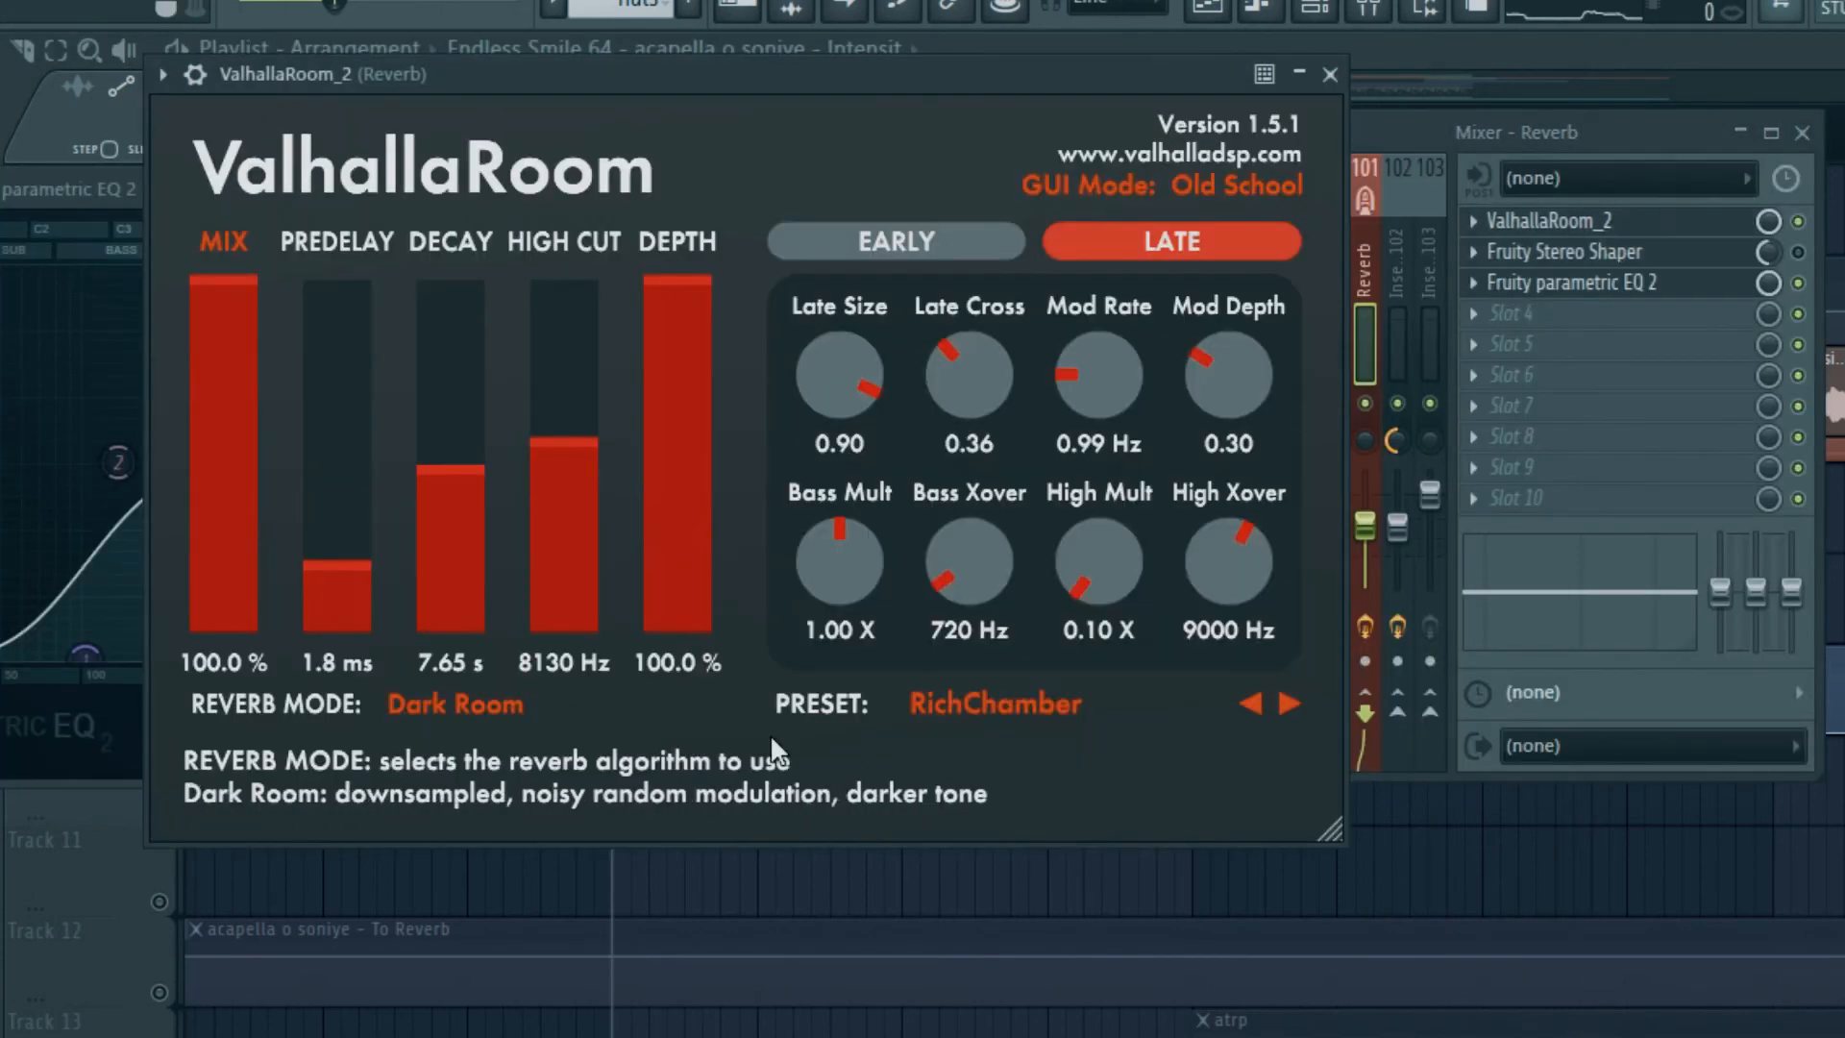
pyautogui.moveTo(346, 620)
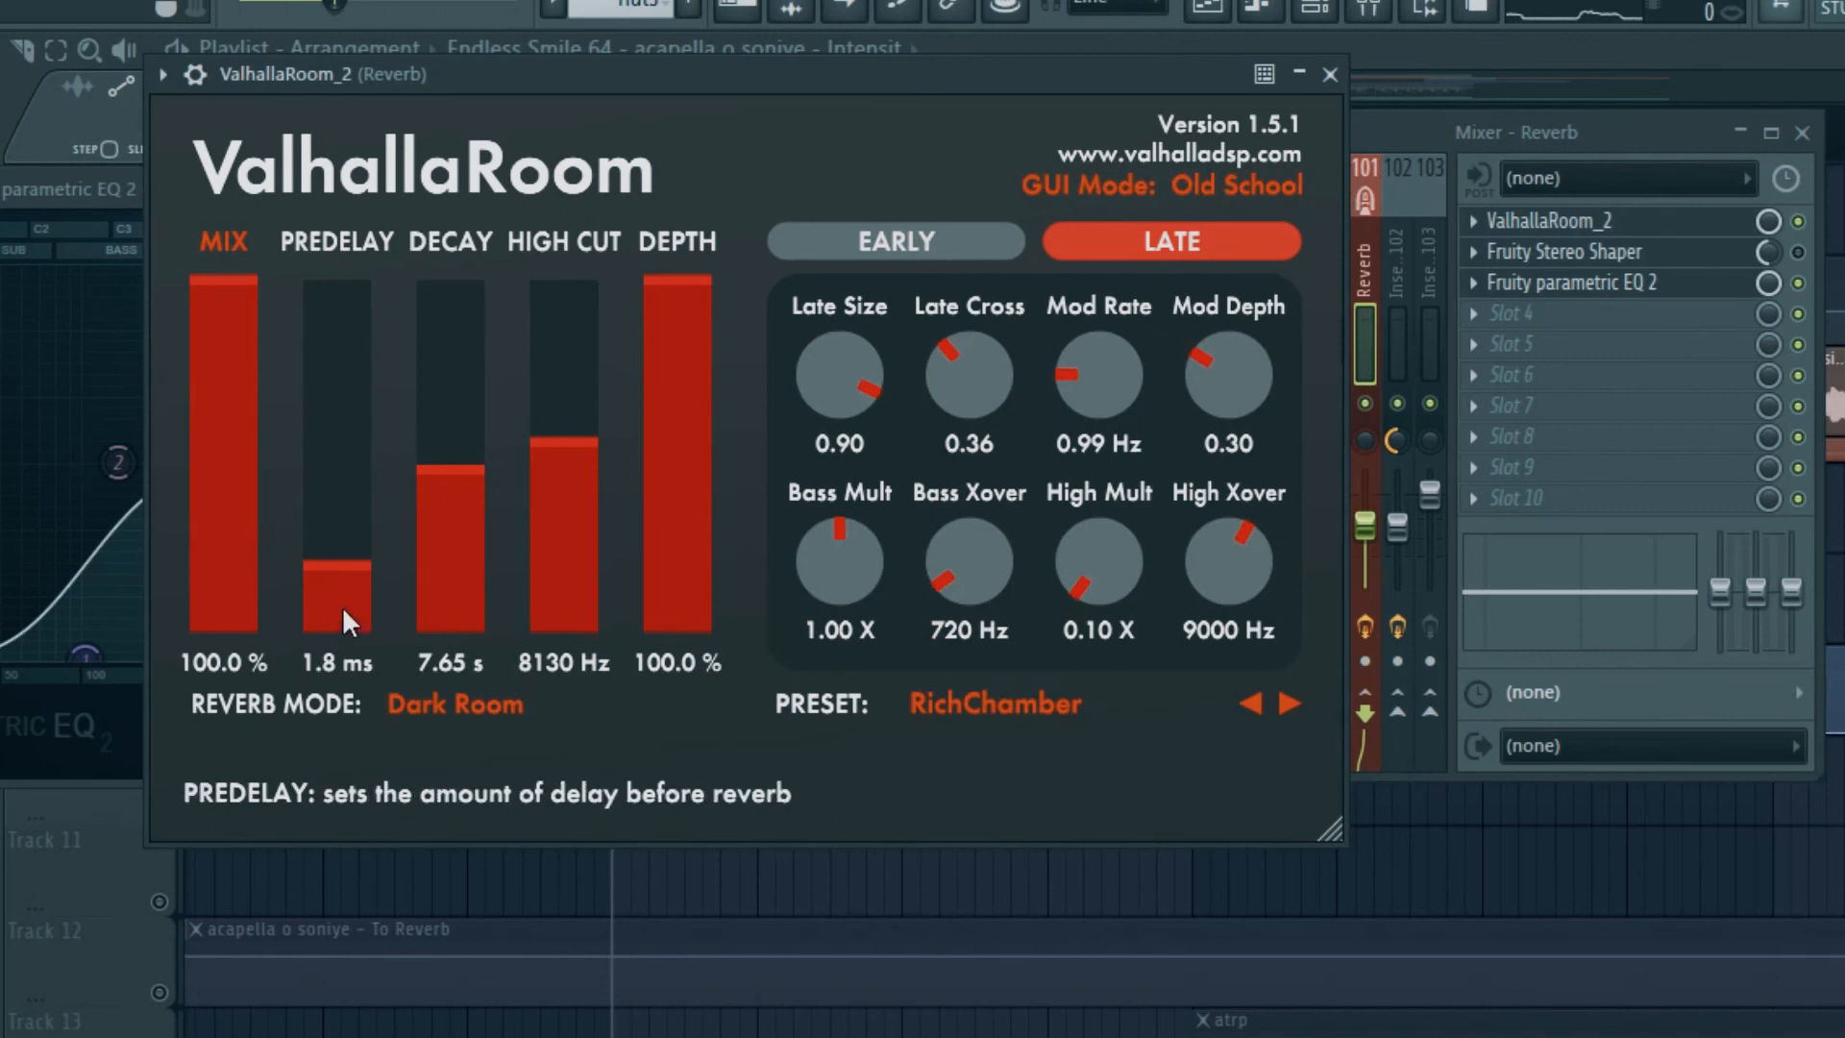
pyautogui.click(1329, 74)
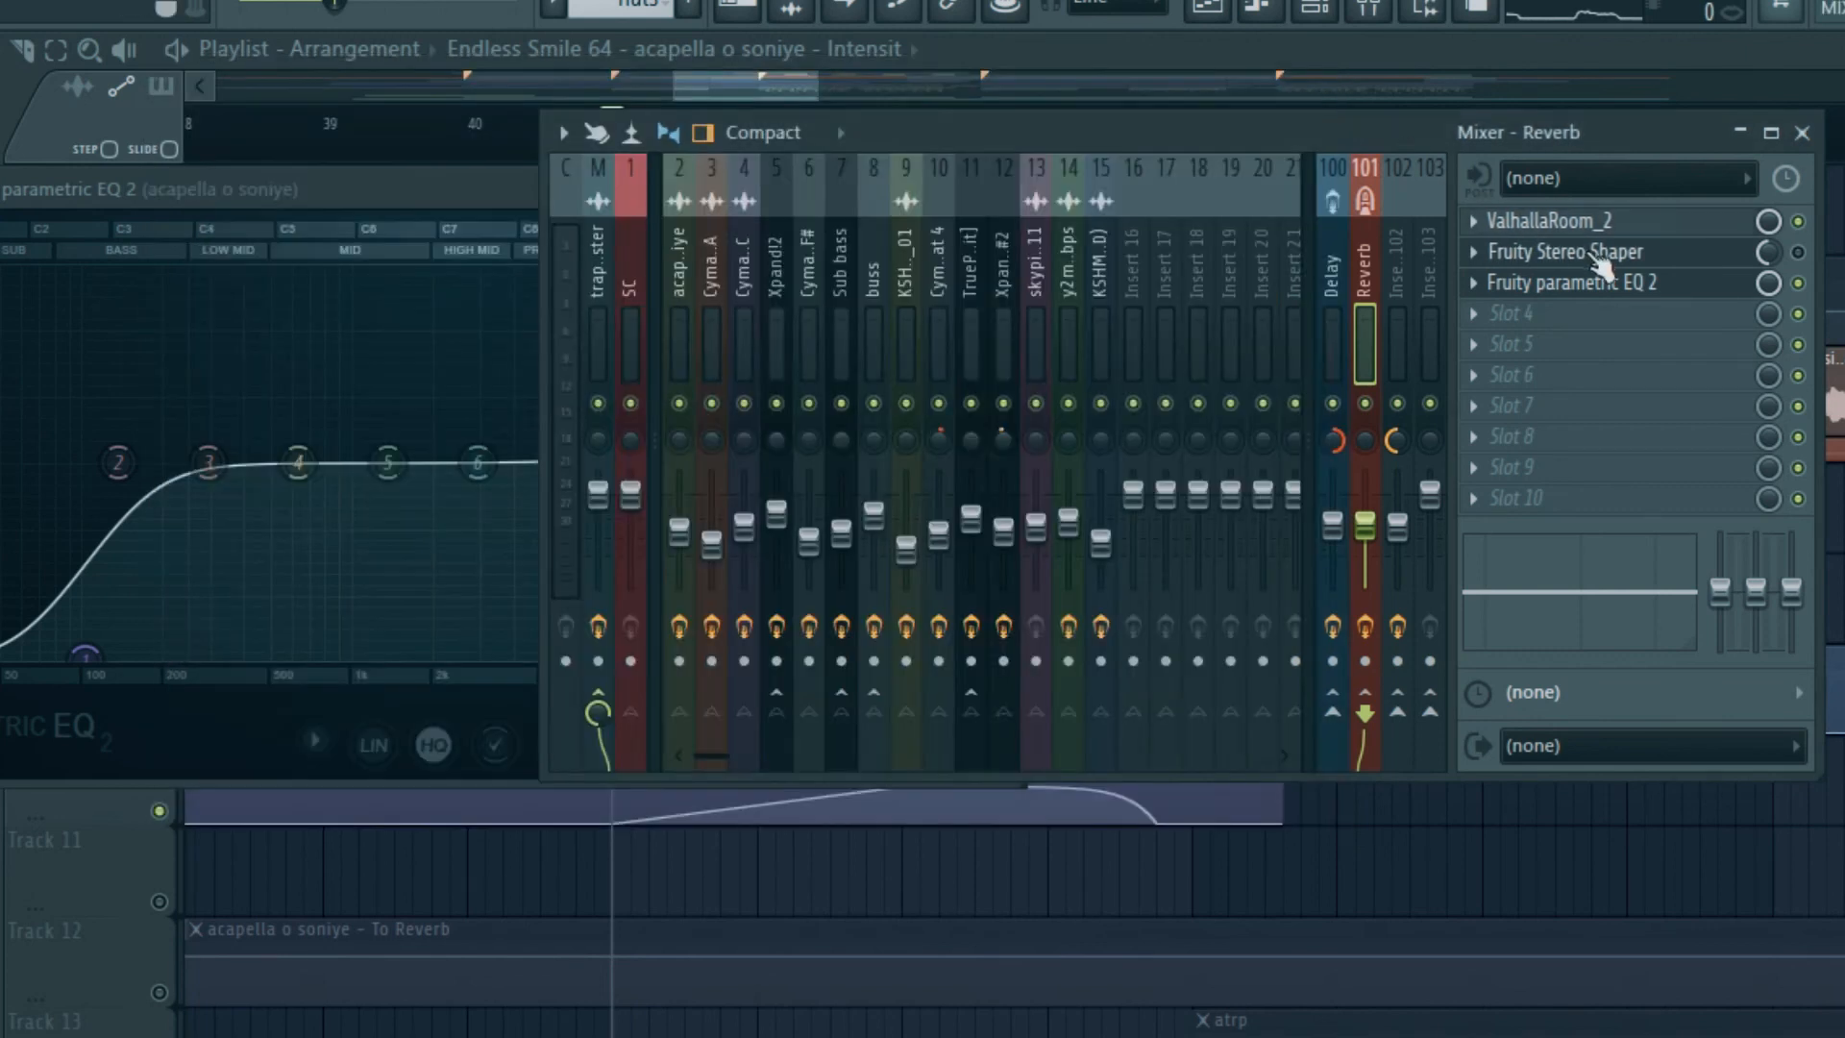
pyautogui.click(1572, 282)
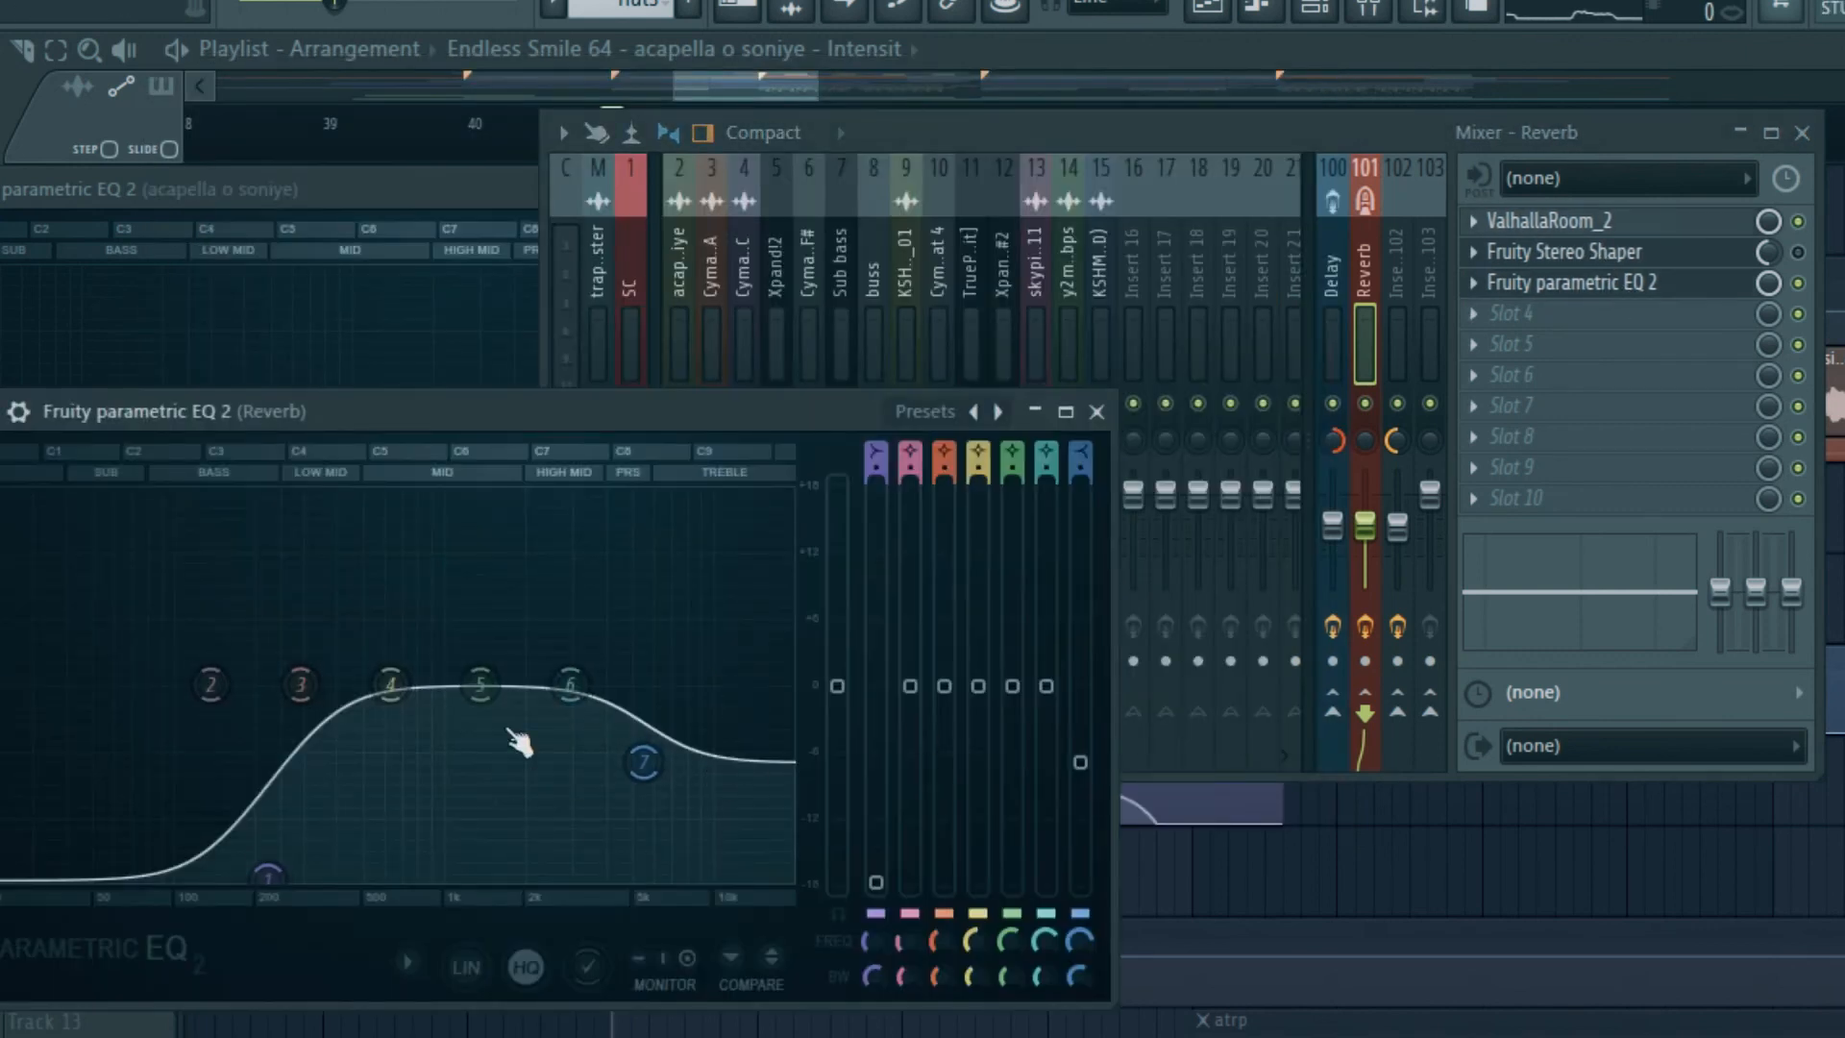